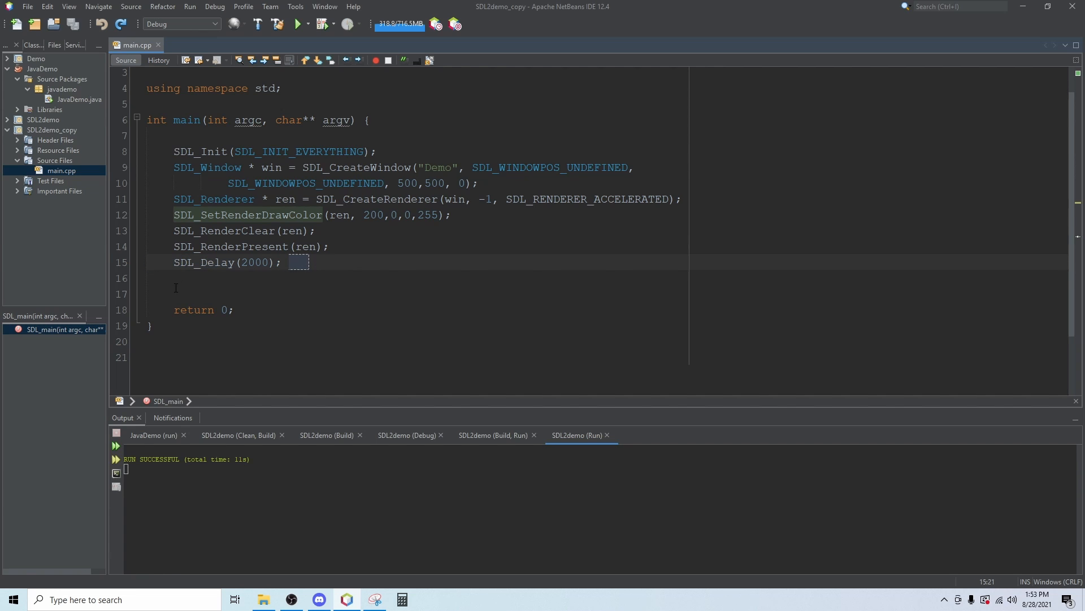
Step: Replace the SDL_Delay(2000) call with a bool running = true declaration
drag(173, 261, 284, 261)
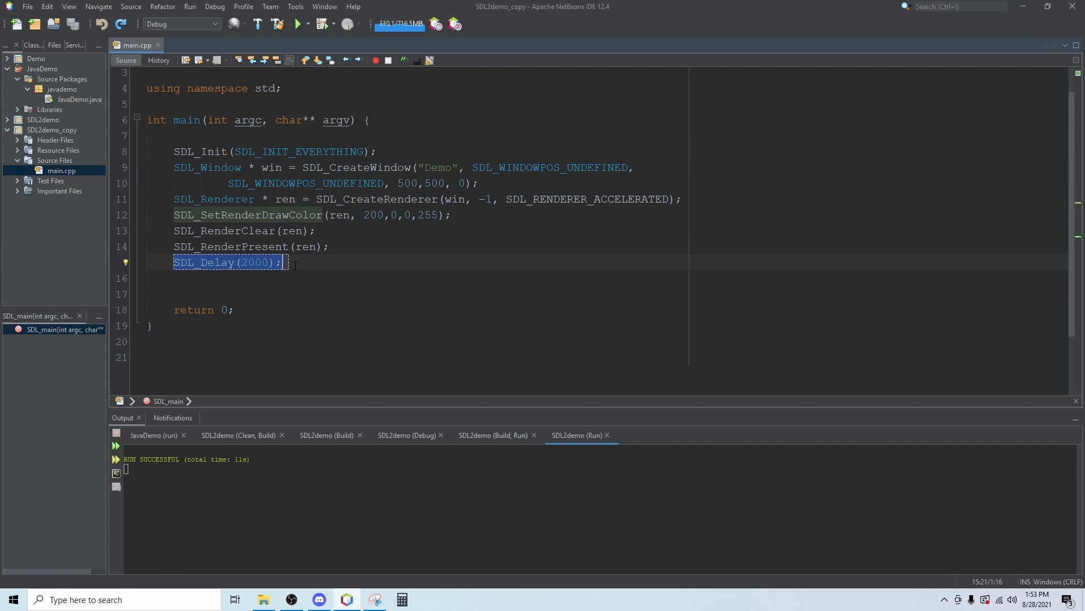
key(Delete)
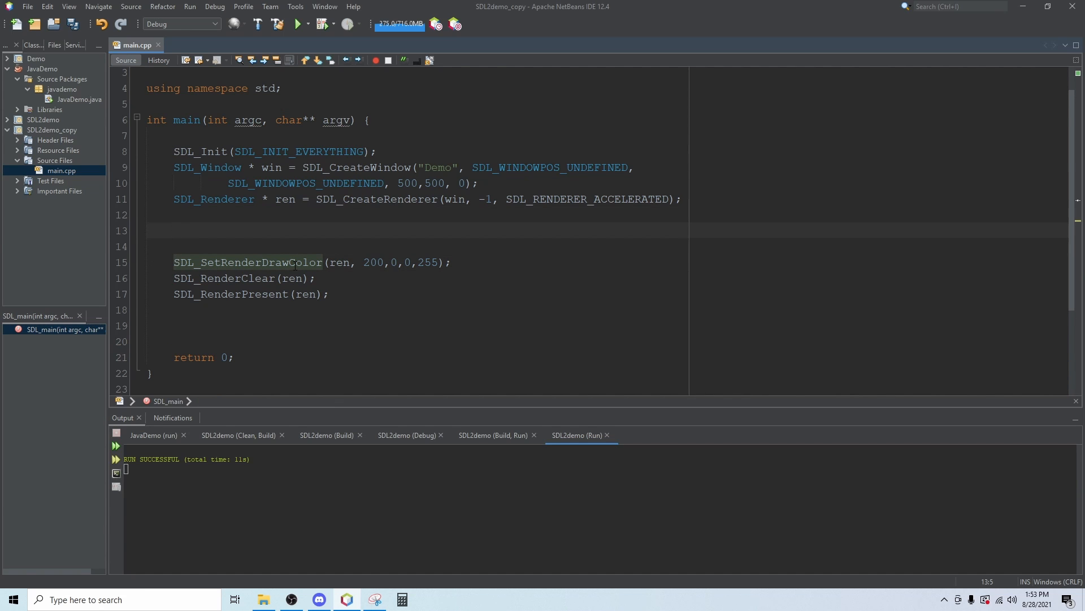
text(bool r)
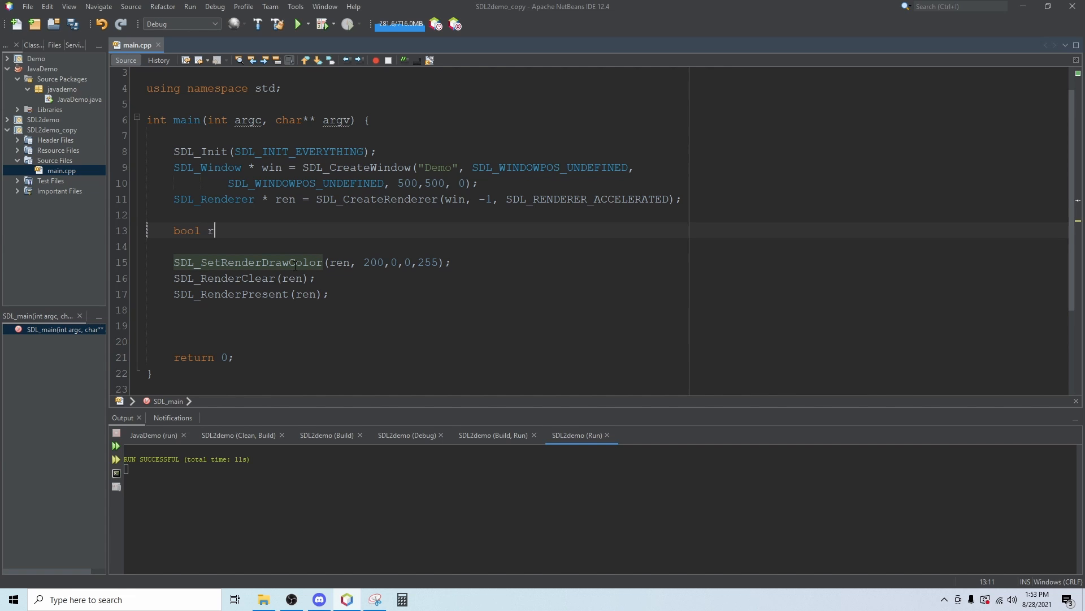
text(unning =)
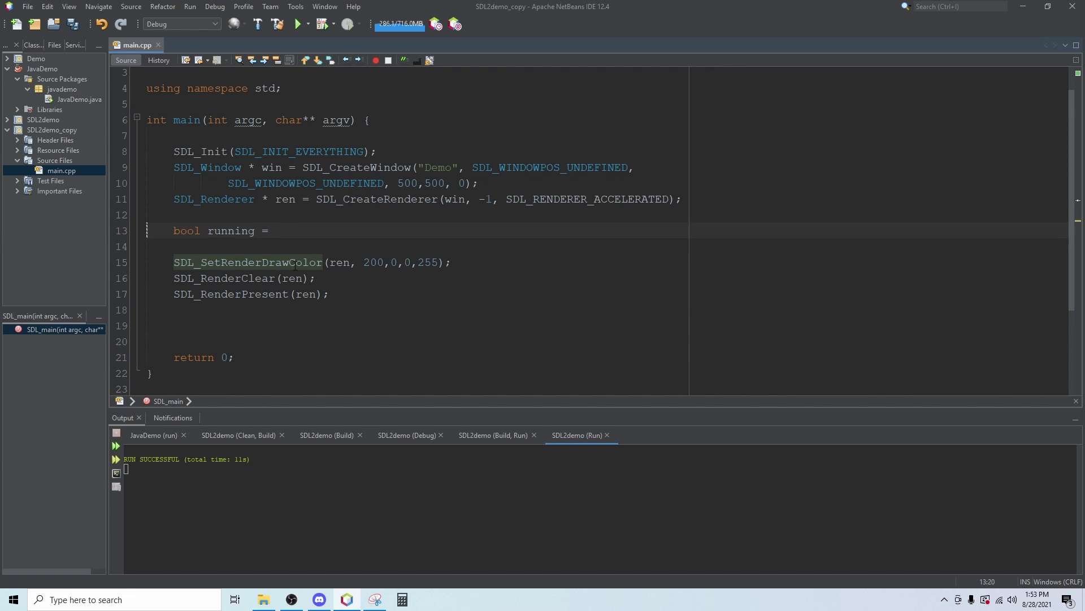
text(true;)
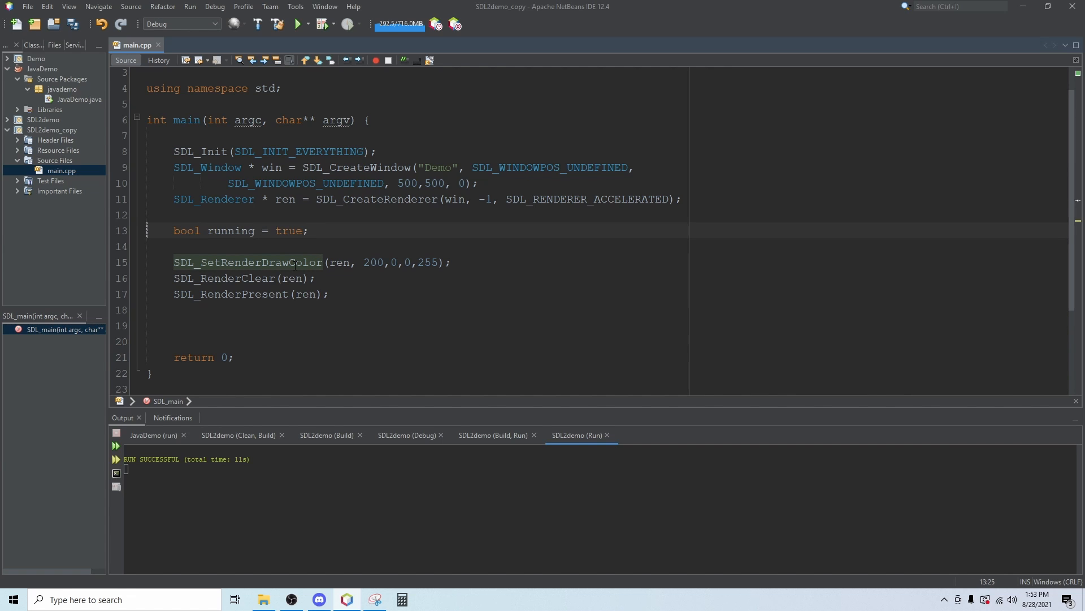
Step: Add a //main loop comment and begin while(running) around the render calls
text(//)
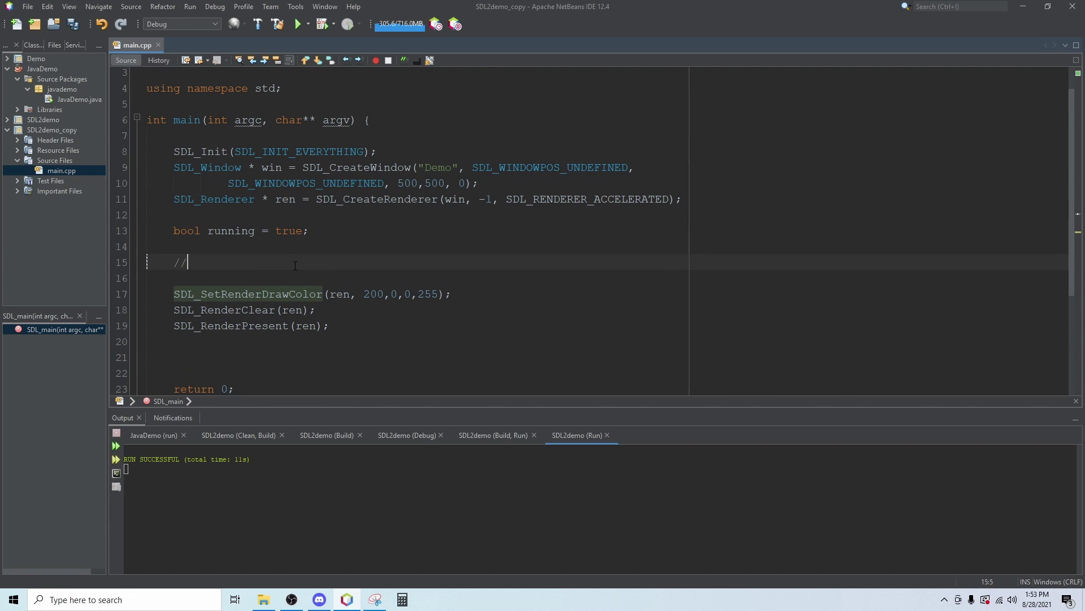
text(main l)
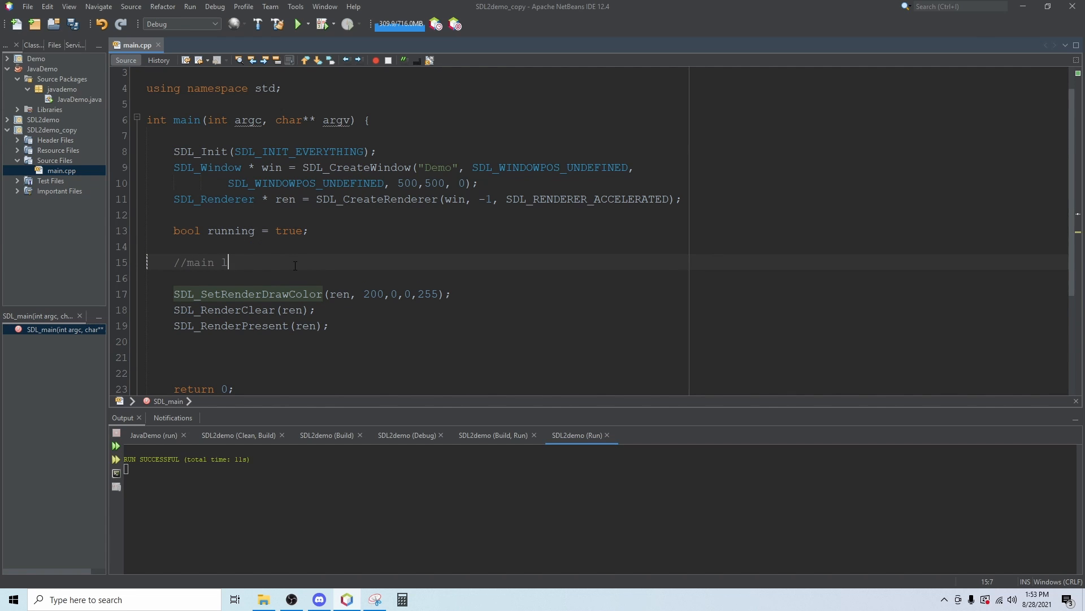
text(oop)
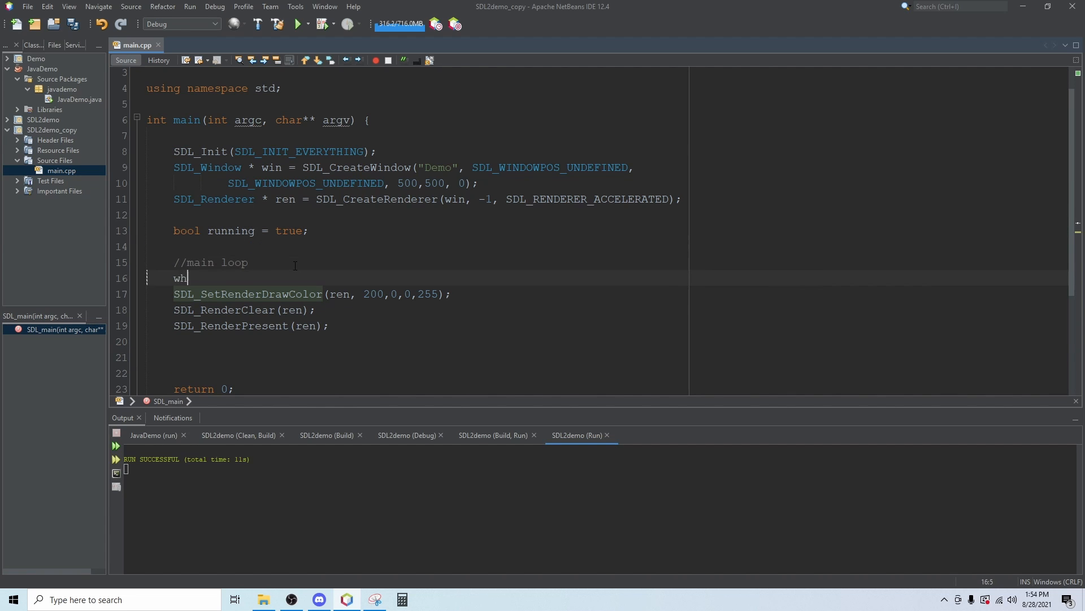
text(ile(running){)
click(404, 341)
text(})
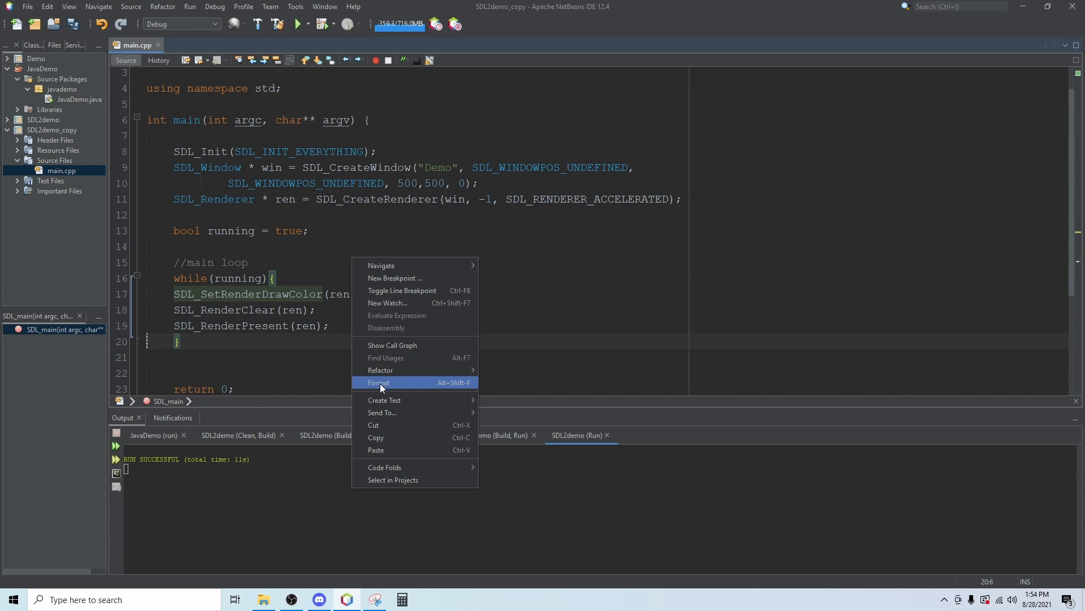
Step: Reformat the file, declare SDL_Event e in the loop and add an //event loop comment
click(379, 382)
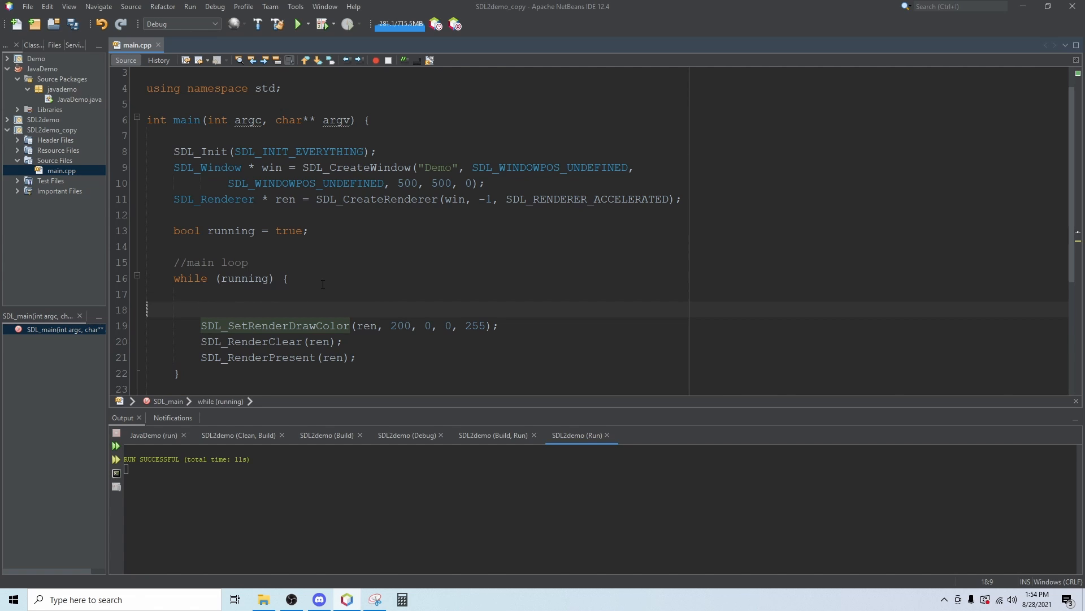
text(SDL_Event)
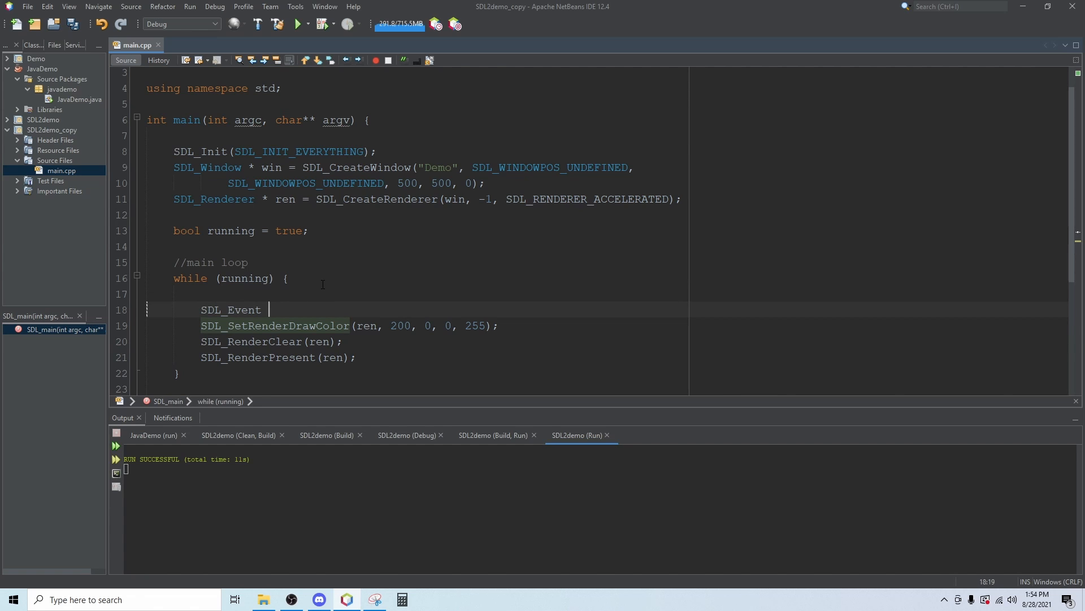
text(e;)
text(//)
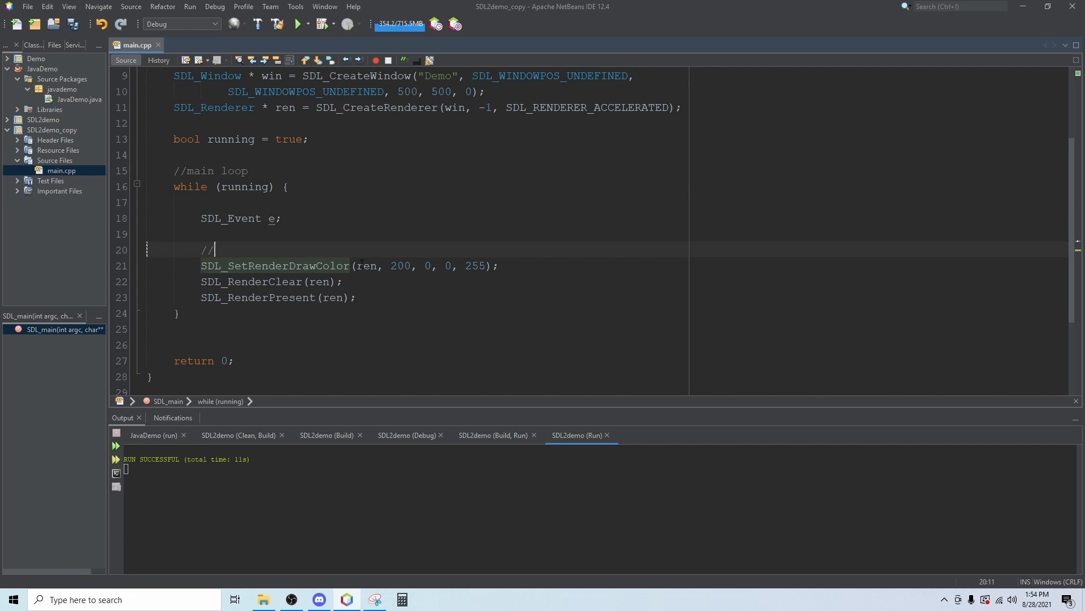
text(event loop)
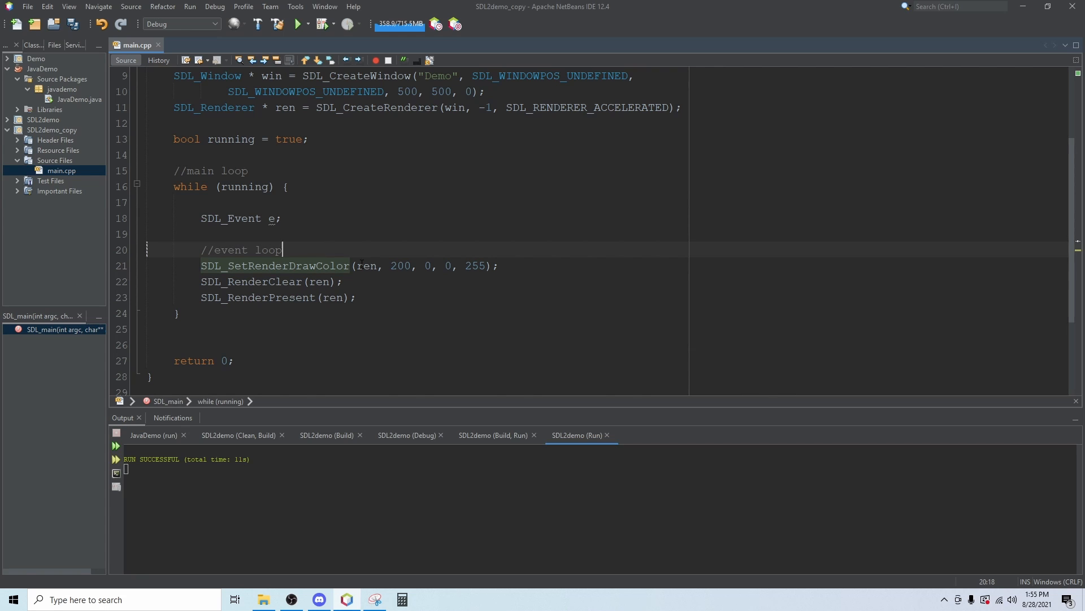
Step: Write an empty while(SDL_PollEvent(&e)) block ending with an // end event loop comment
key(Return)
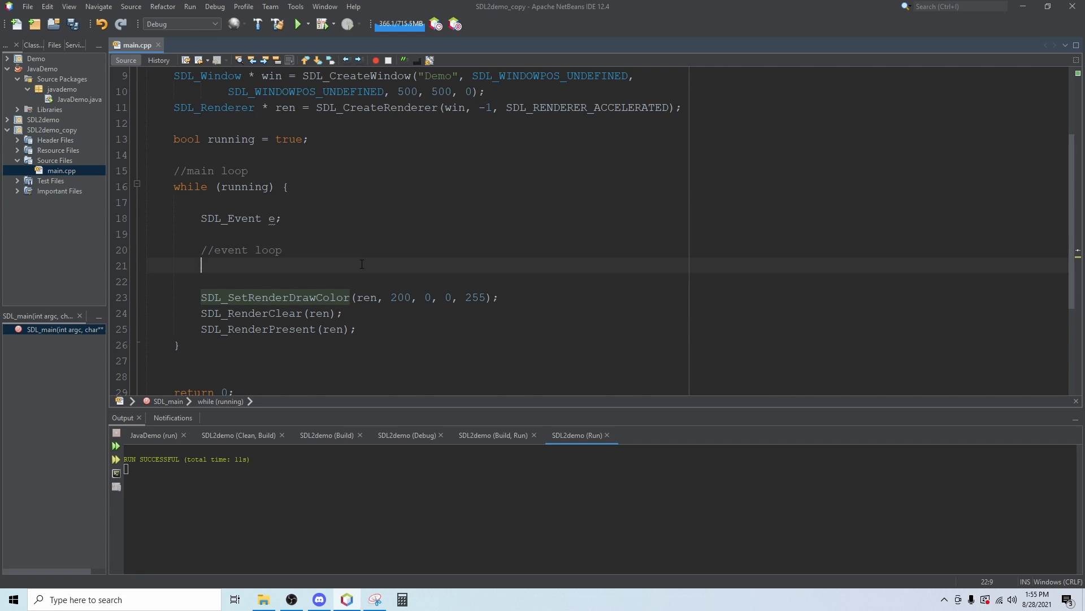
text(while(SDL)
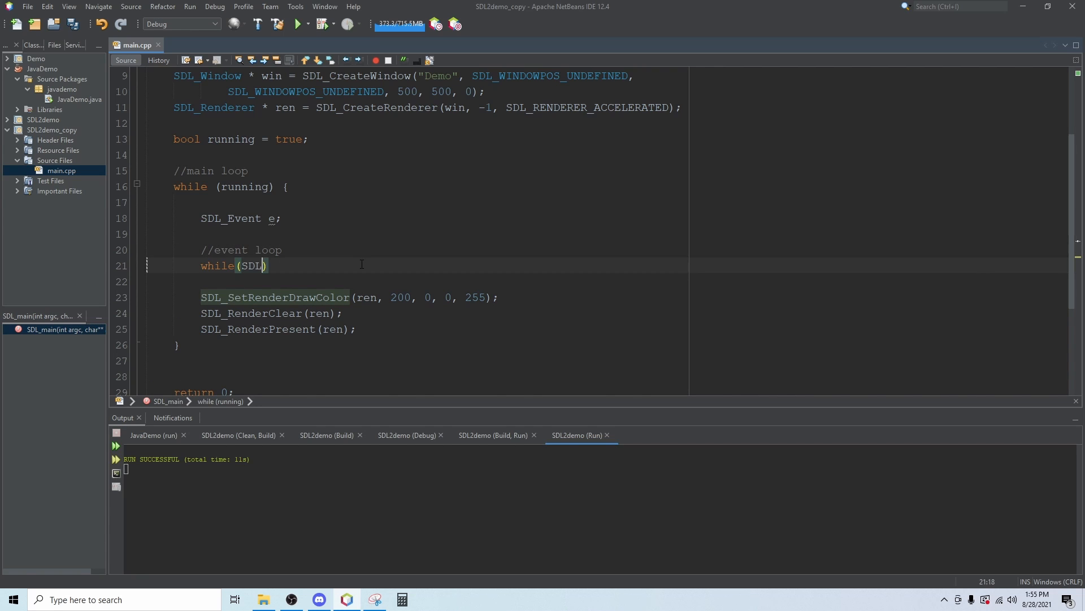
text(_)
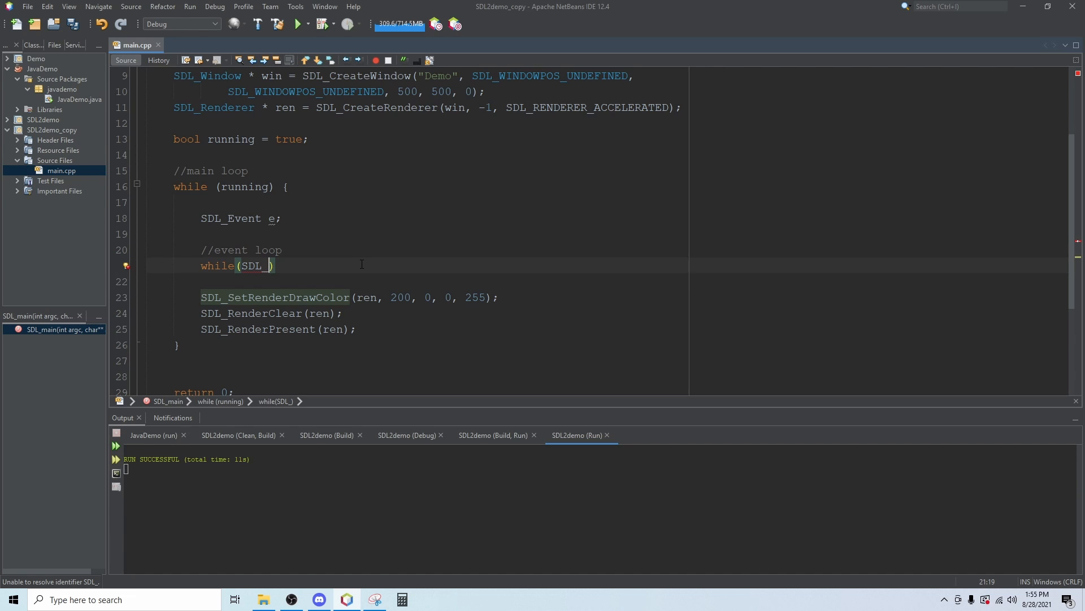
text(Po)
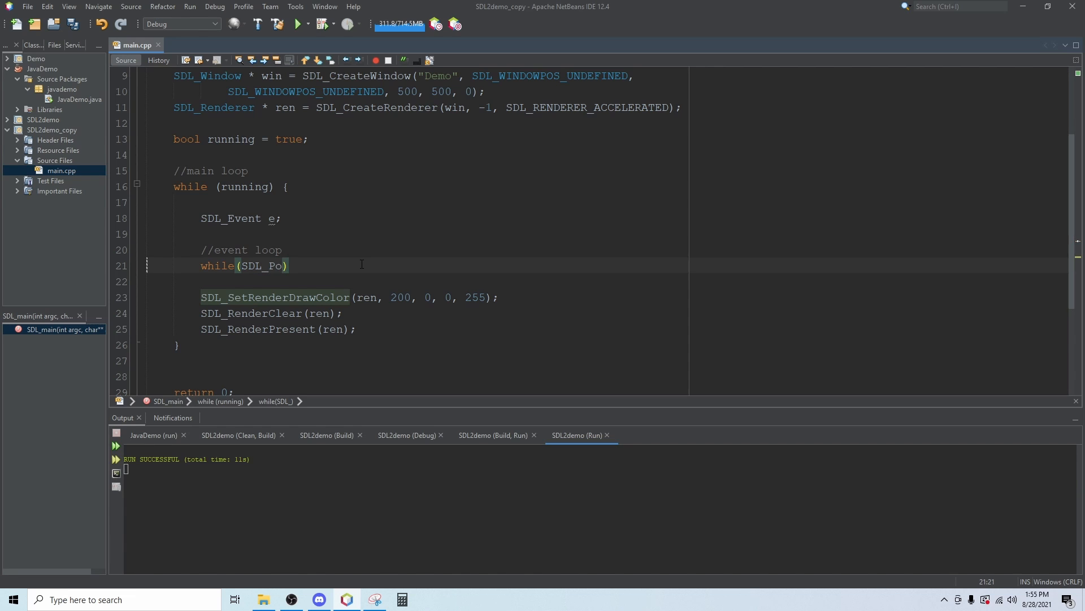
key(ctrl+space)
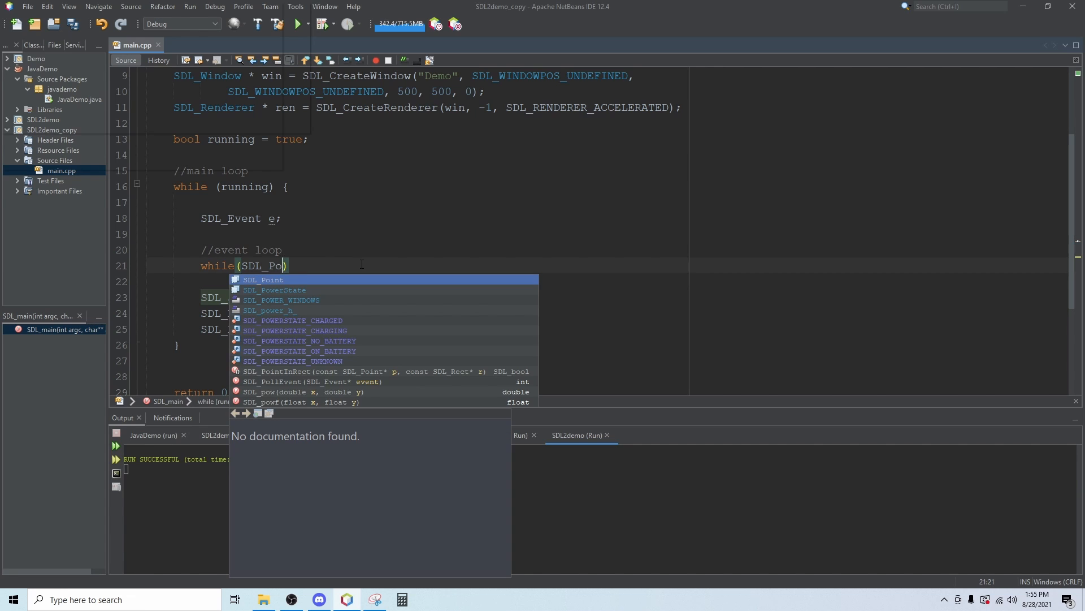
text(llEvent()
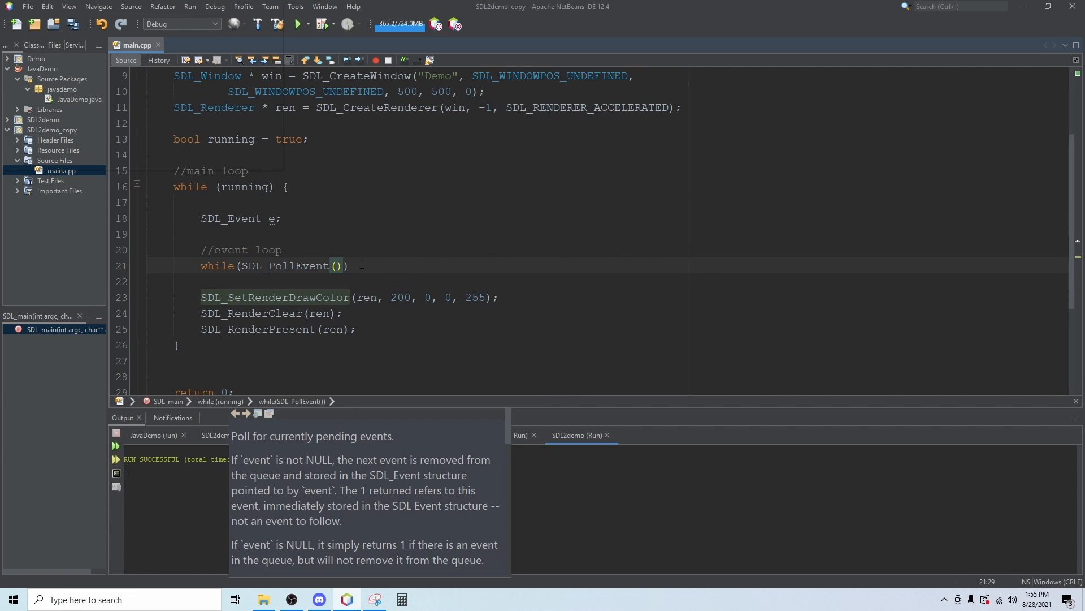
text(&e)
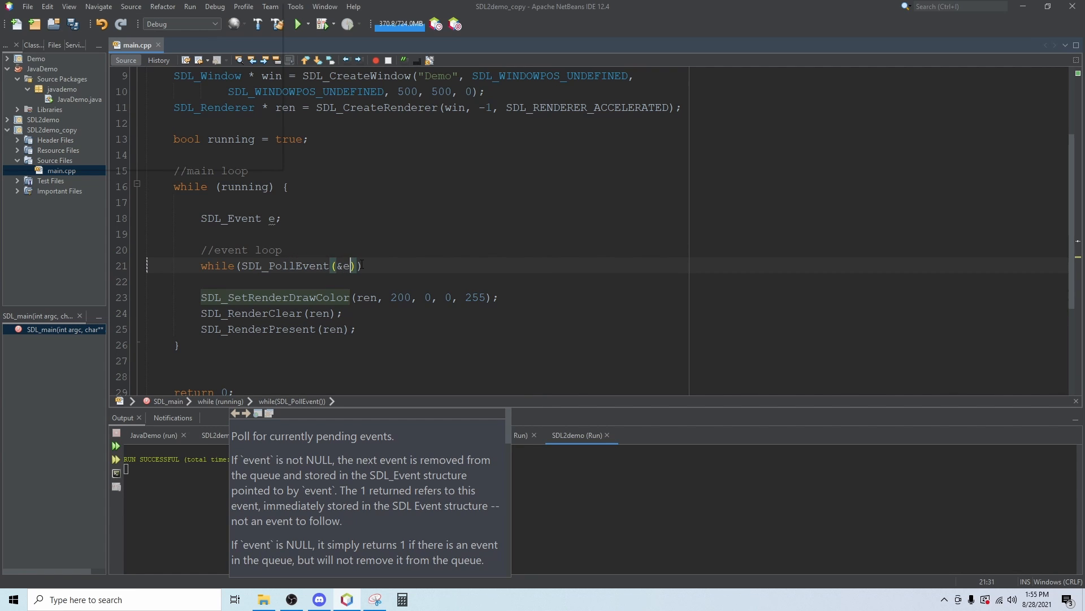
text({})
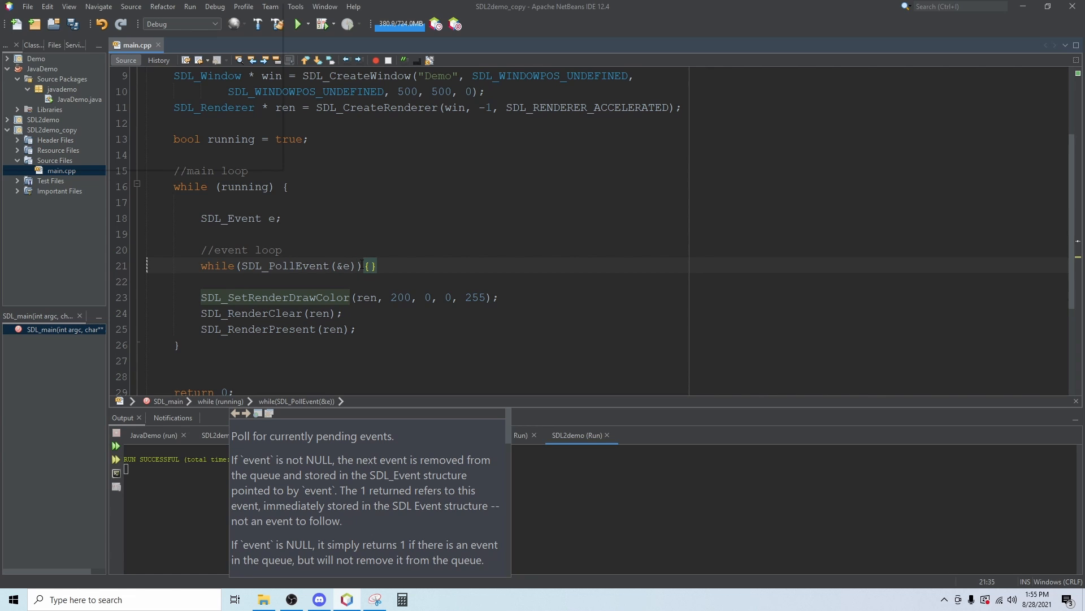
key(enter)
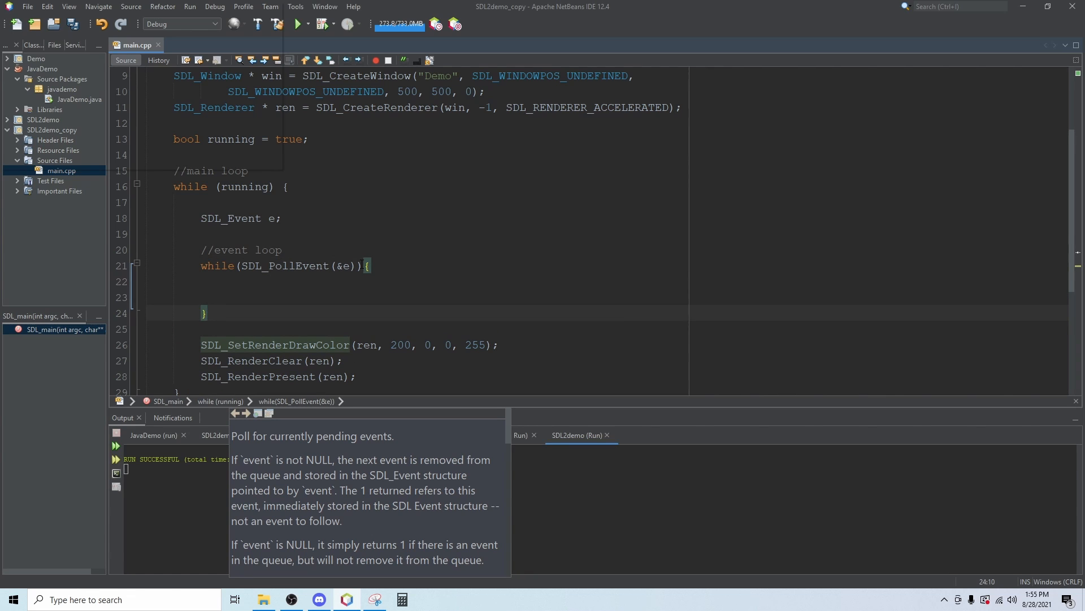
text(// end event loop)
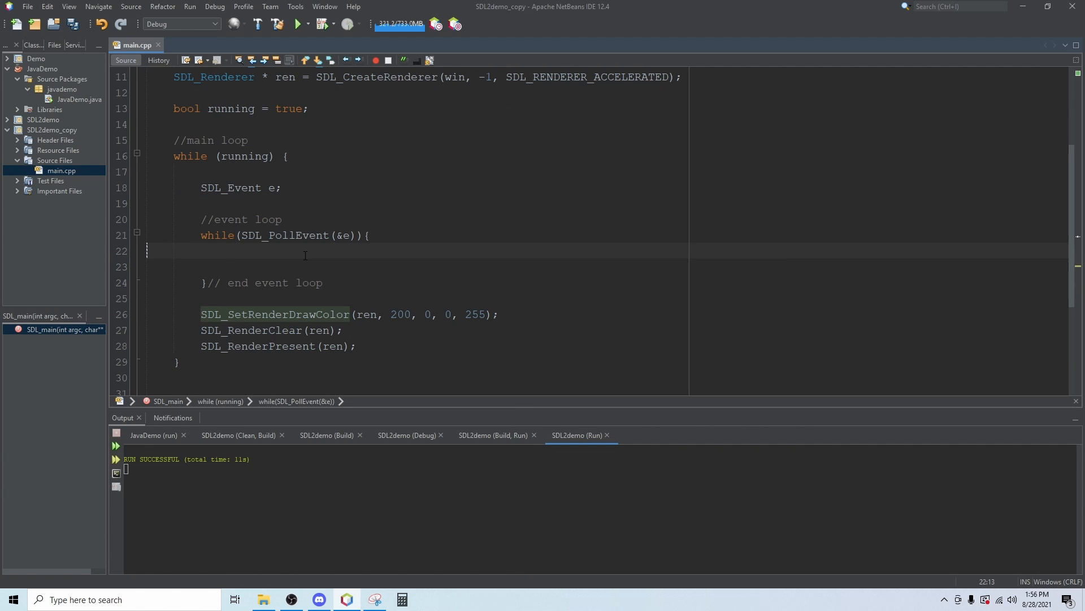
Step: Add a switch(e.type) block whose closing brace is labelled // end switch
text(switch)
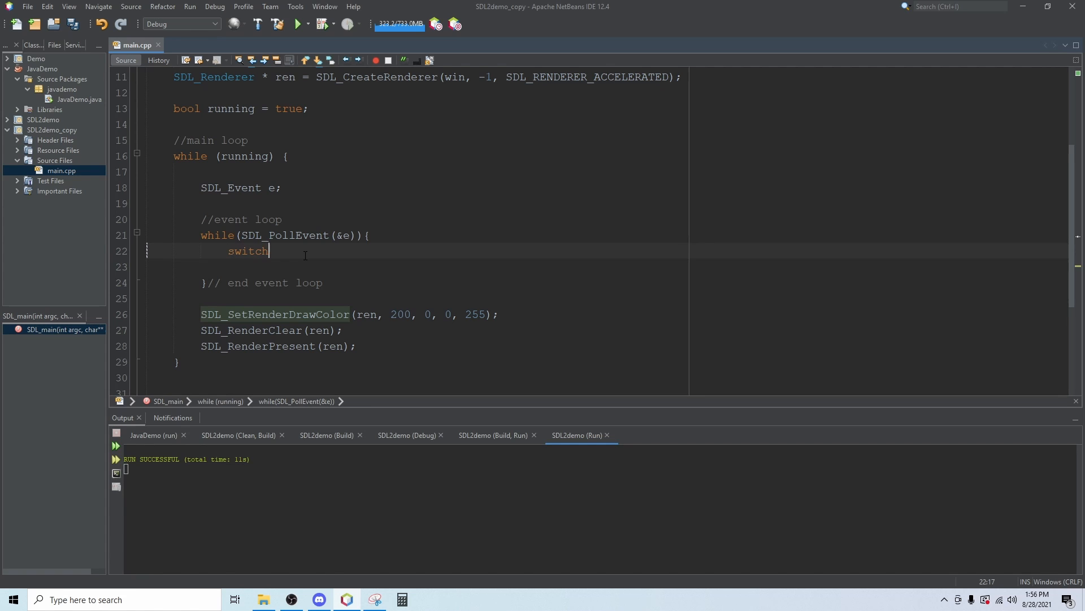
text(())
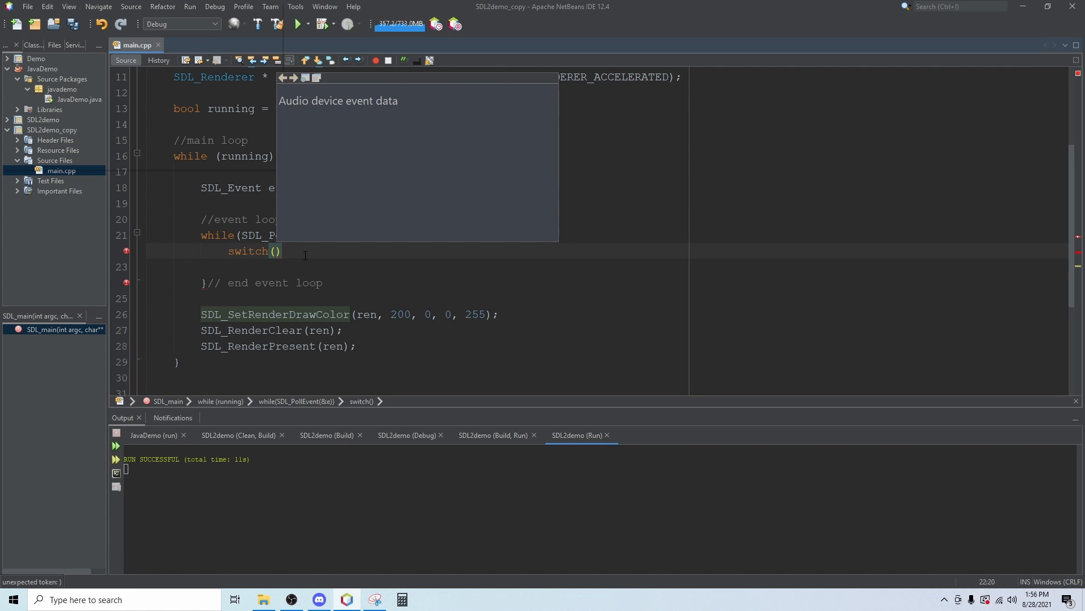
text(e.type)
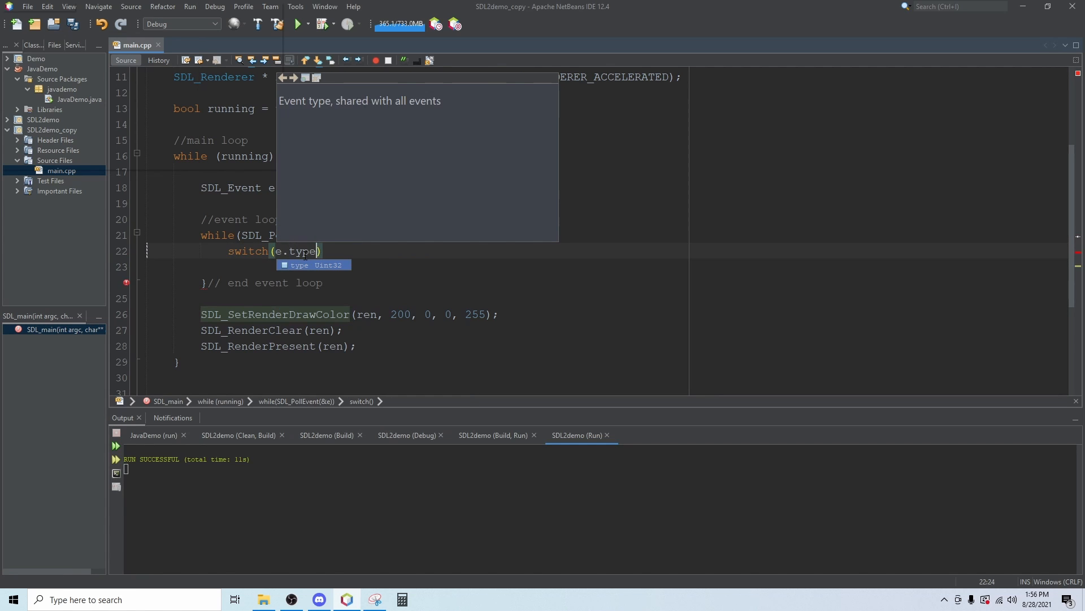
text({})
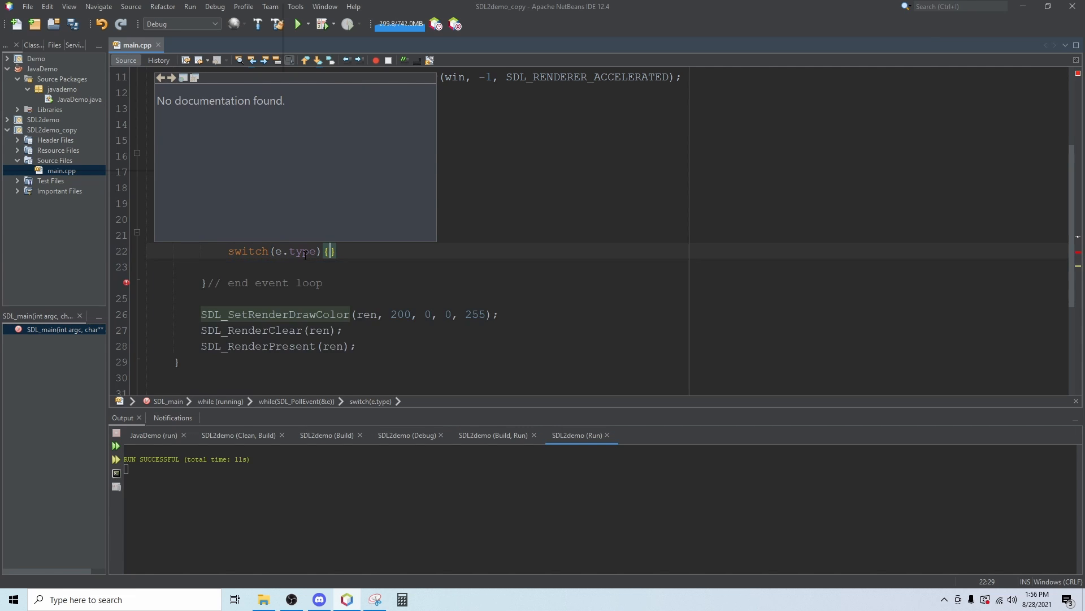
key(enter)
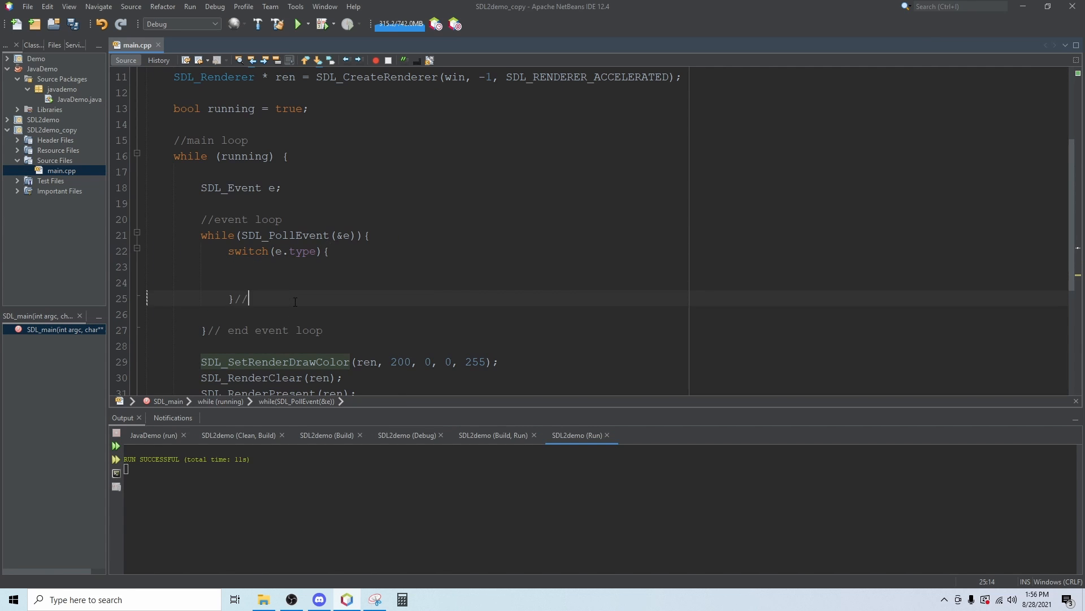
text(end)
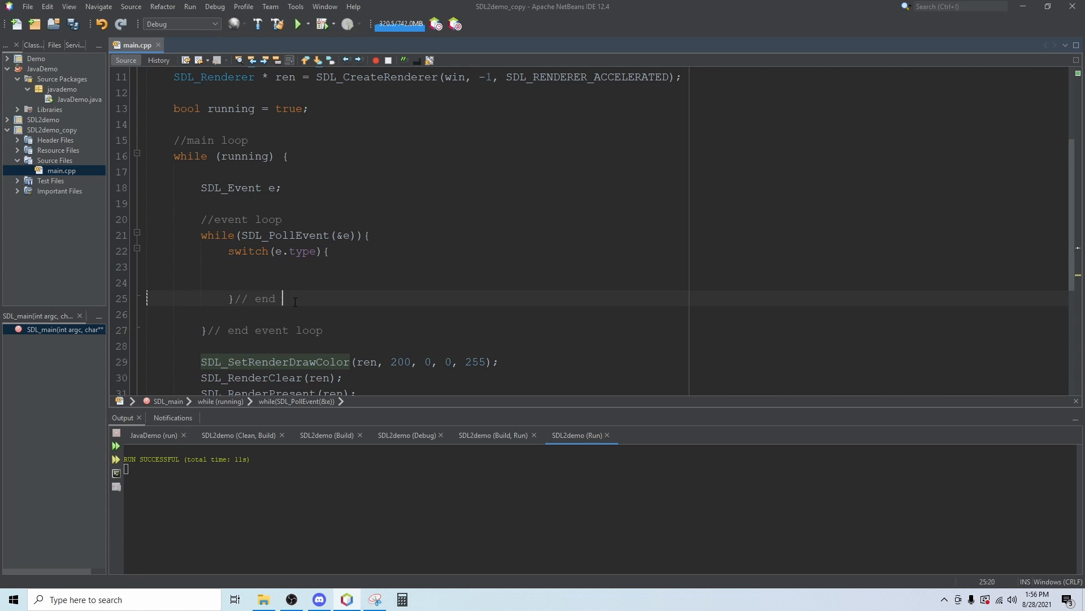
text(switch)
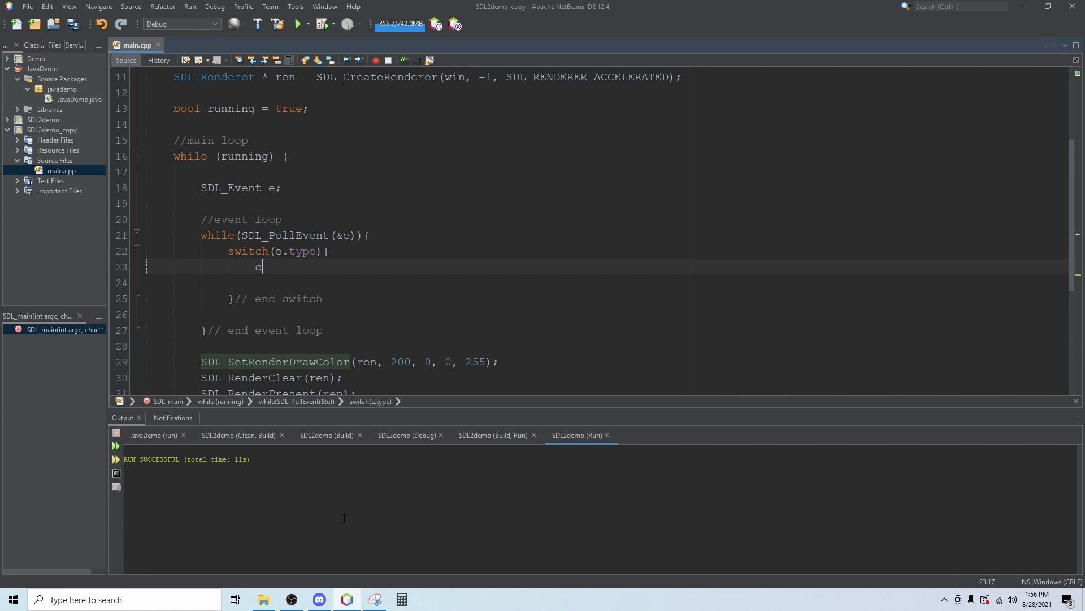
Step: Add case SDL_QUIT that sets running = false and breaks
text(ase)
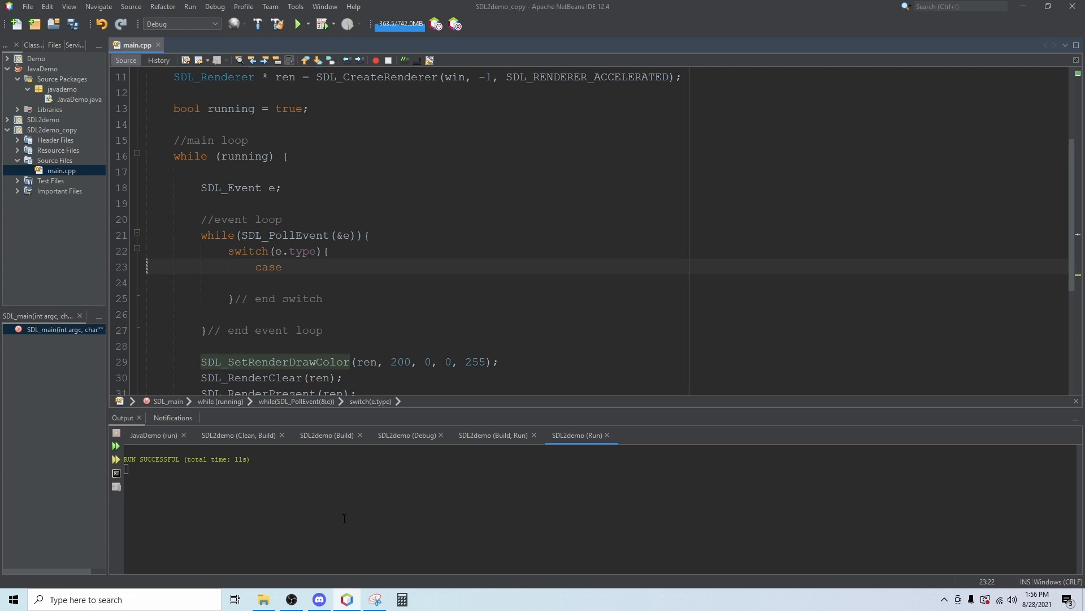
text(SDL_Q)
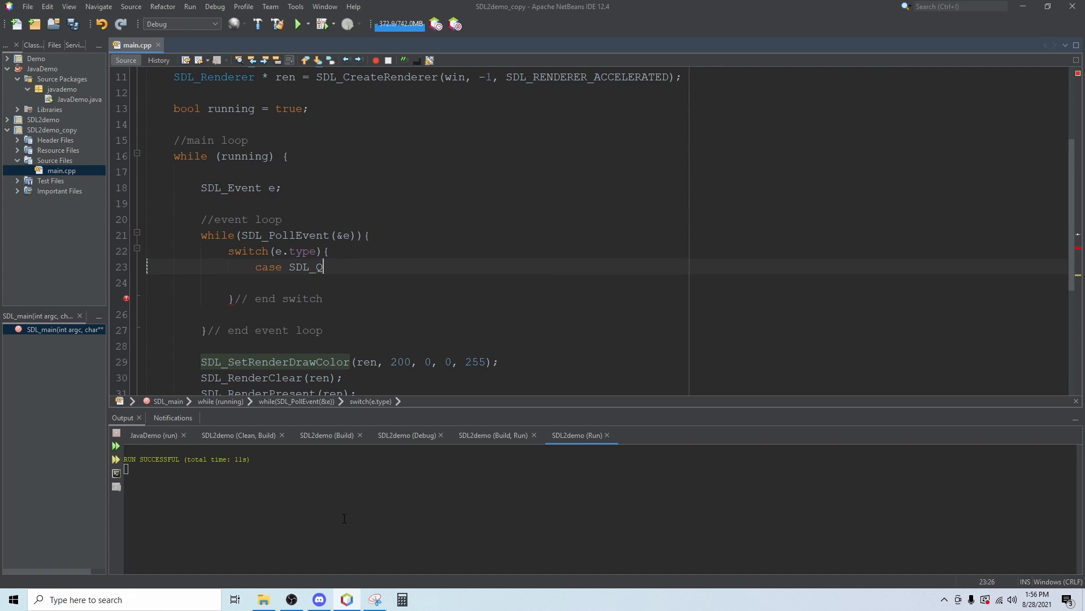
text(UIT)
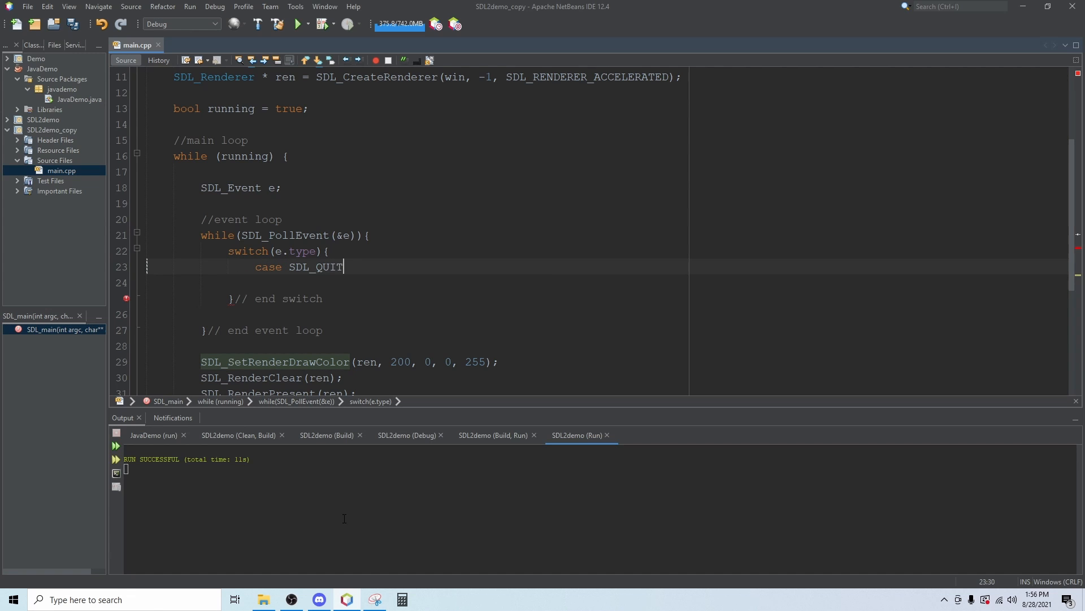
text(:)
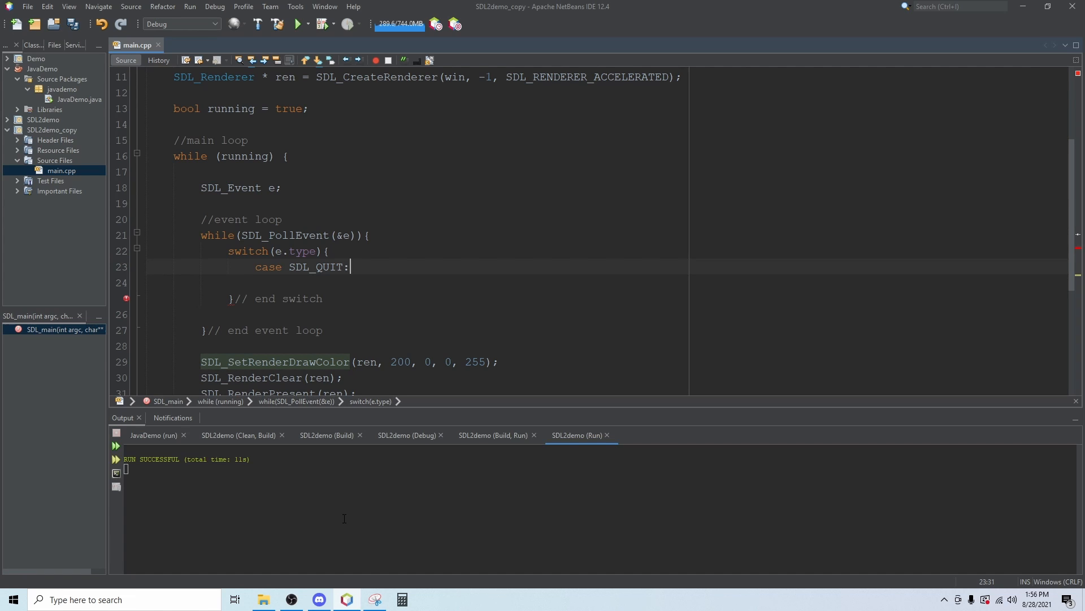
key(enter)
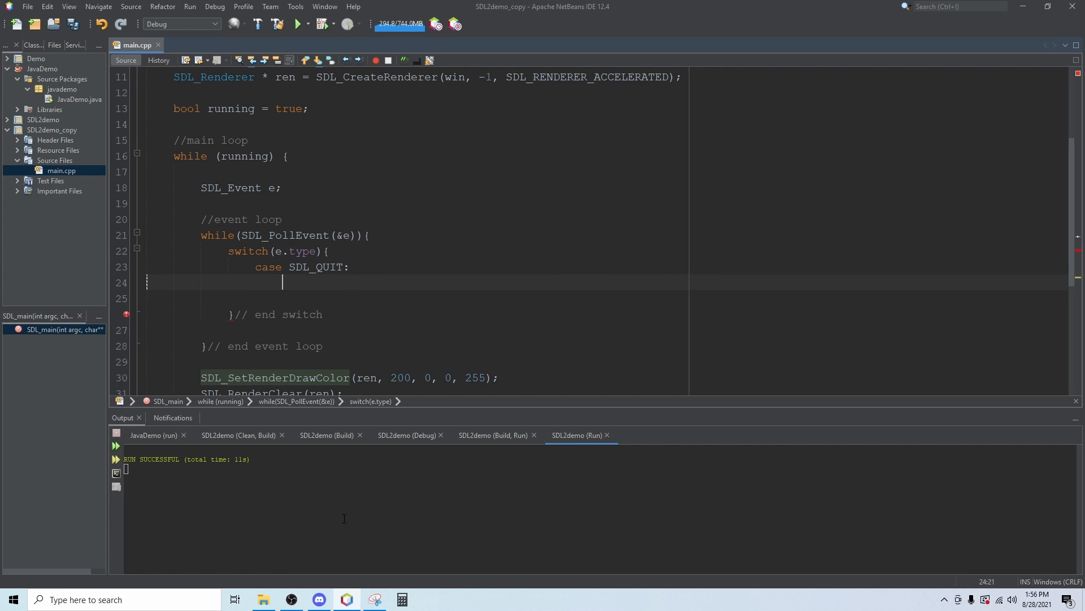
text(running = false;)
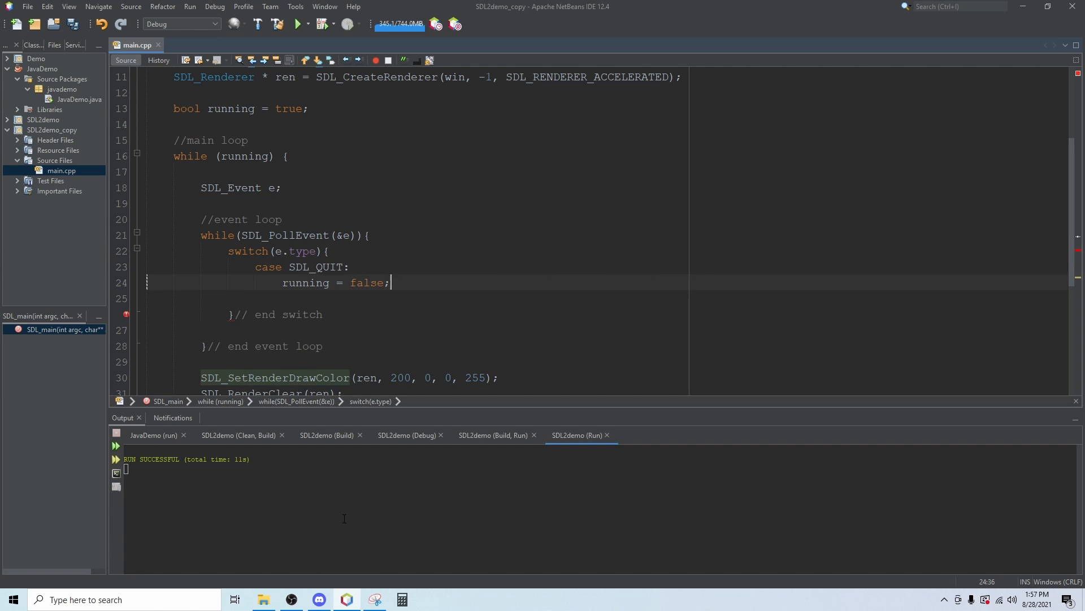
text(break;)
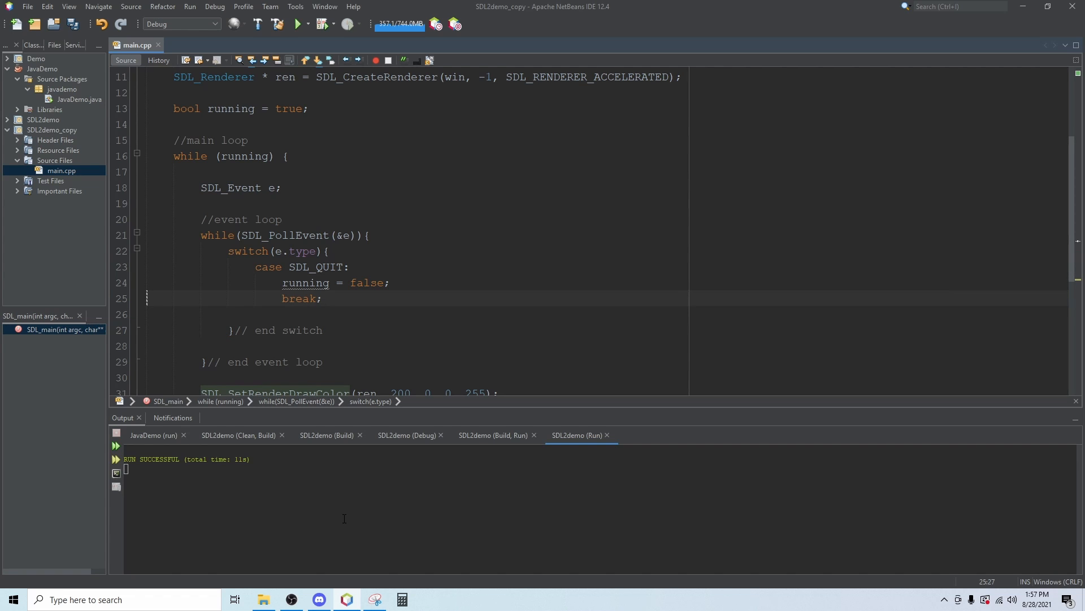
scroll(down, 3)
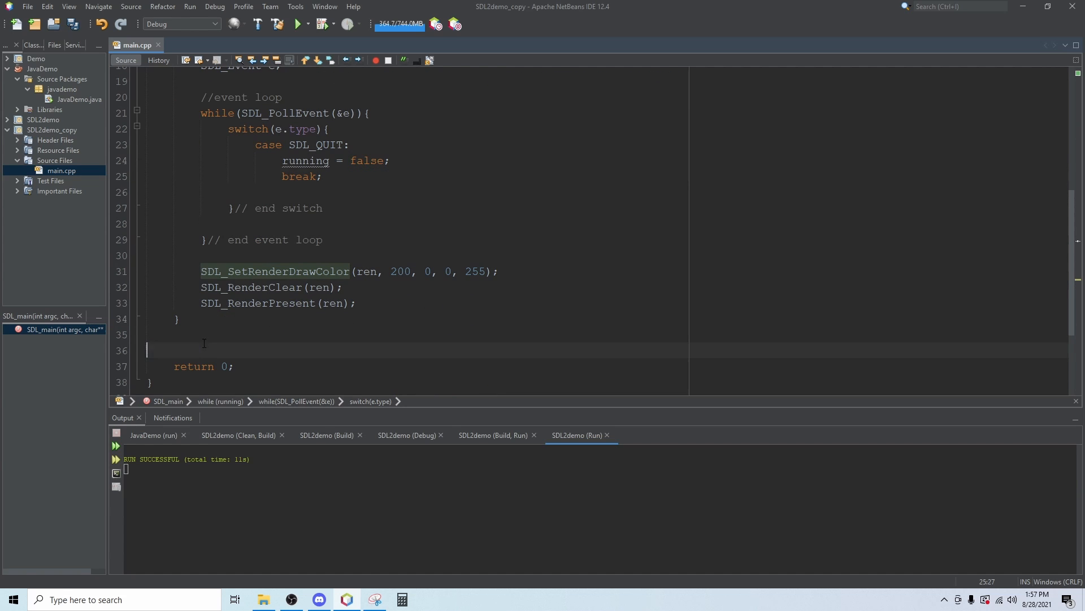
Step: Insert SDL_Quit(); on the line above return 0
click(174, 351)
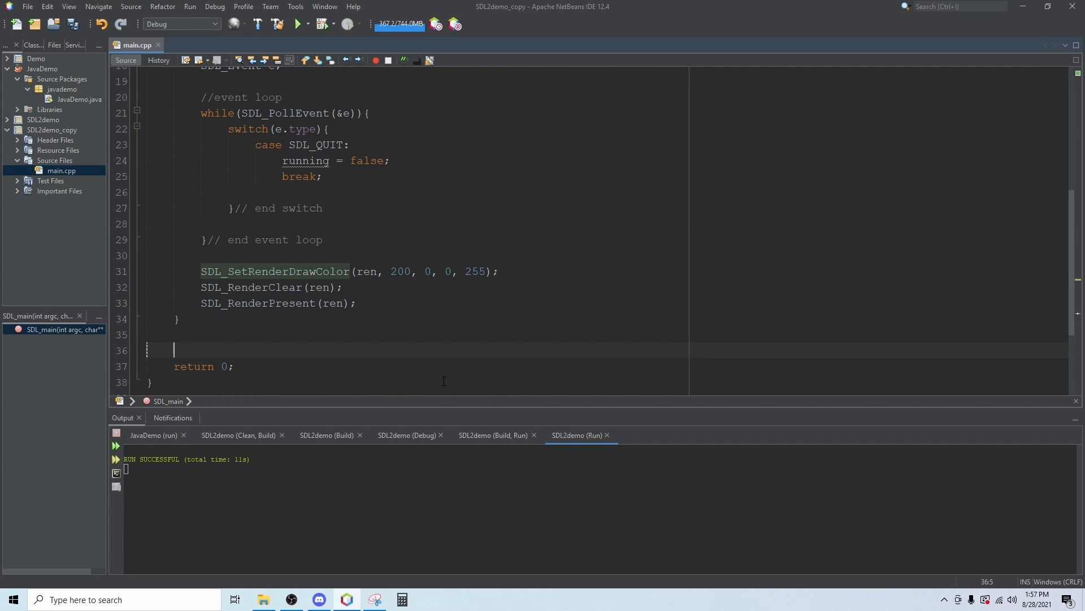
text(SDL_Quit)
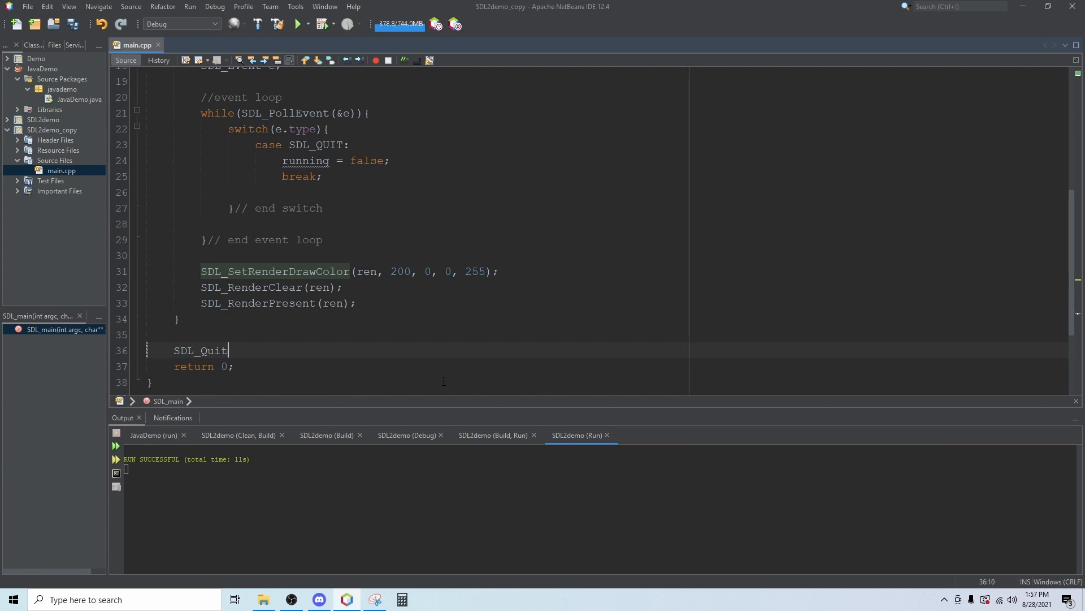
text(();)
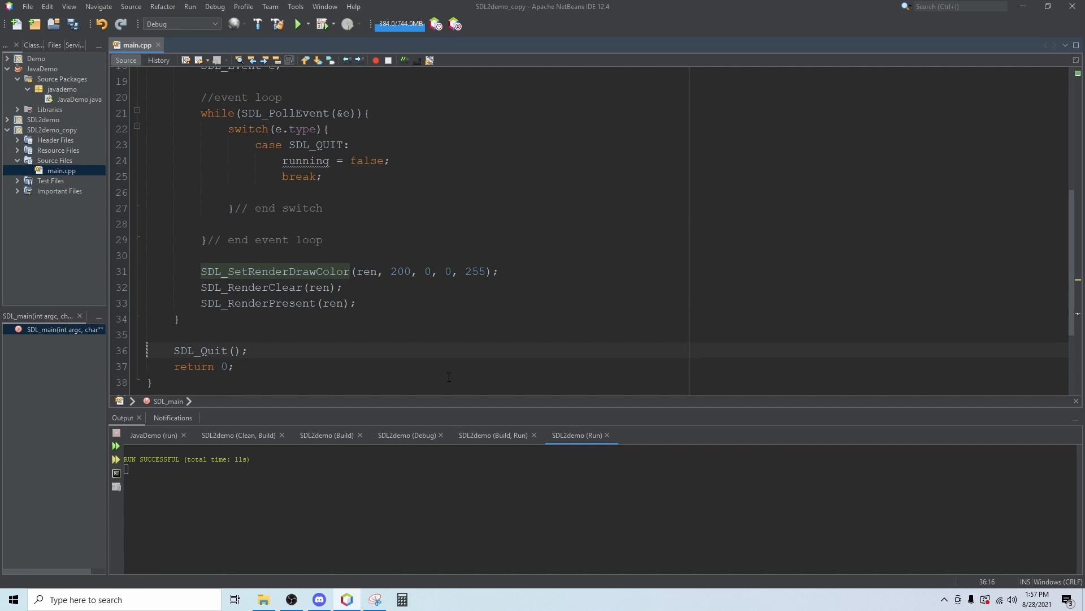
double_click(210, 351)
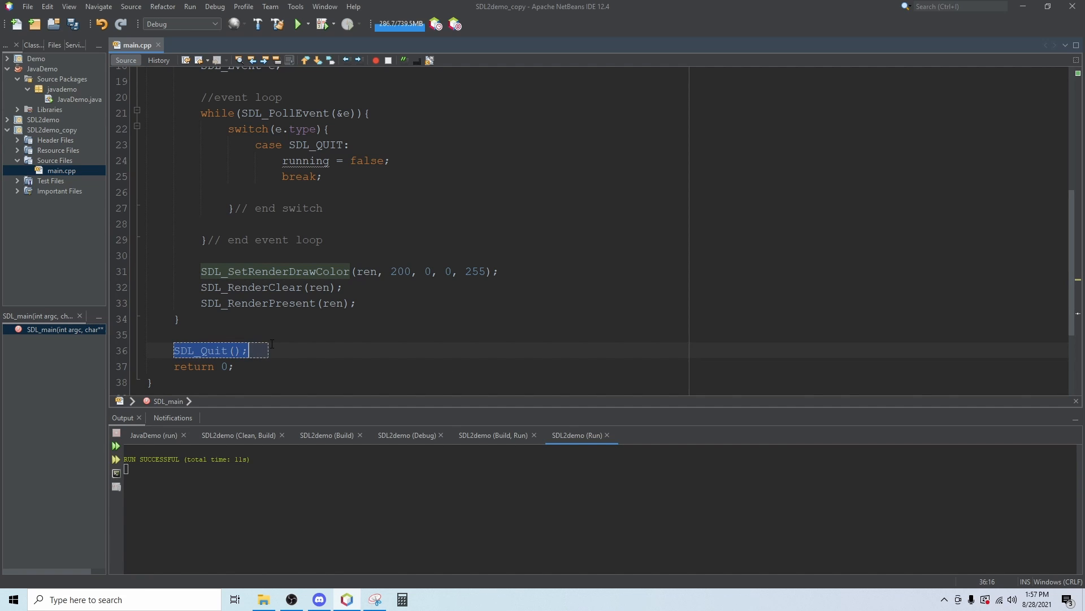
click(296, 351)
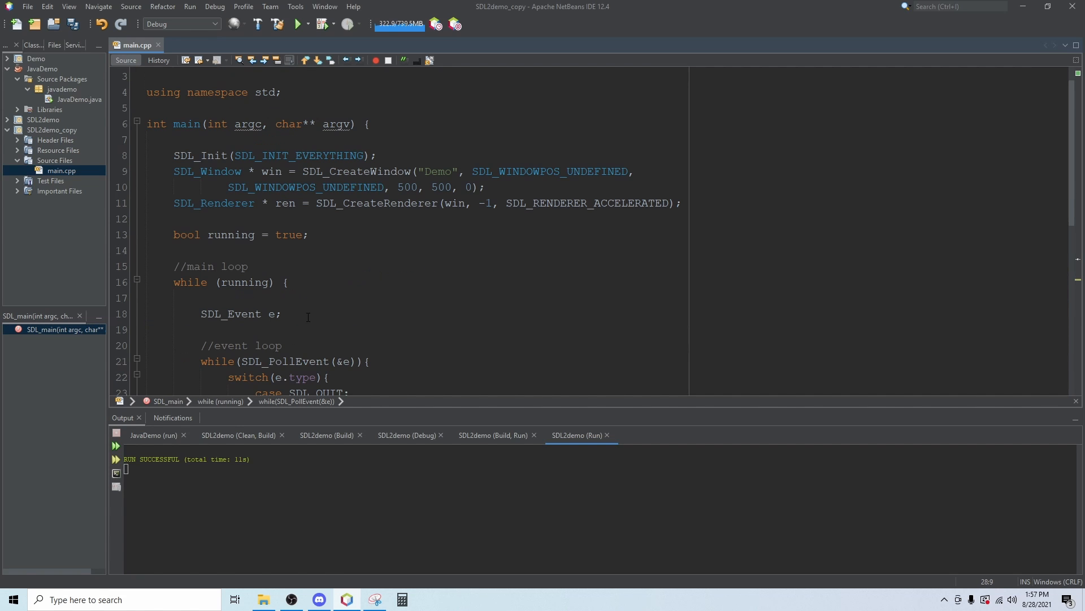
mouse_move(325, 294)
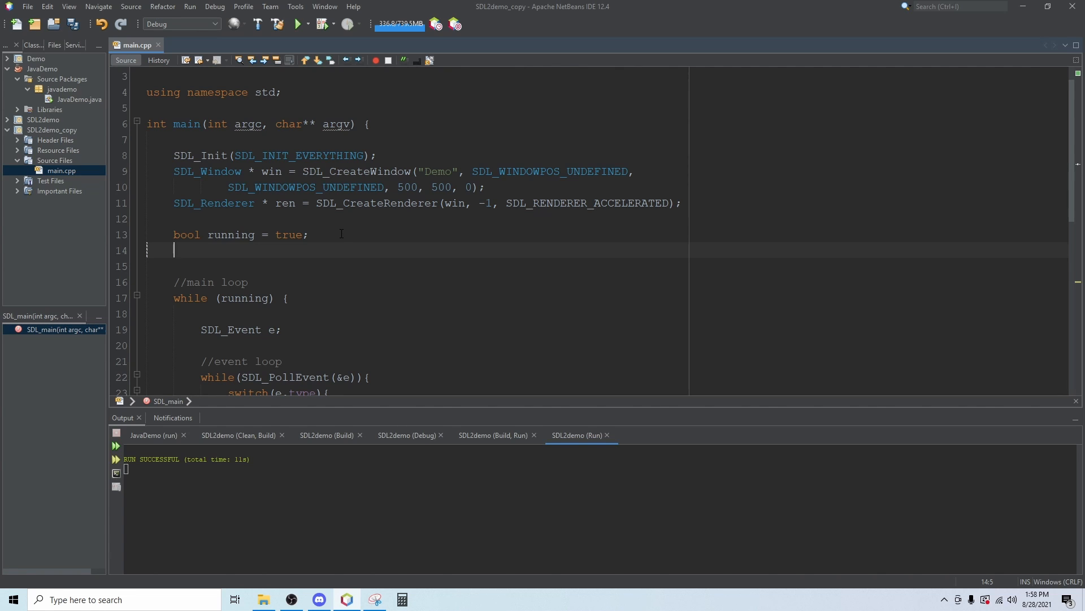
Step: Declare double delta = .0001; after the running flag
text(d)
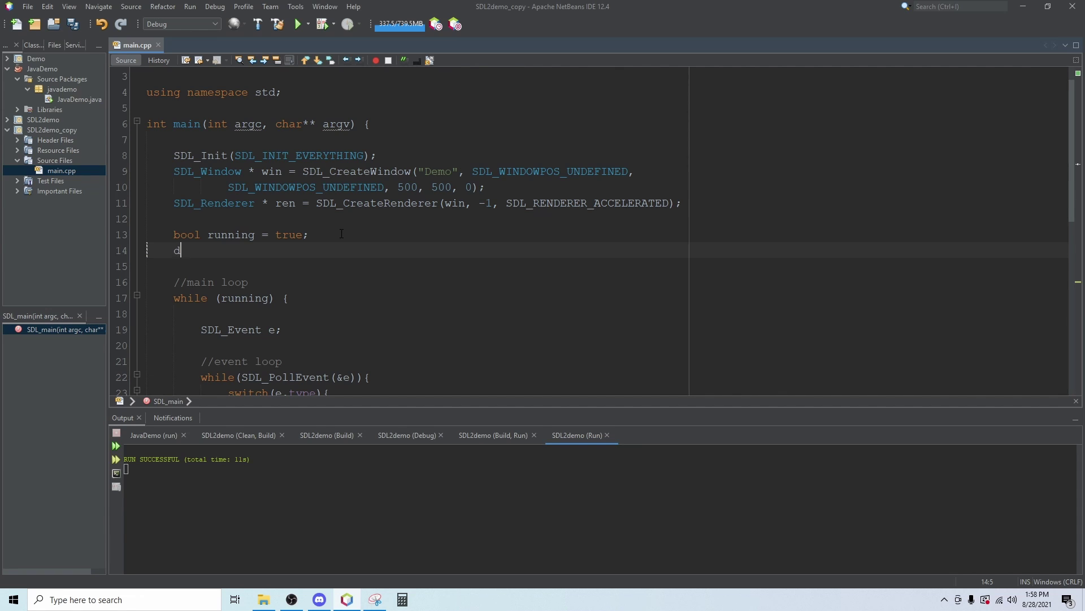
text(ouble de)
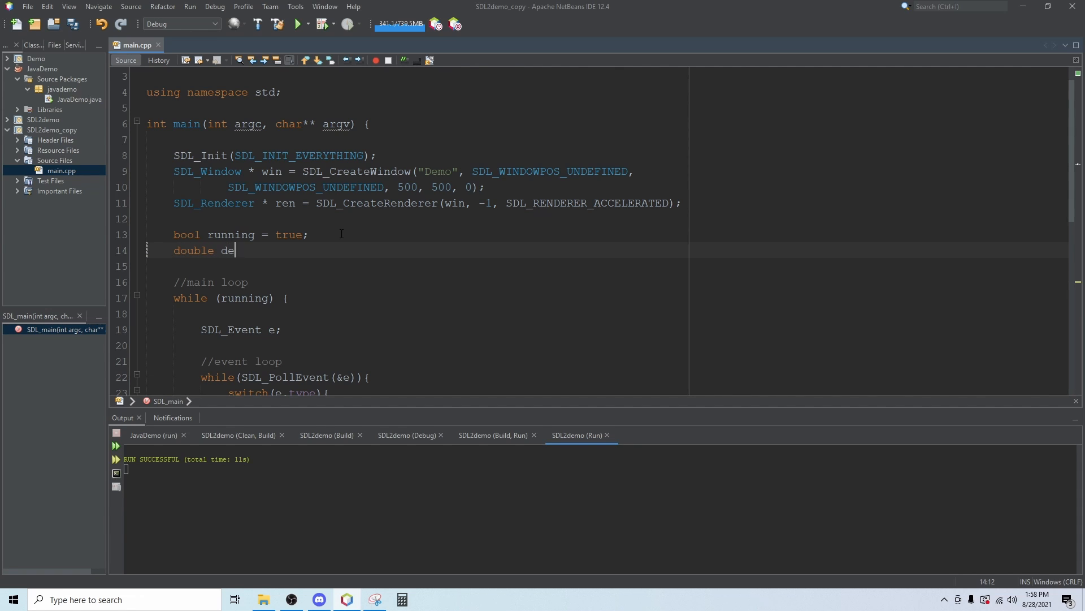
text(lta =)
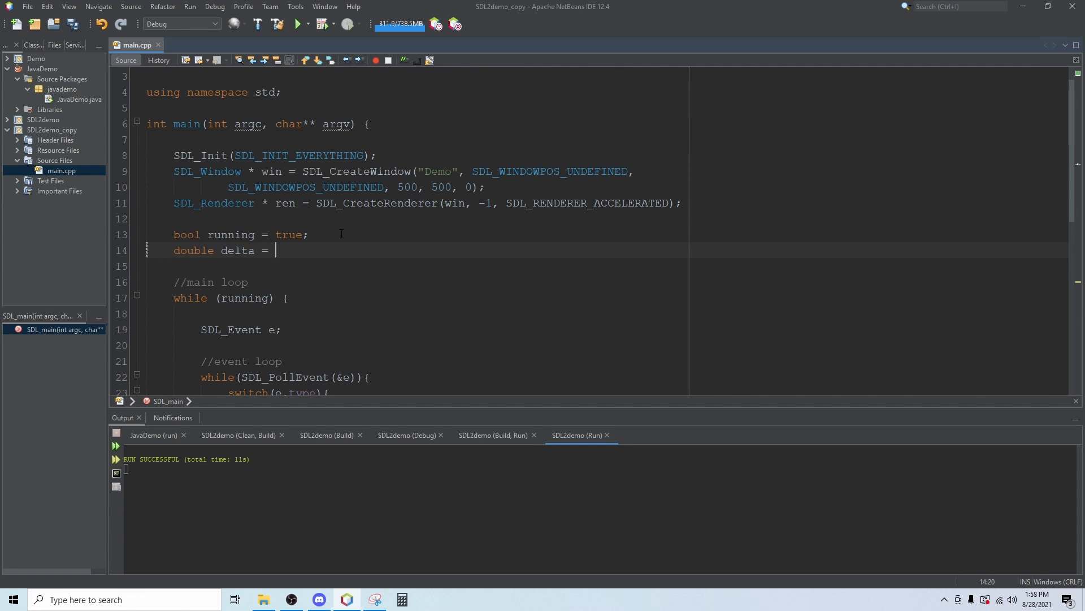
text(.)
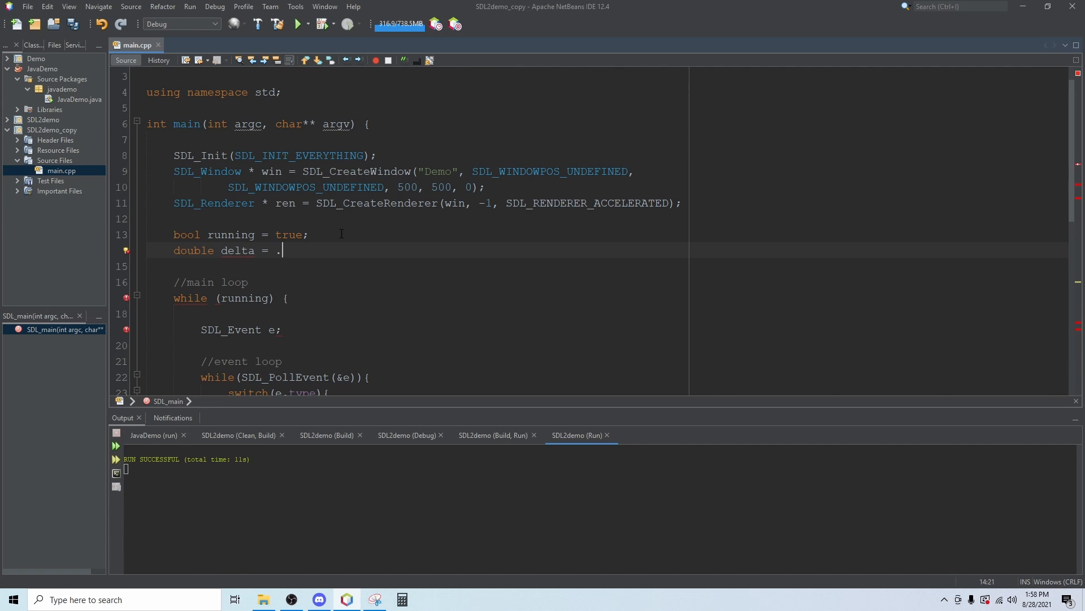
text(0001;)
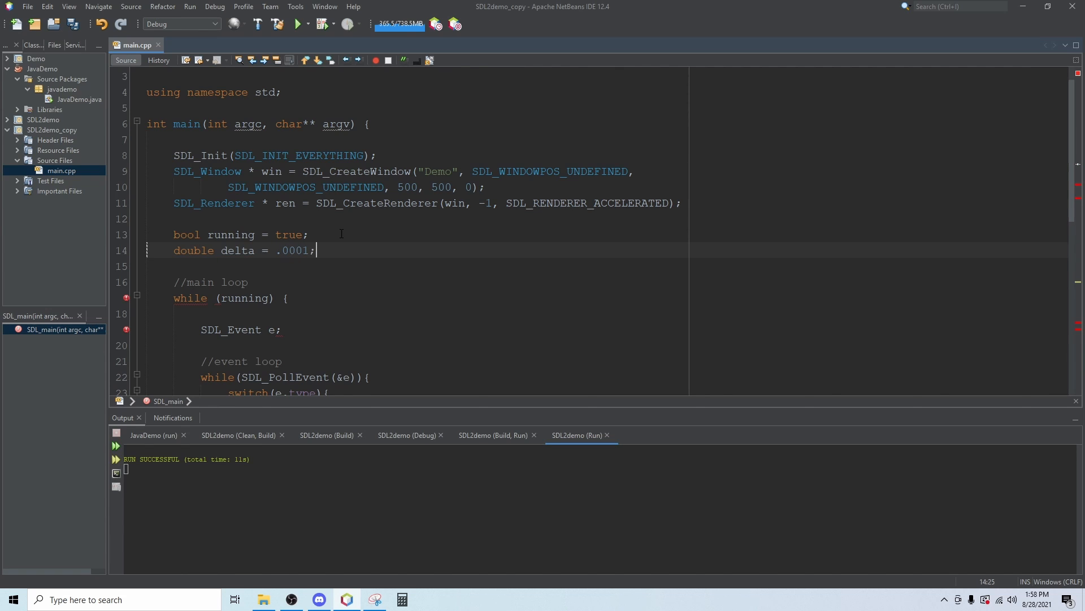
Step: Declare double time2 = SDL_GetTicks(); on the next line
text(double)
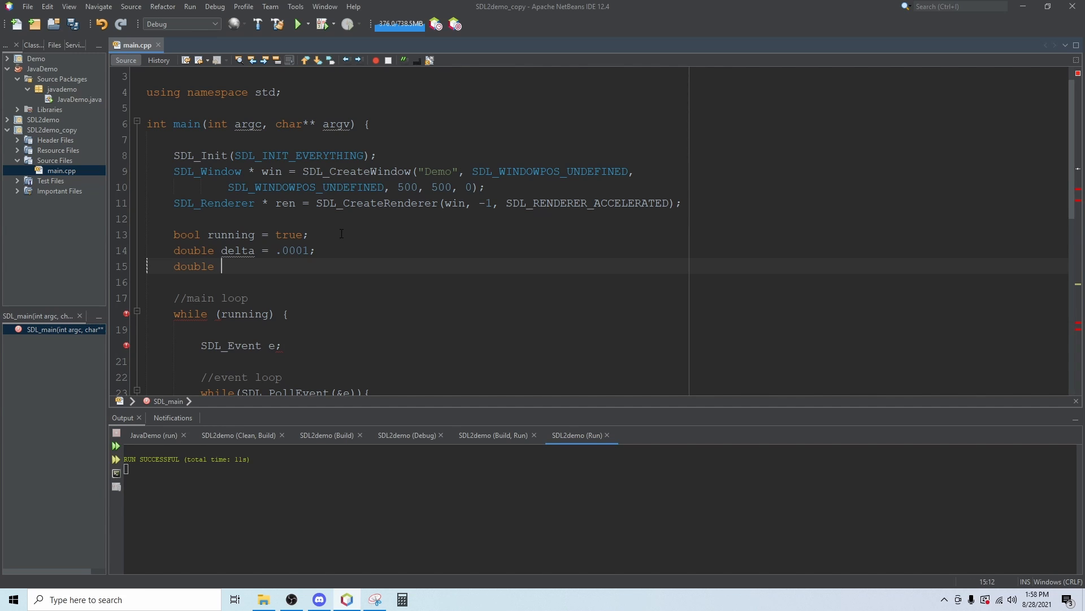
text(time2 =)
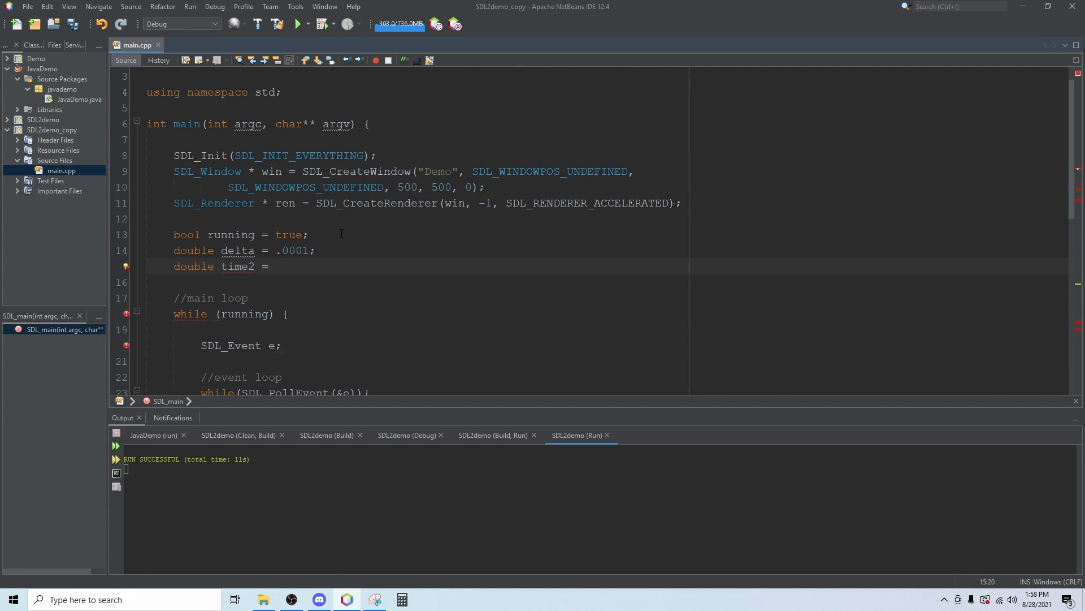
text(SDL)
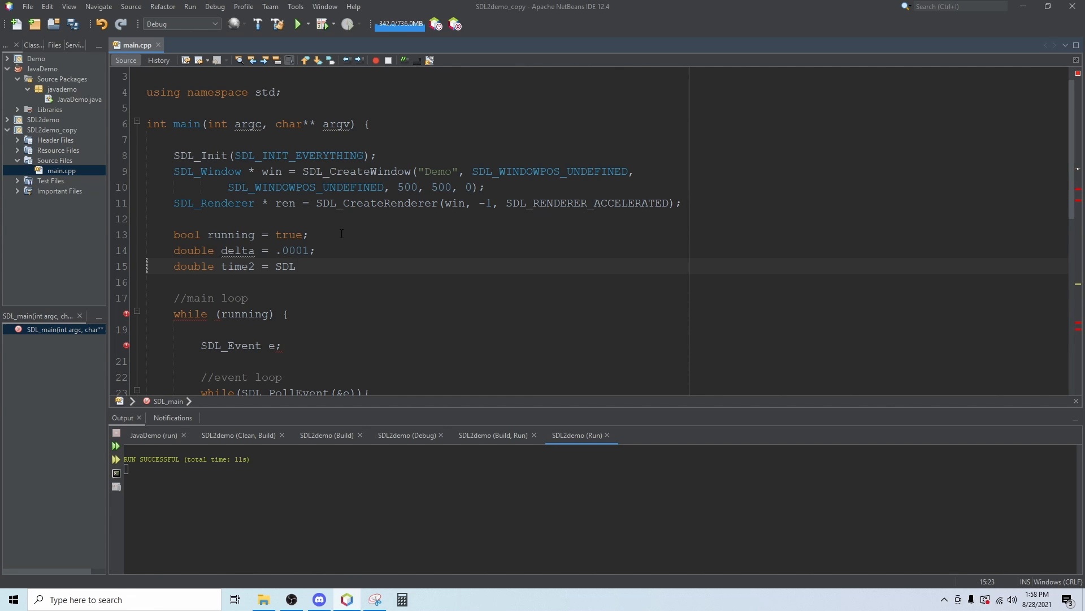
text(_GetTi)
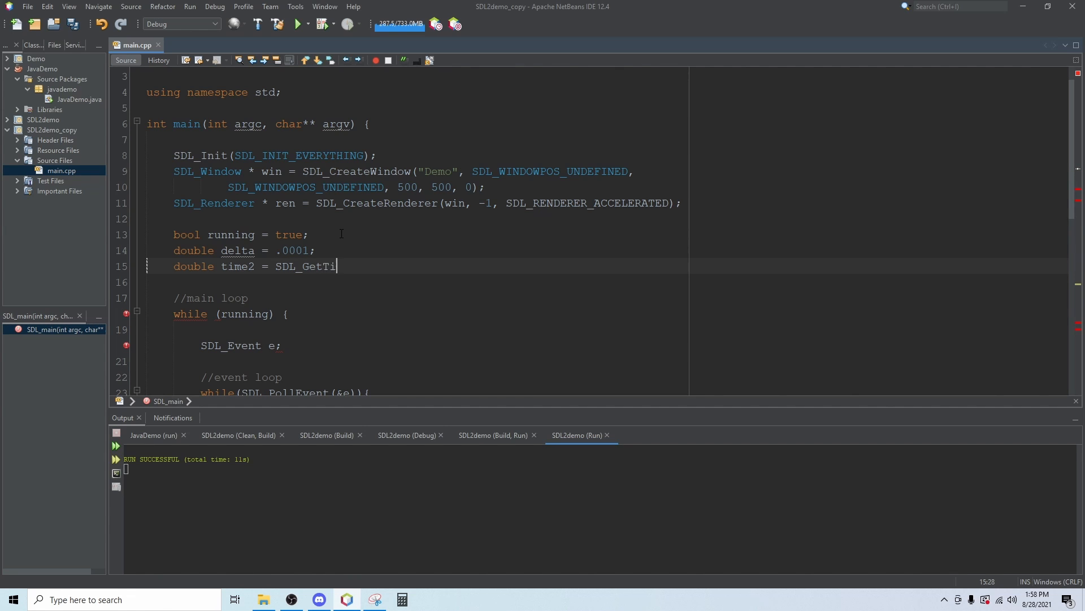
text(cks();)
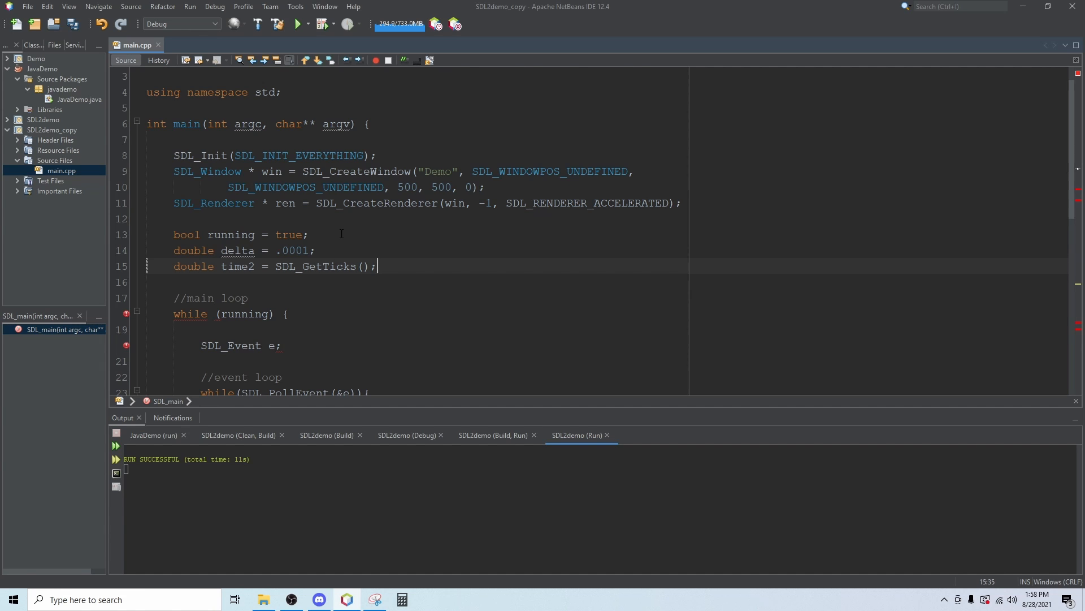
Step: Compute delta = (SDL_GetTicks() - time2)/1000; at the top of the main loop
scroll(down, 3)
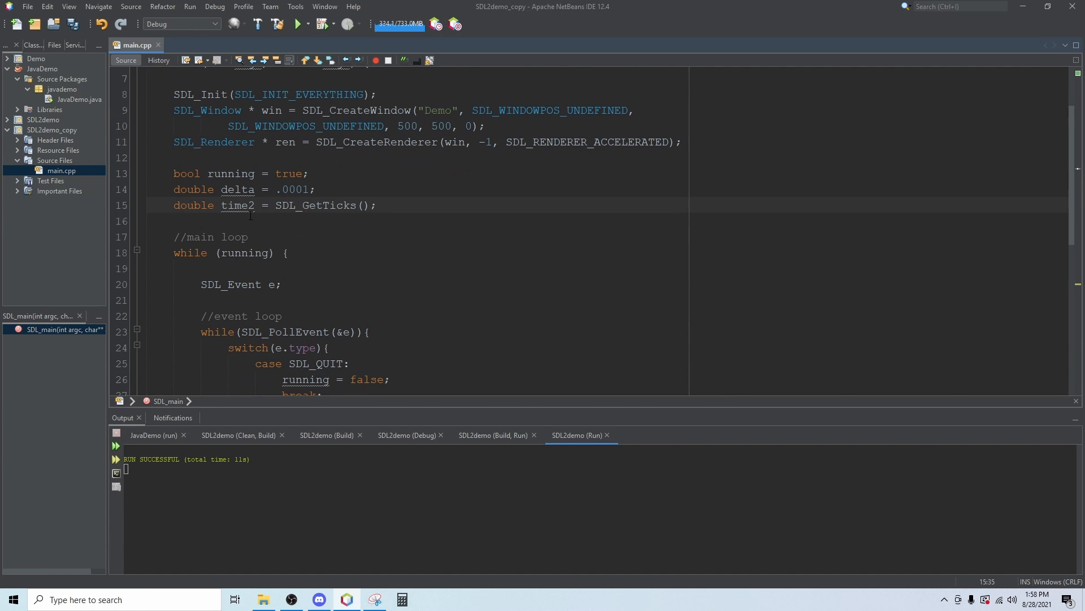
mouse_move(274, 231)
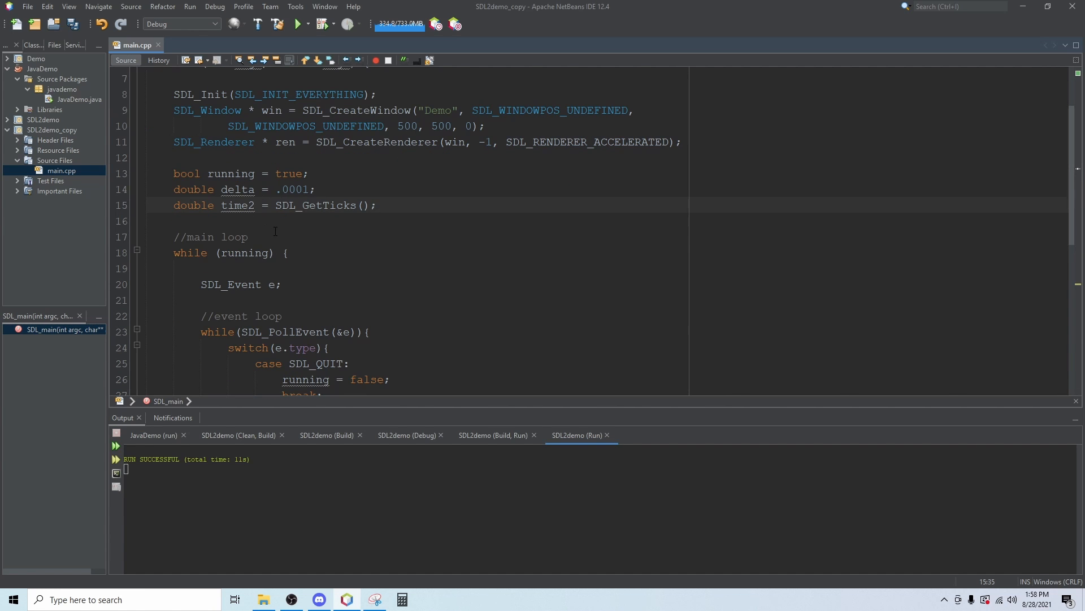
mouse_move(332, 310)
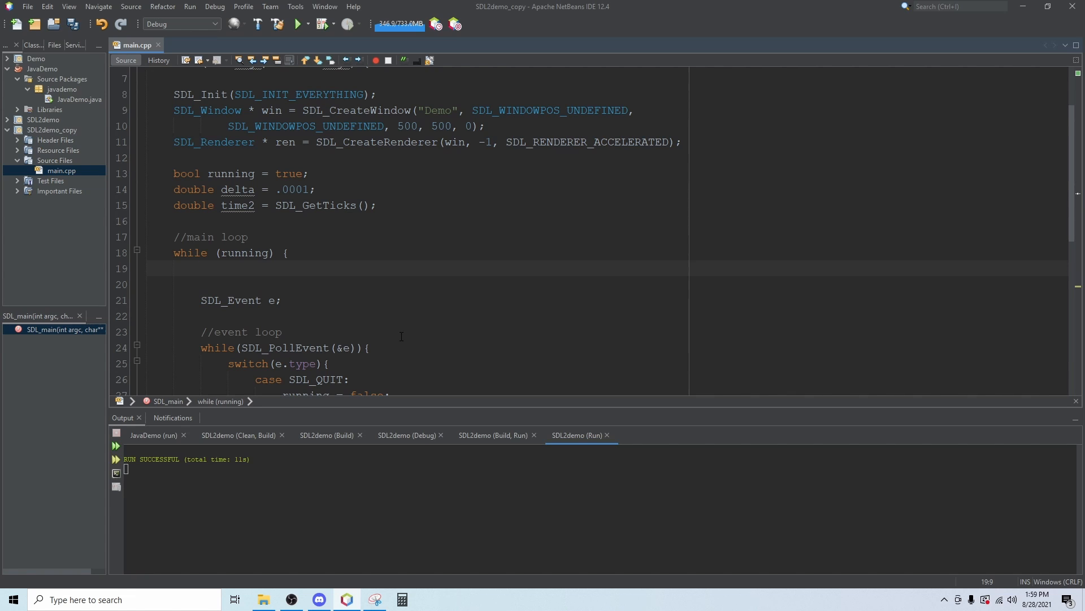
text(delta = ()
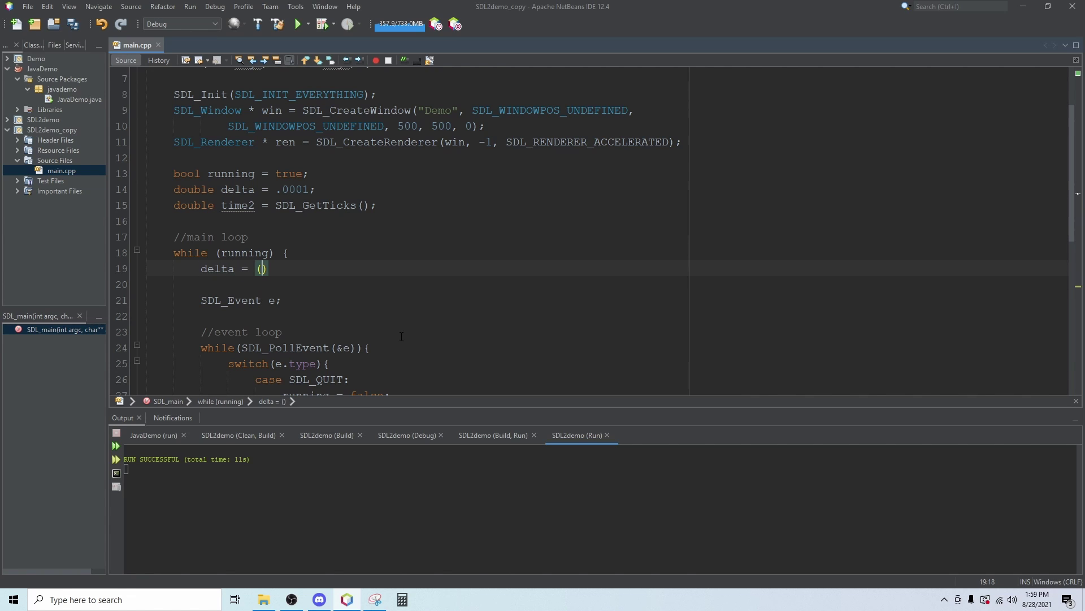
text(SDL_Get)
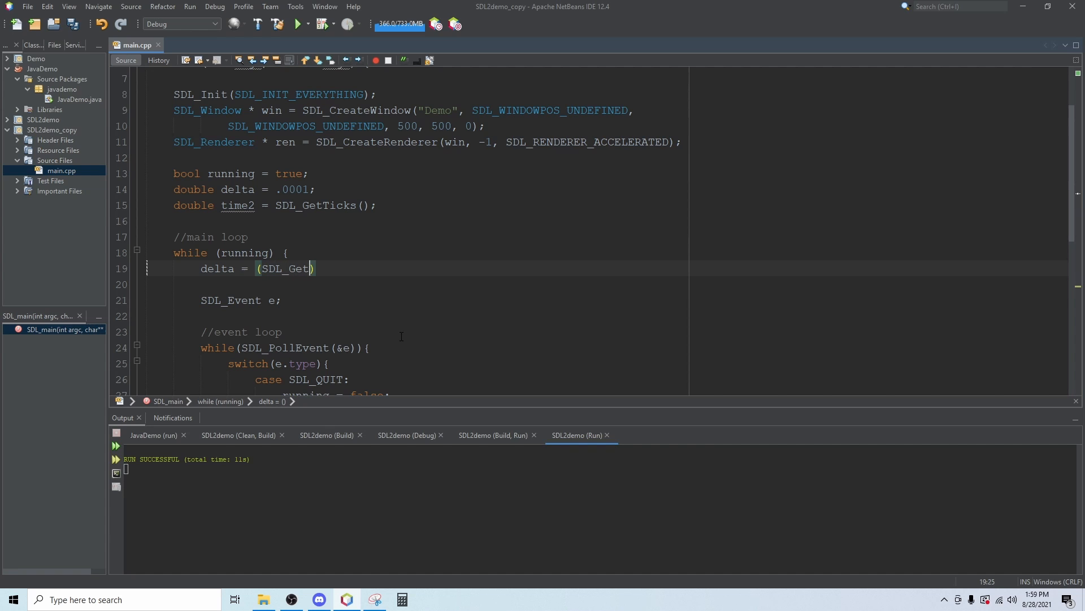
text(Ticks() -)
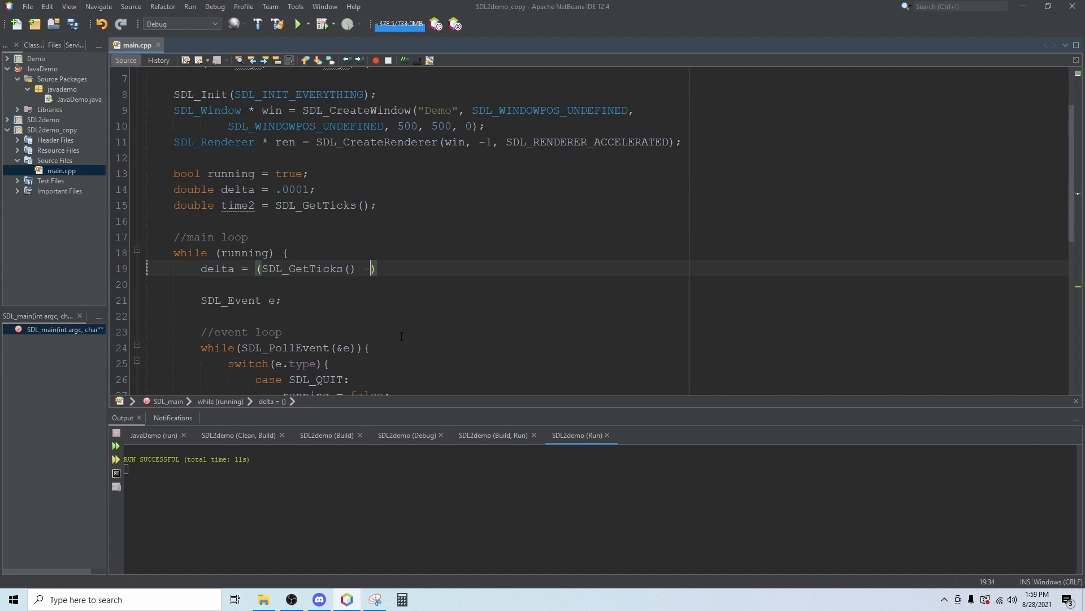
text(time)
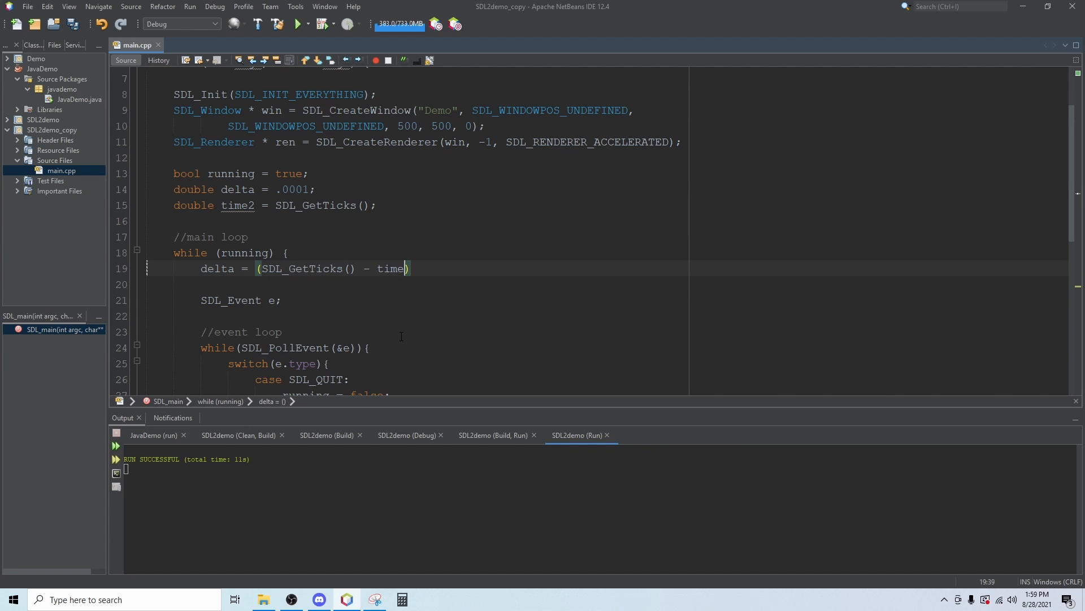
text(2))
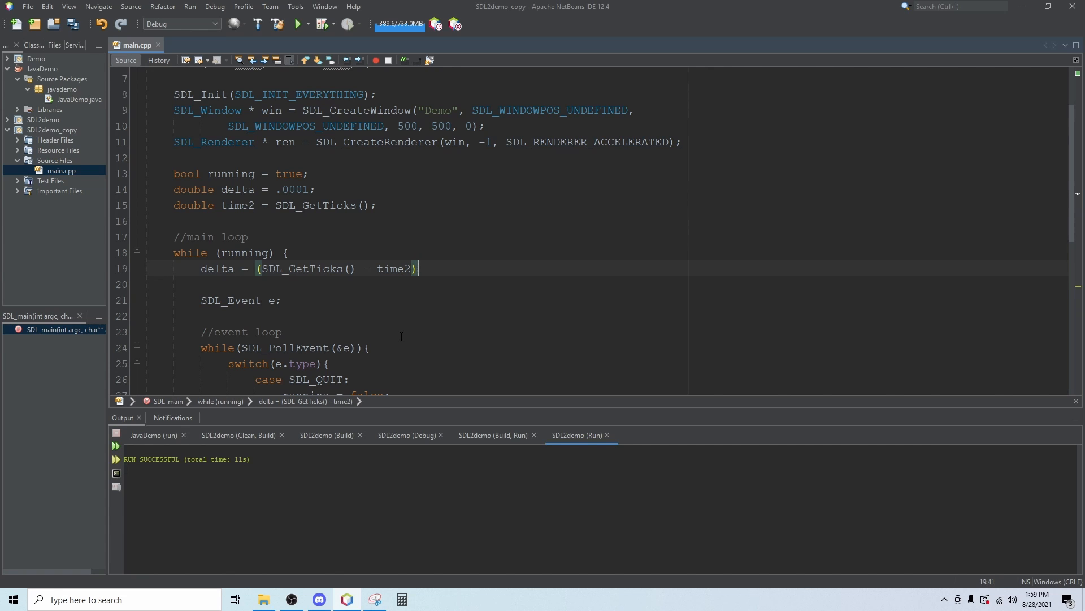
text(/)
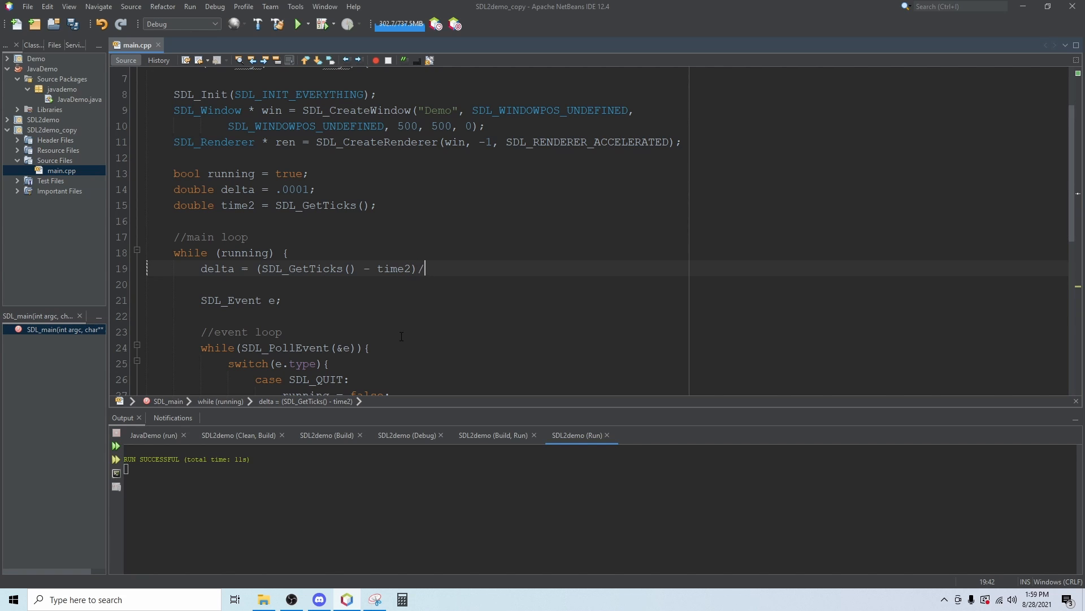
text(1000)
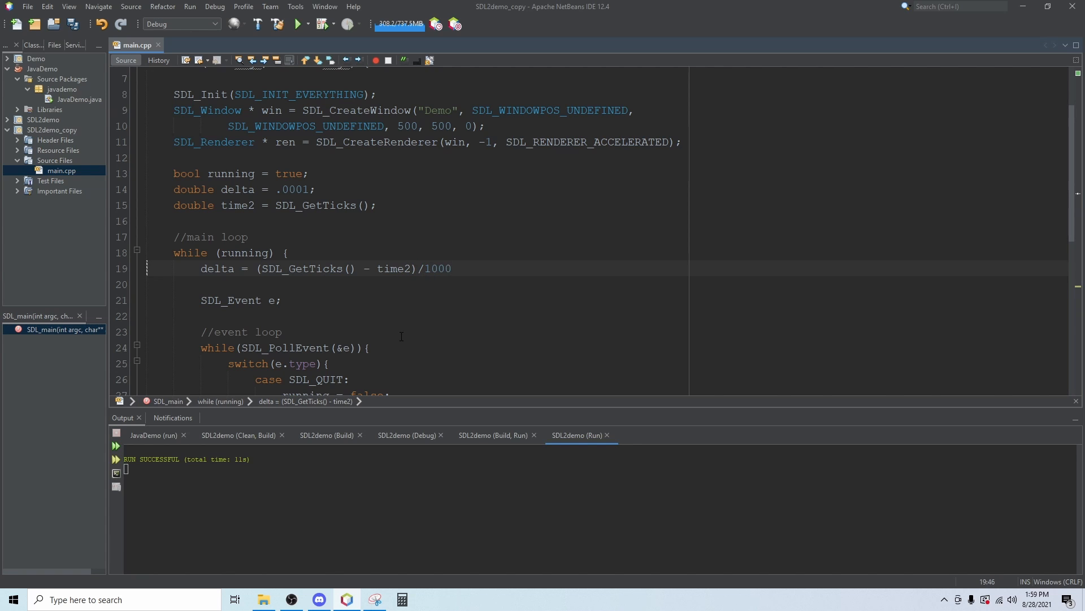
text(;)
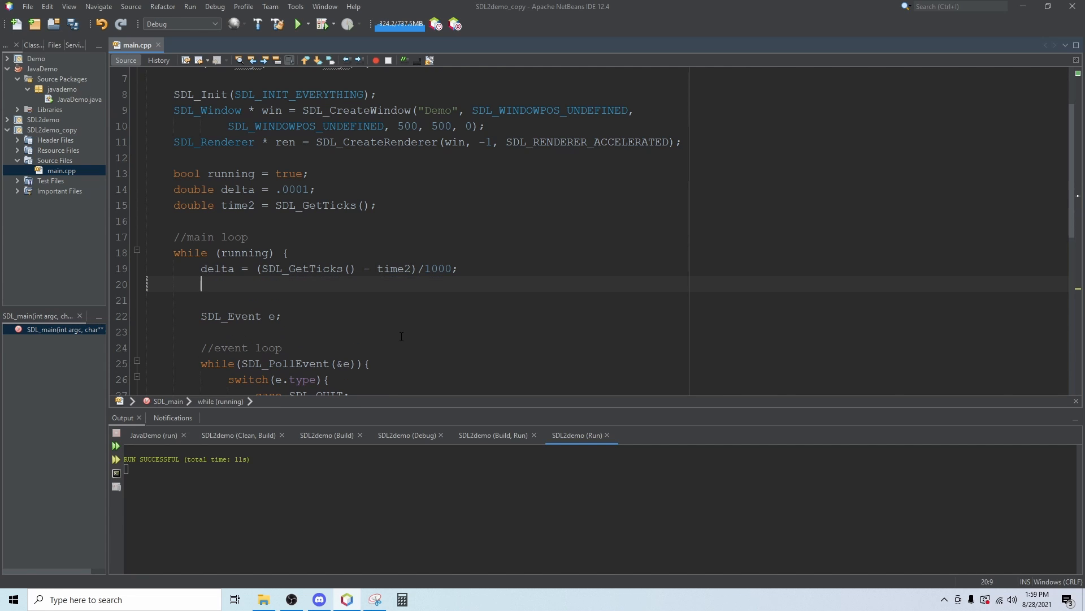
Step: Reset time2 = SDL_GetTicks(); right after the delta calculation
click(313, 269)
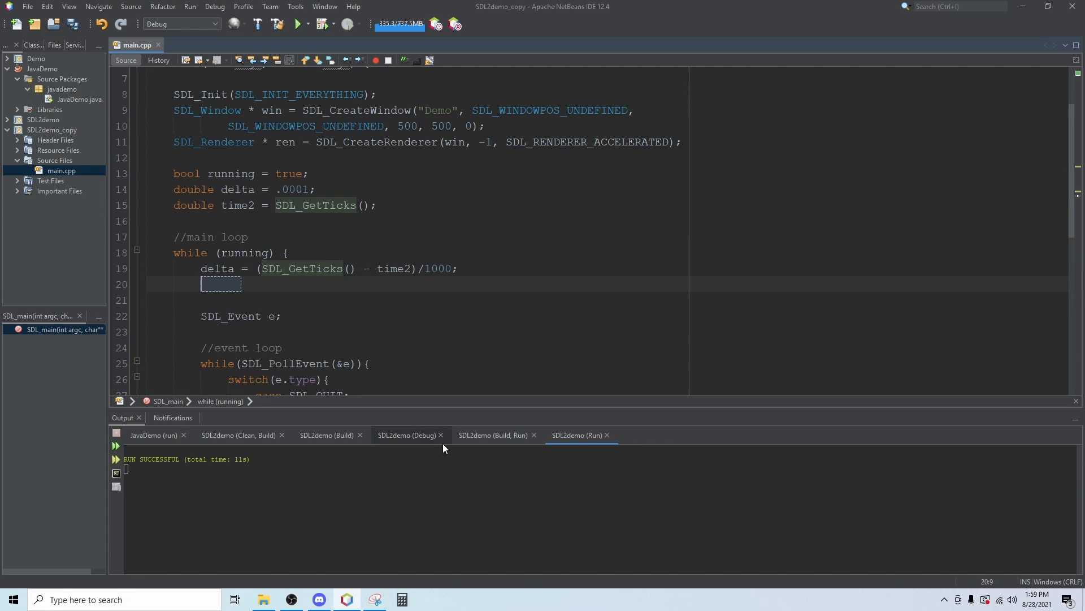
text(time2 =)
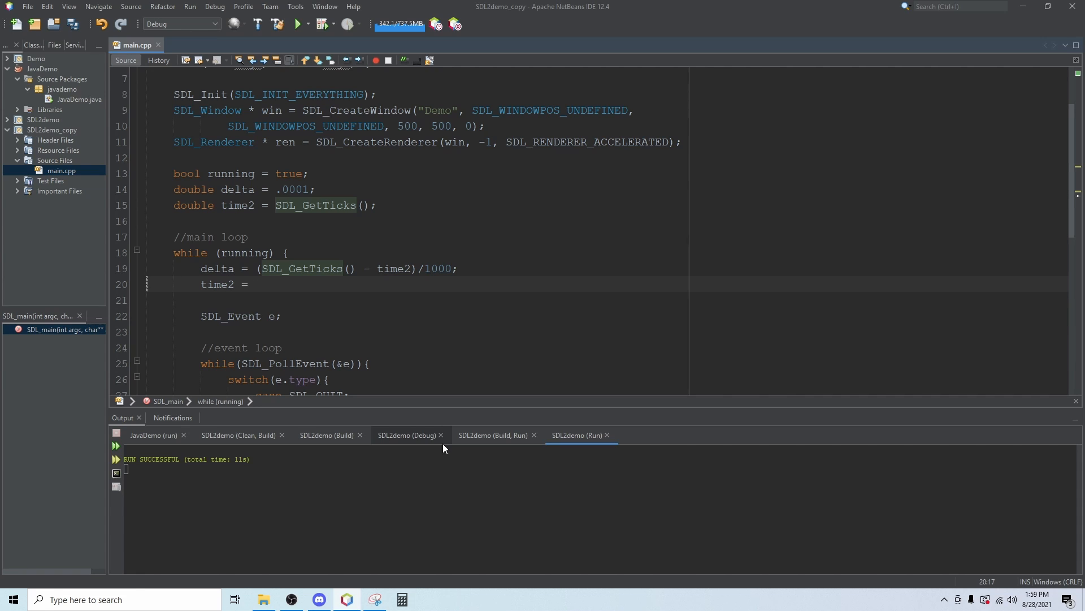
text(SDL_Get)
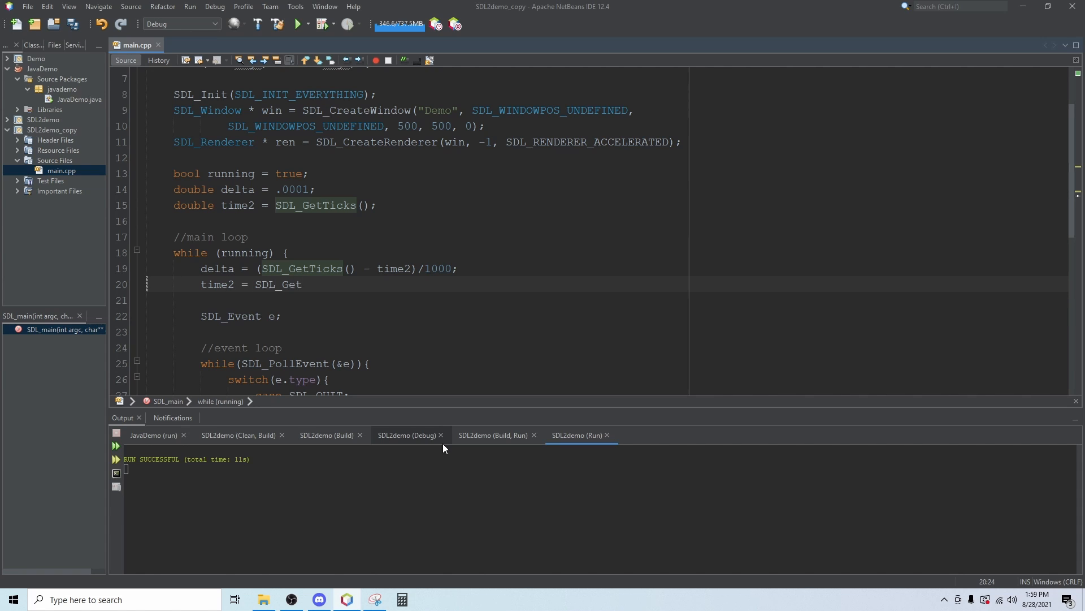
text(Ticks();)
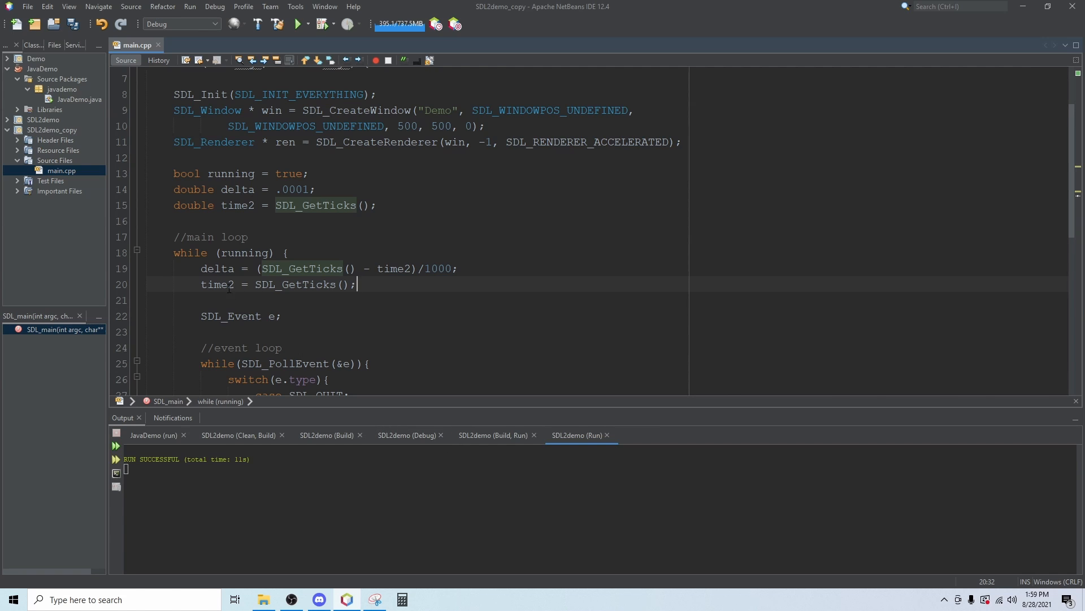
double_click(217, 269)
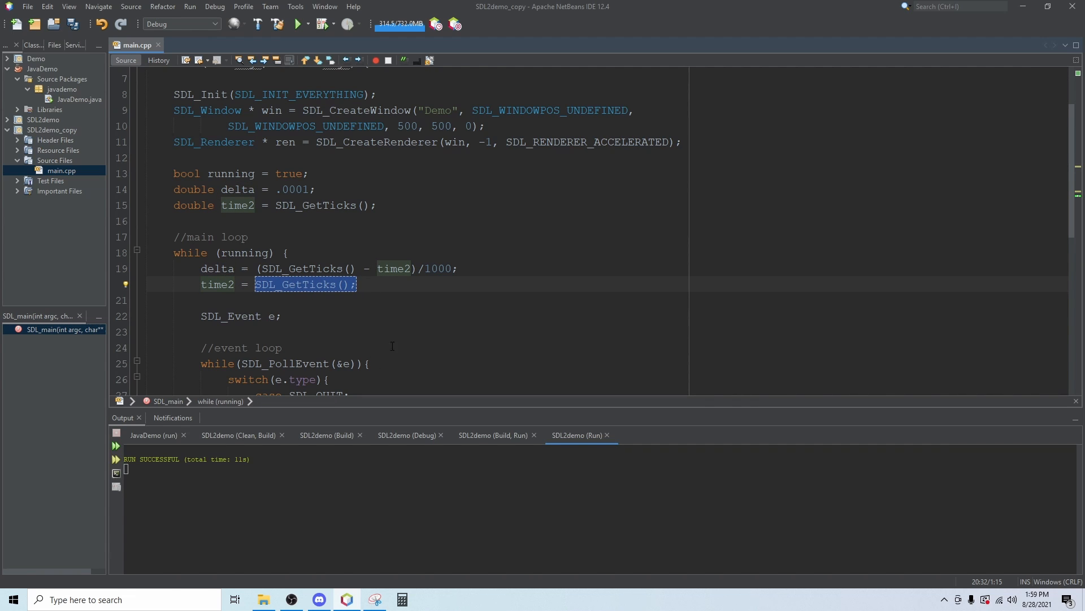
mouse_move(502, 270)
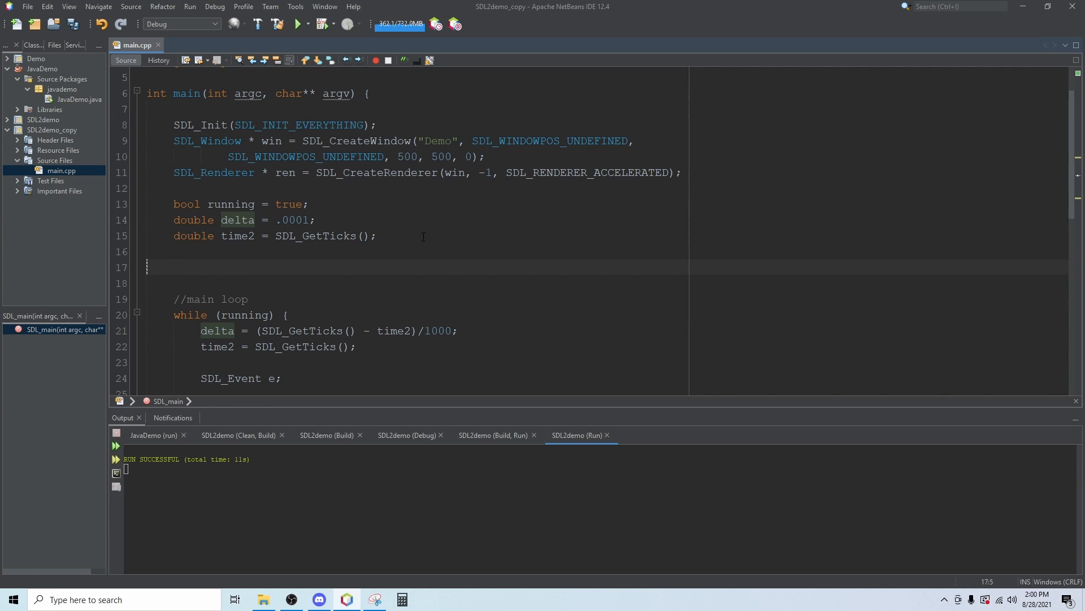
Step: Declare SDL_Rect rect; just before the main loop
text(SDL)
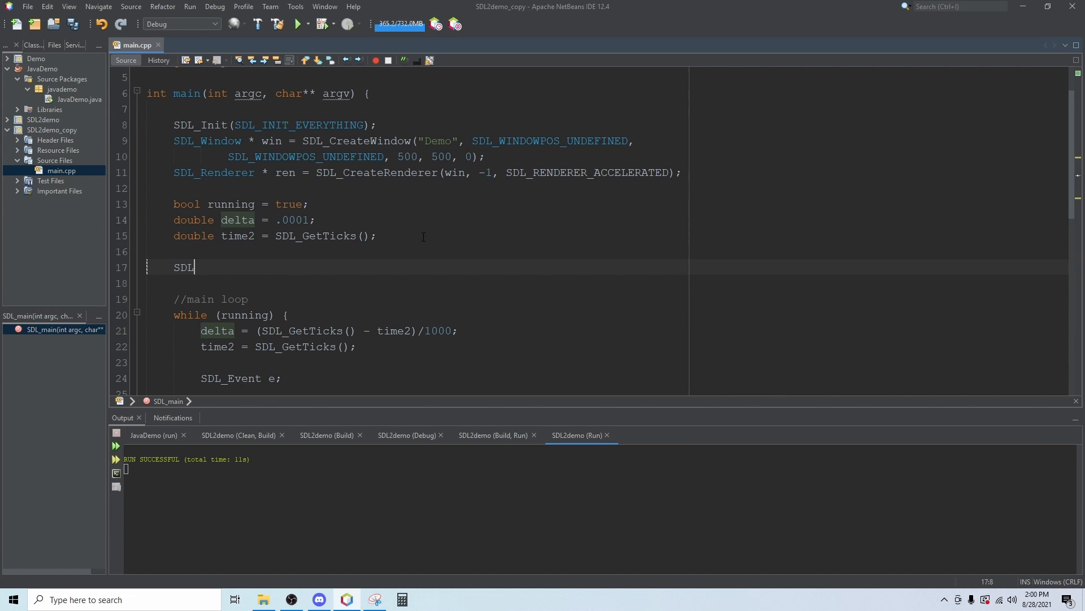
text(_Rect)
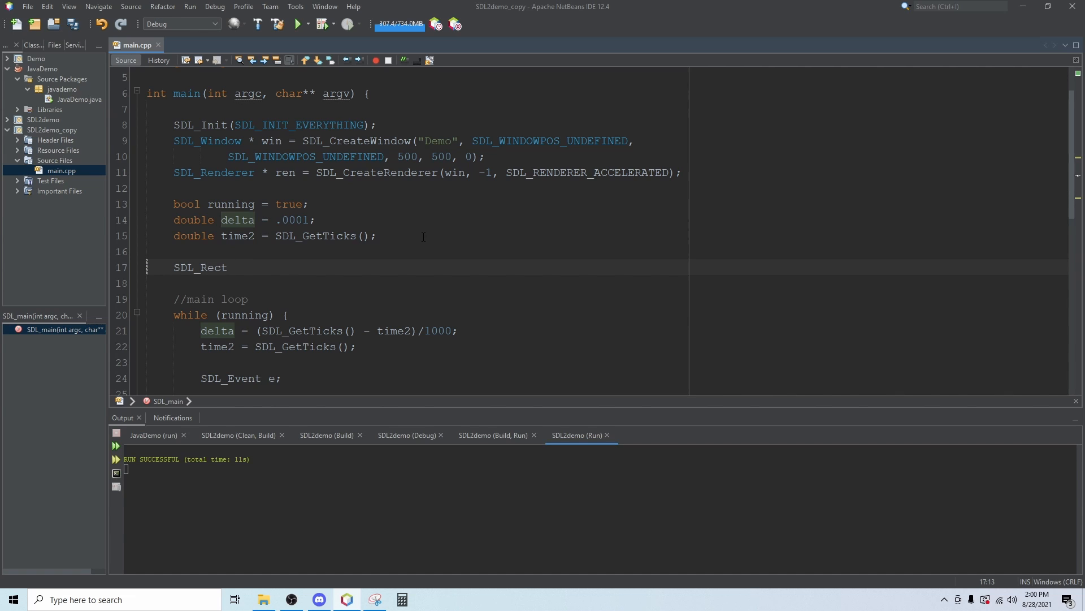
text(rect;)
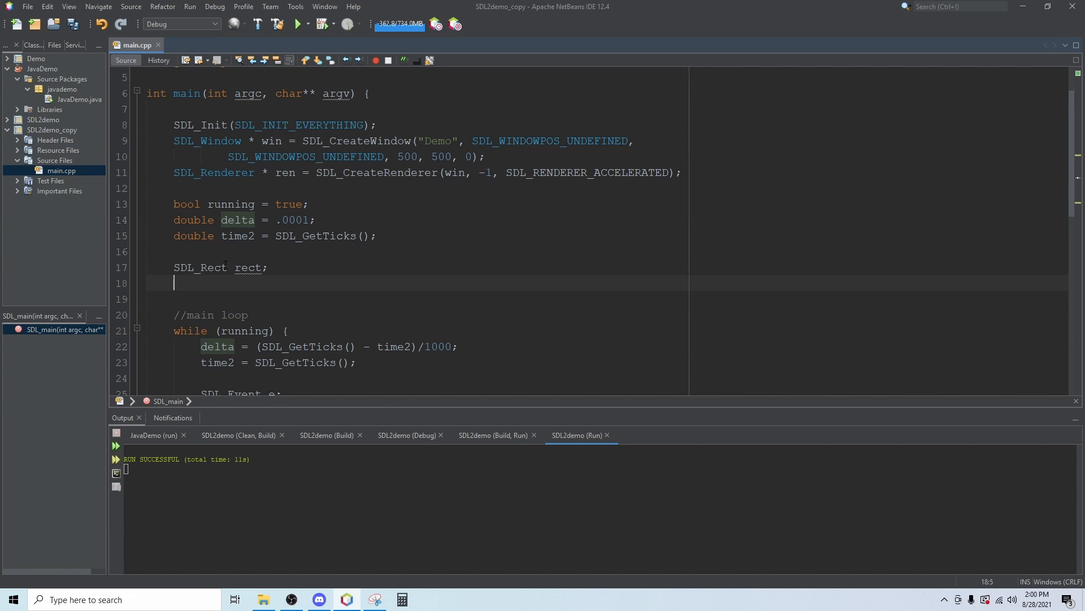
scroll(down, 3)
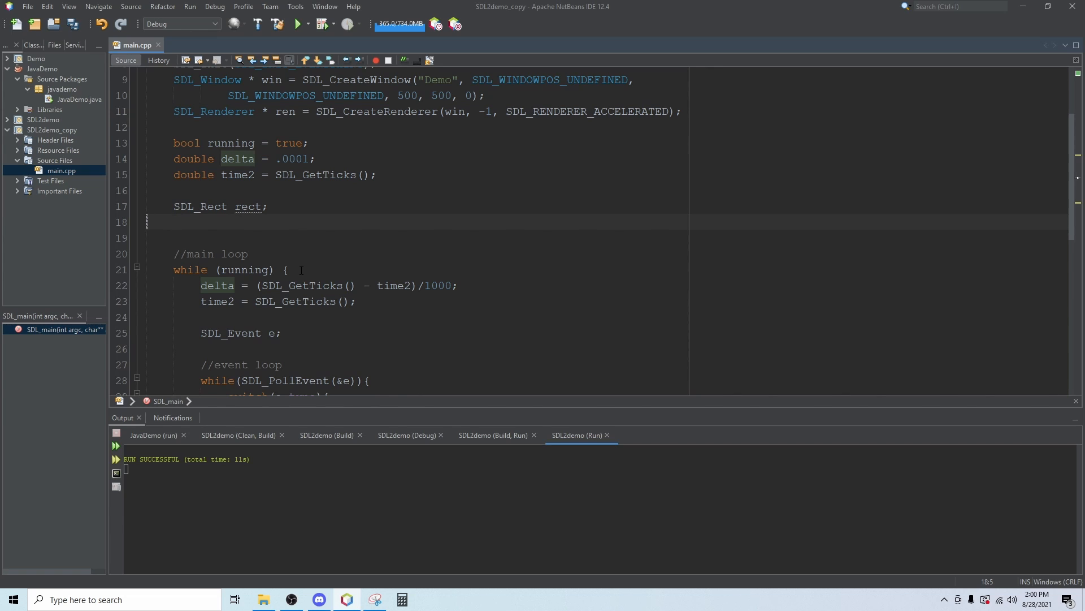
Step: Try assigning rect.x = 100; on the following line
text(rect.)
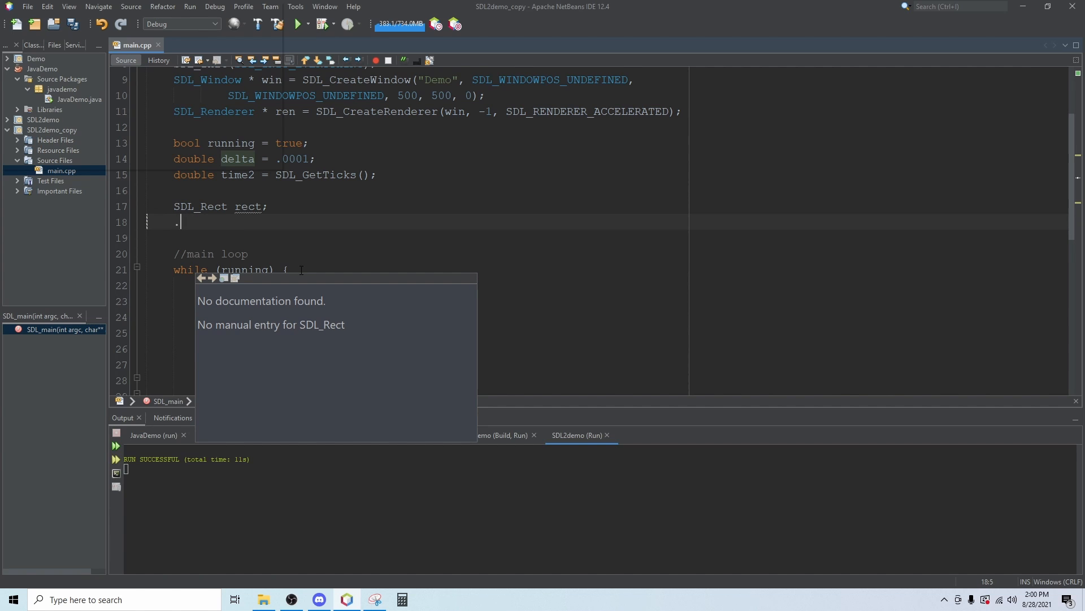
text(rect.x)
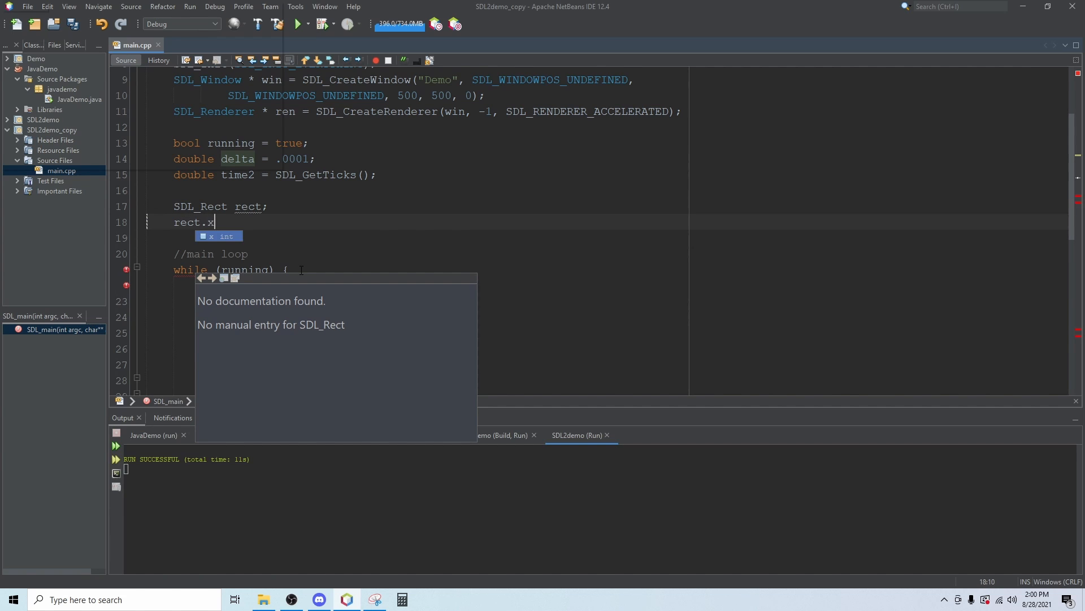
text(= 100;)
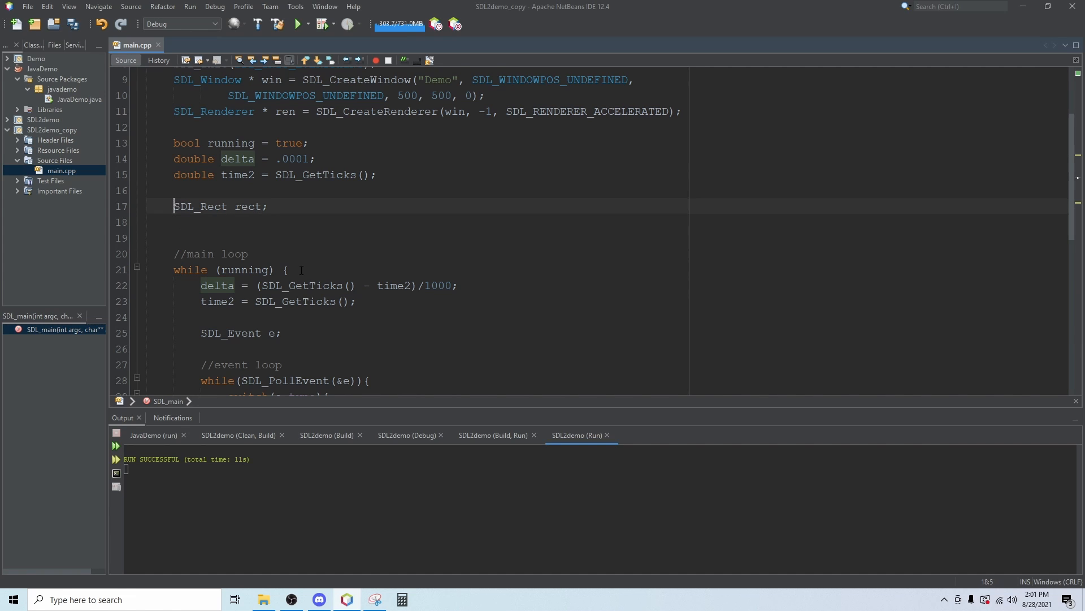
Step: Brace-initialise rect as {100,50,200,32} in place of the rect.x line
text({})
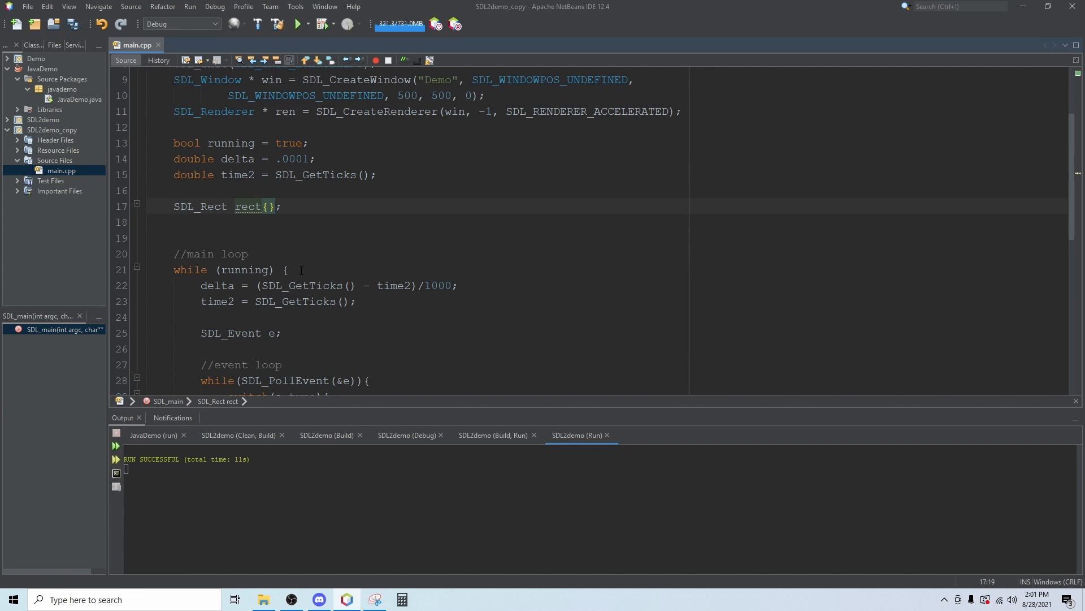
text(100,50,)
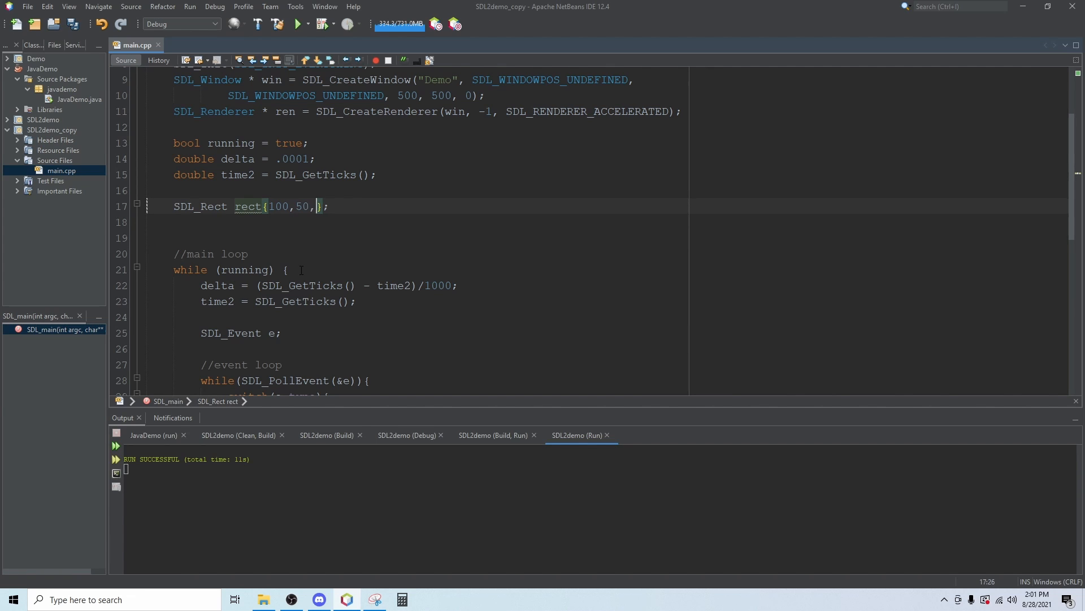
text(200,)
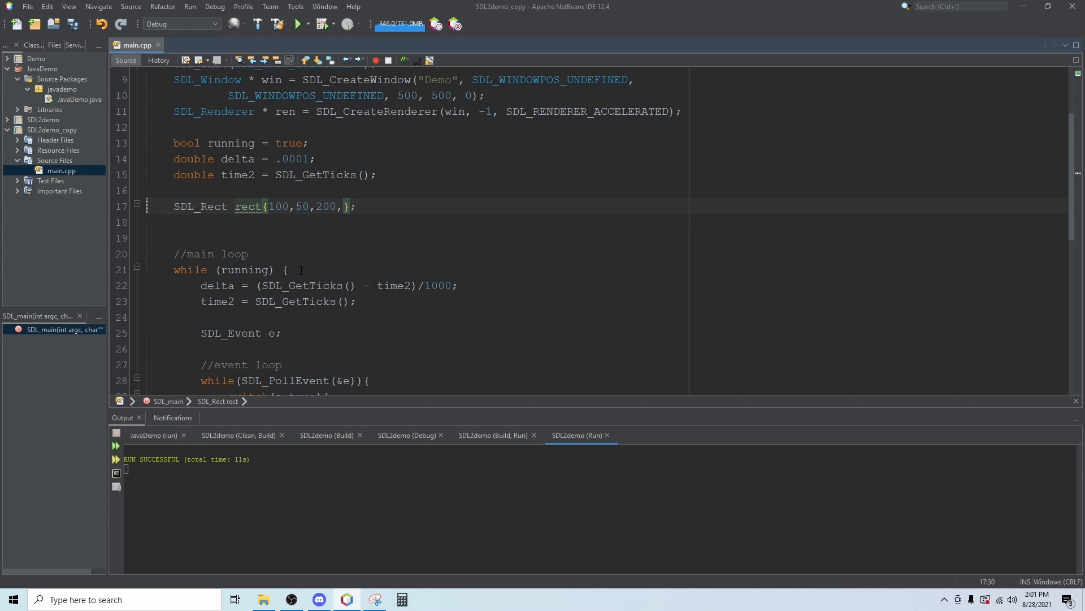
text(5)
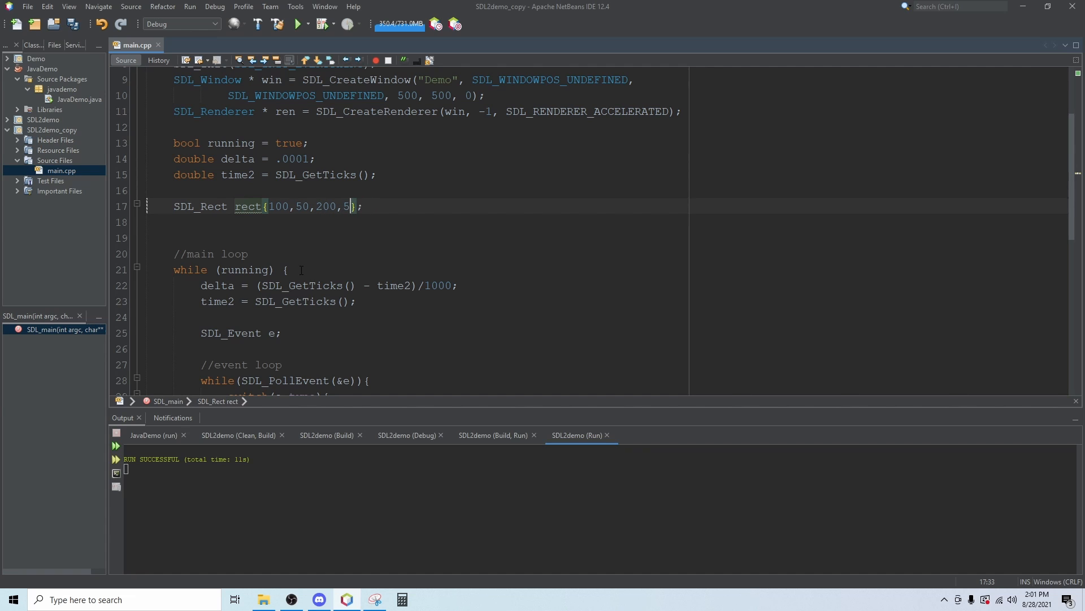
text(2)
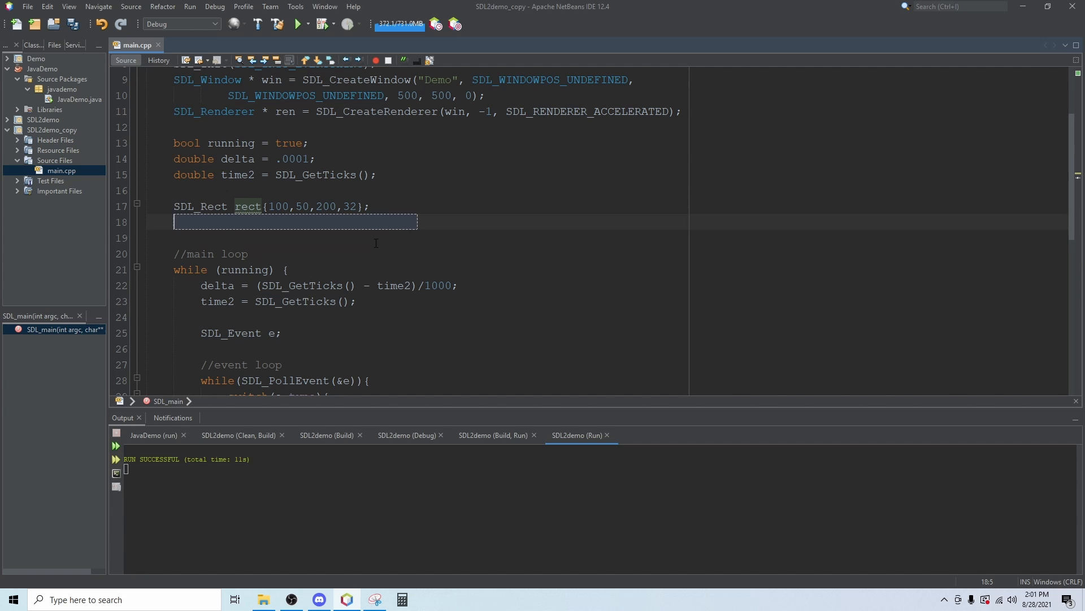
mouse_move(351, 355)
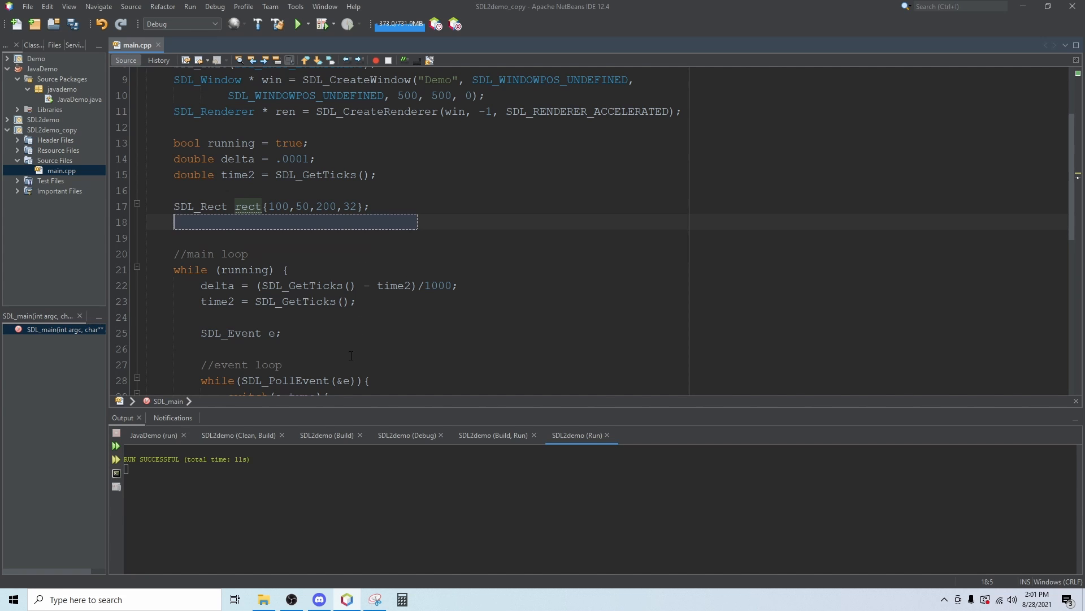
Step: After SDL_RenderClear, add SDL_SetRenderDrawColor(ren, 200, 0, 0, 255); to make the draw colour red
scroll(down, 3)
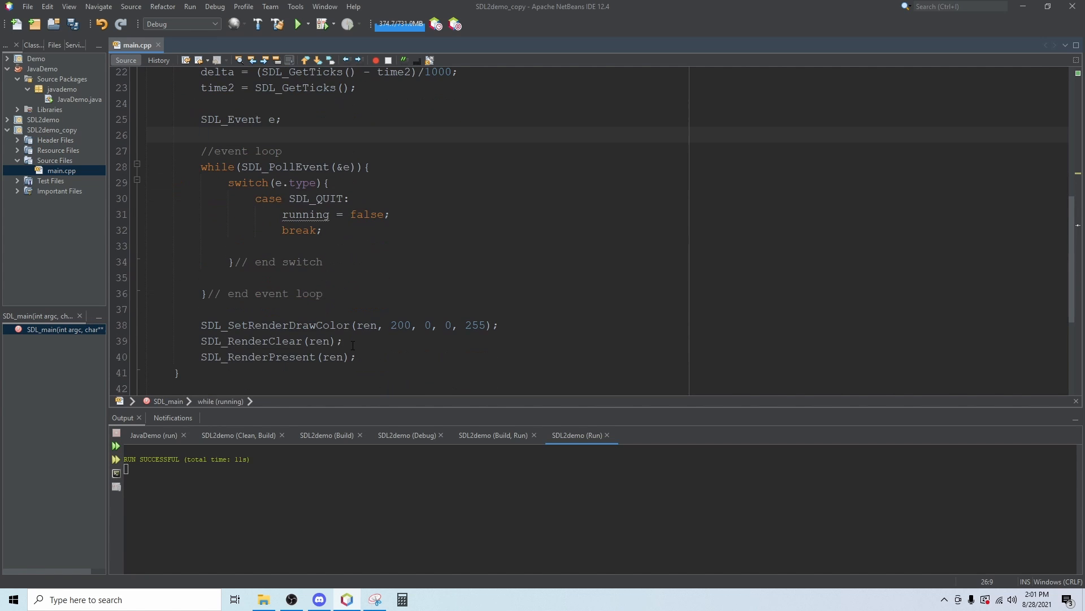
scroll(down, 3)
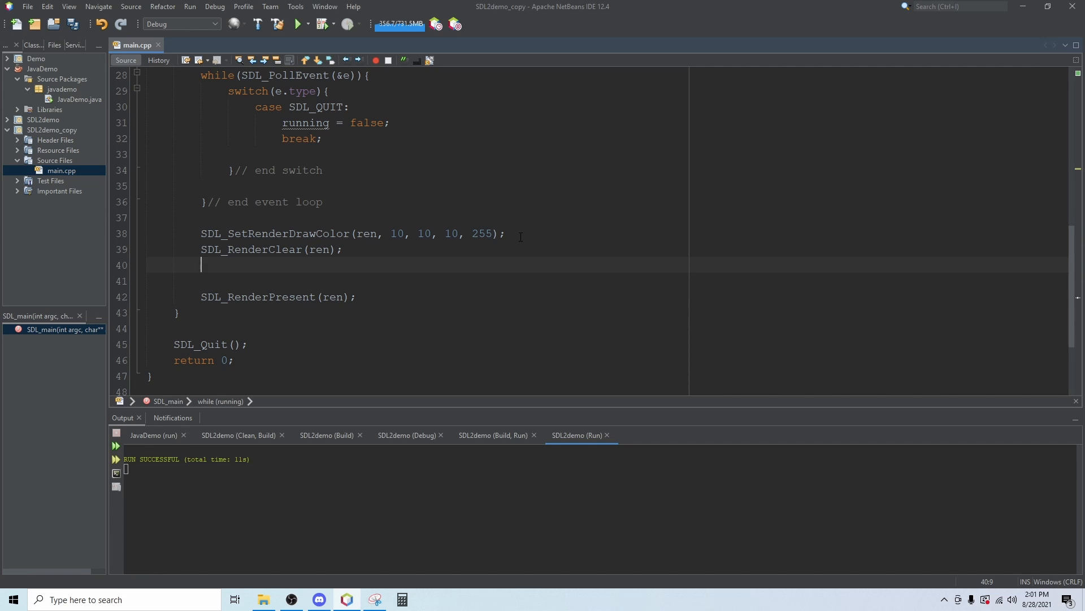
text(SDL_)
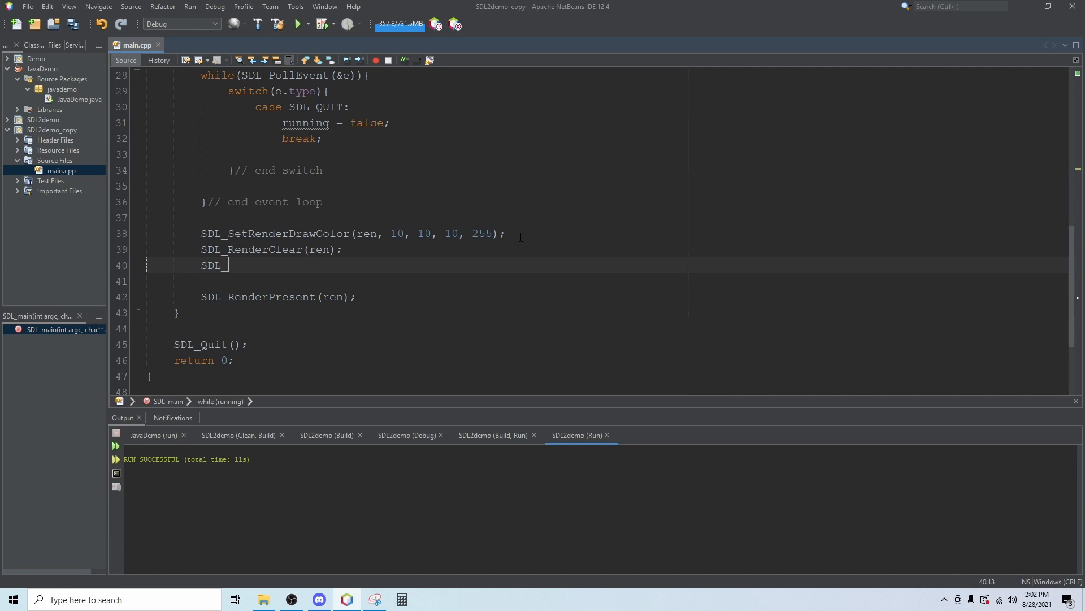
text(Set)
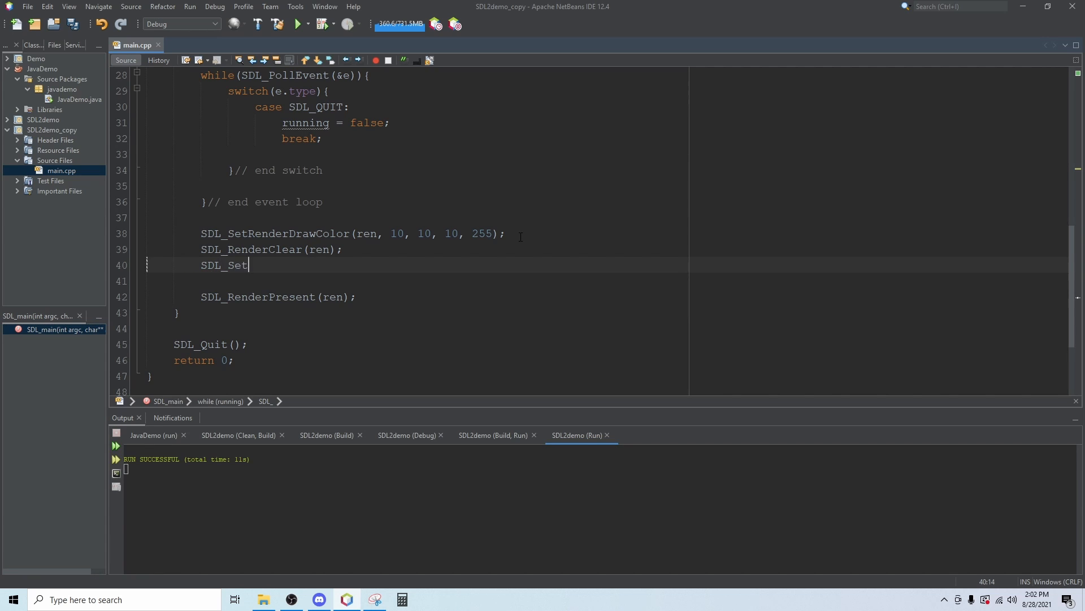
text(Render)
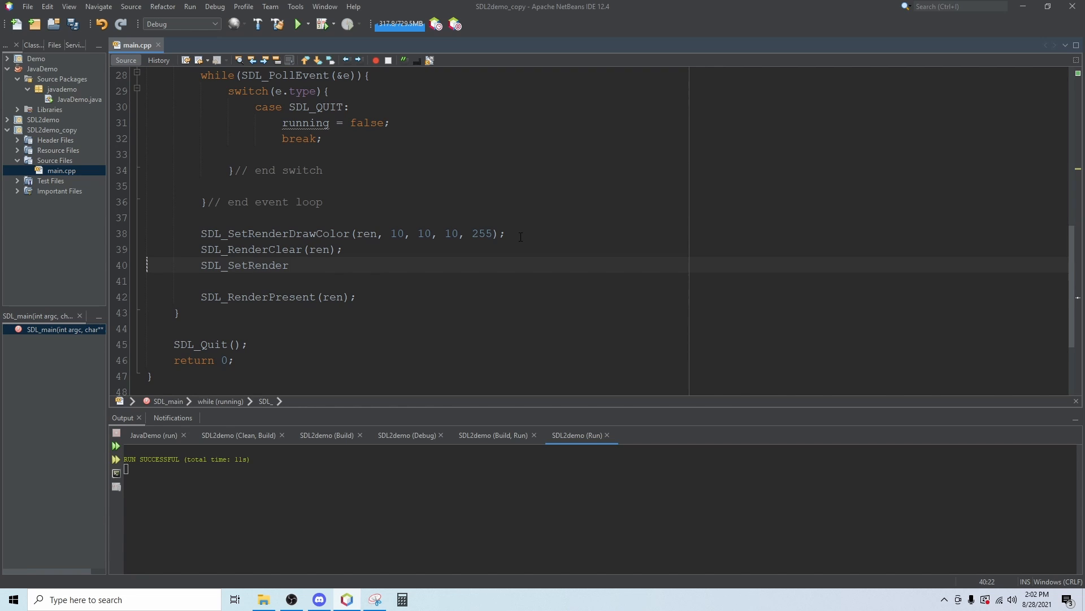
text(DrawColor(ren,)
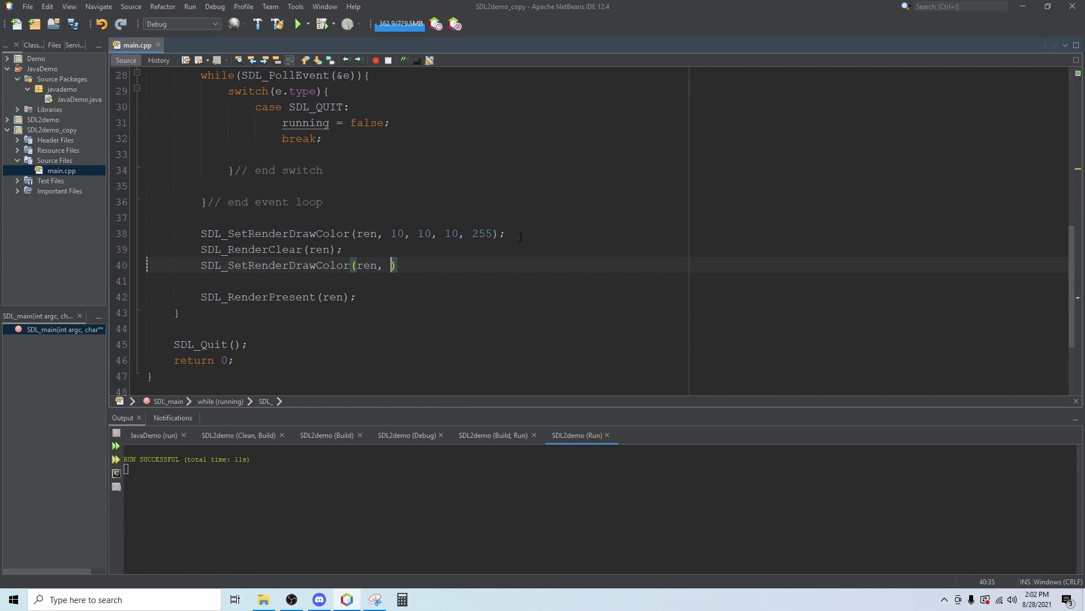
text(2)
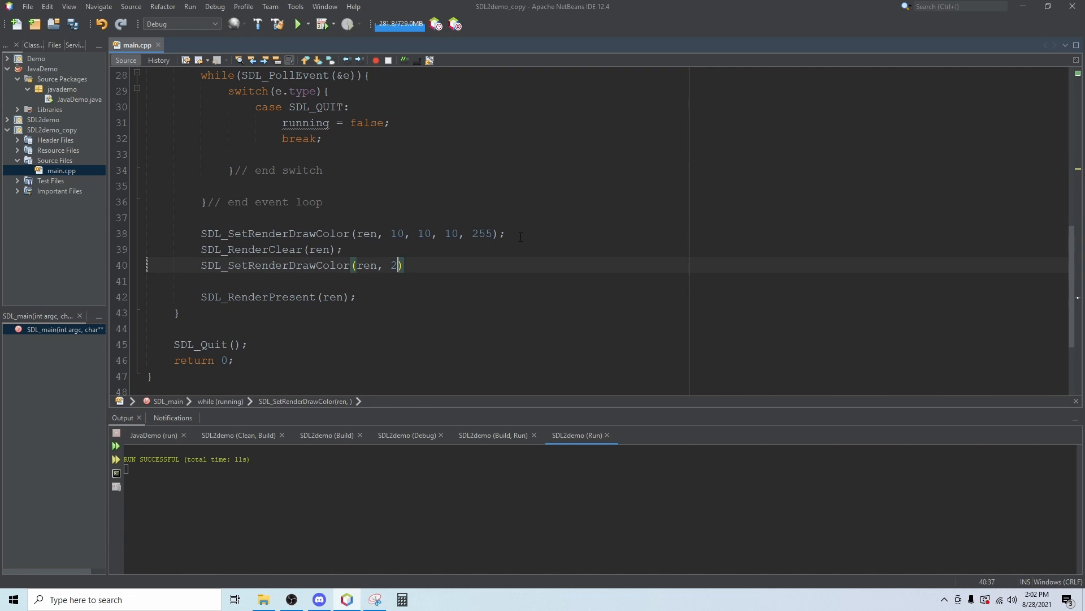
text(00,)
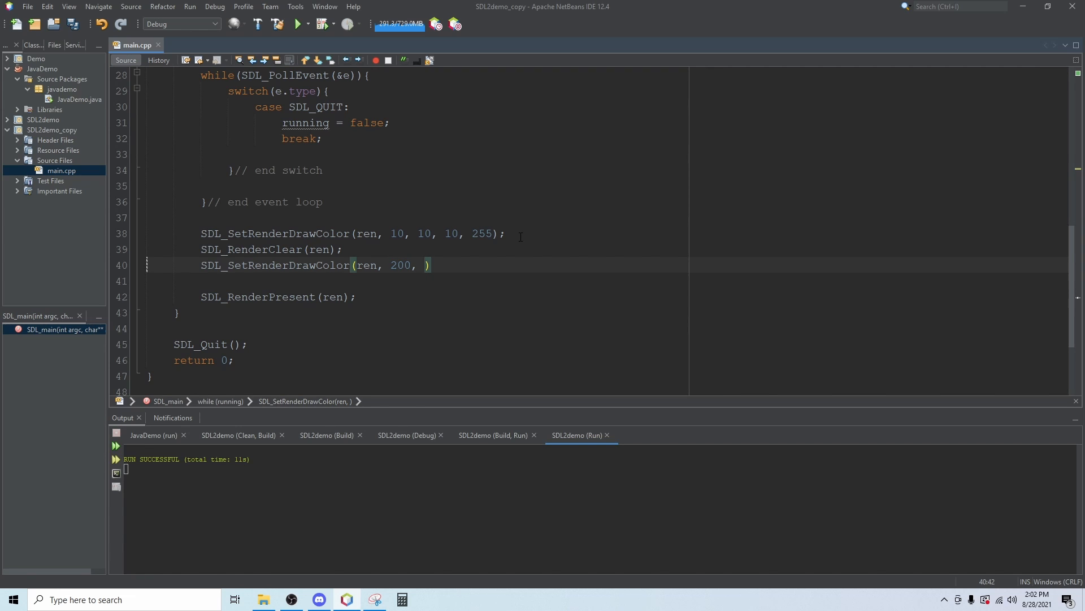
text(0,0)
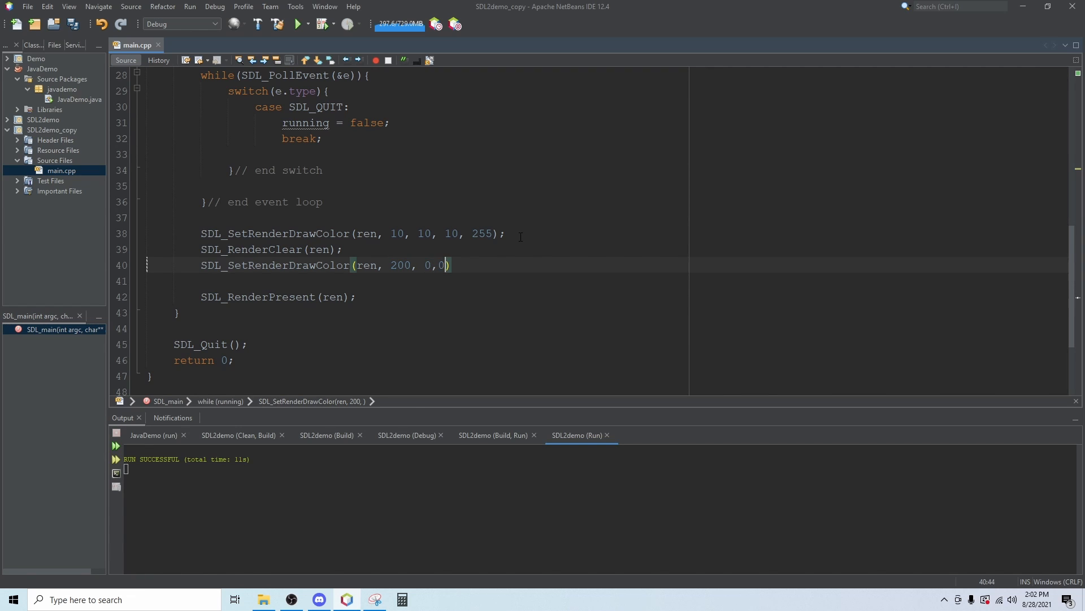
text(, 255)
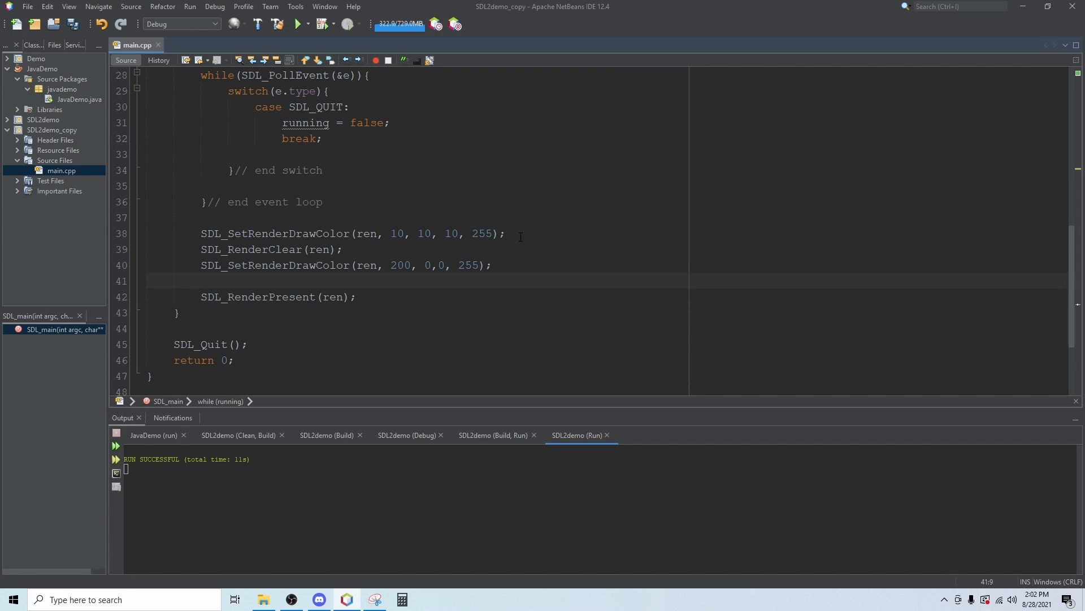
Step: Add SDL_RenderFillRect(ren, &rect); so the rectangle is filled before presenting
text(SD)
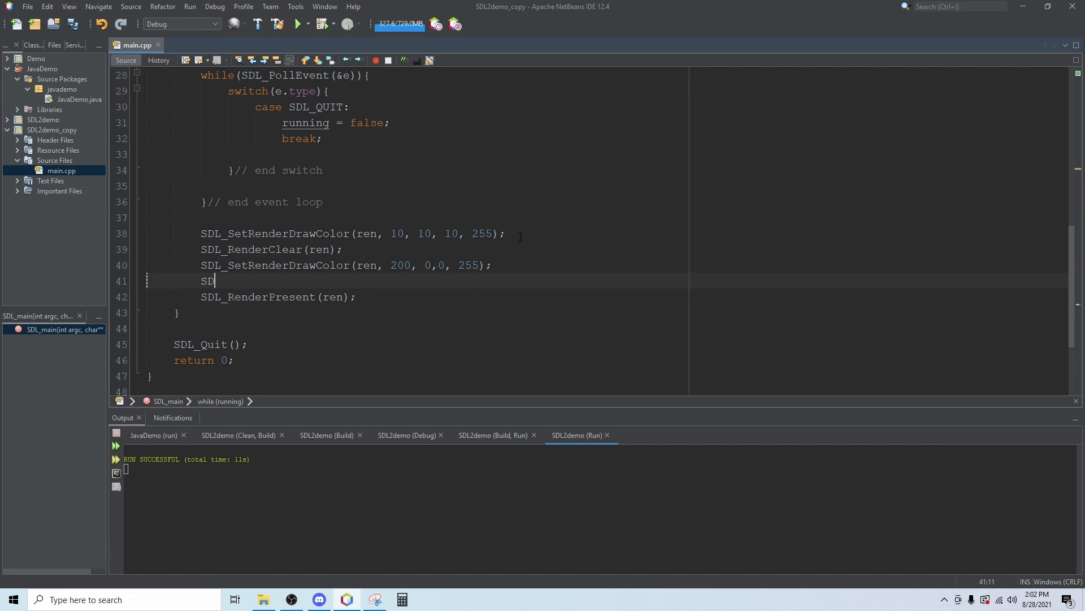
text(_REn)
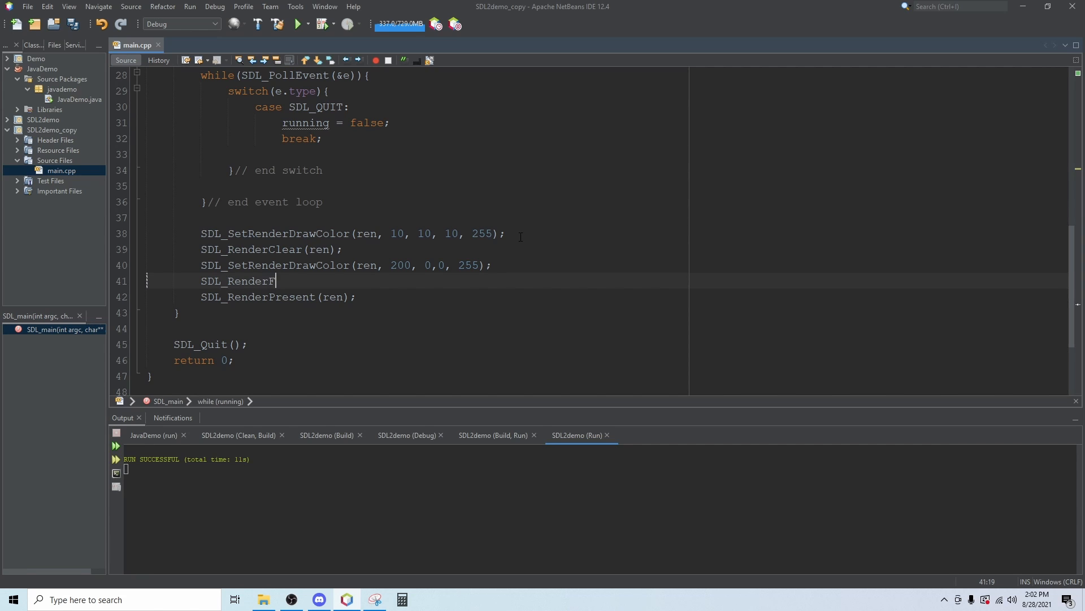
text(illRect)
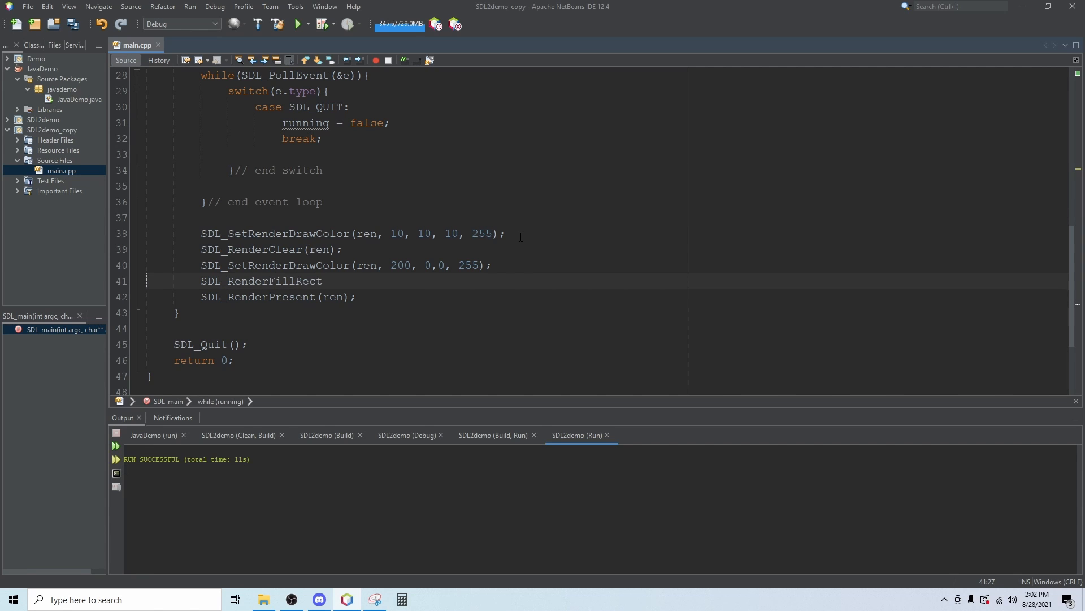
text((ren,))
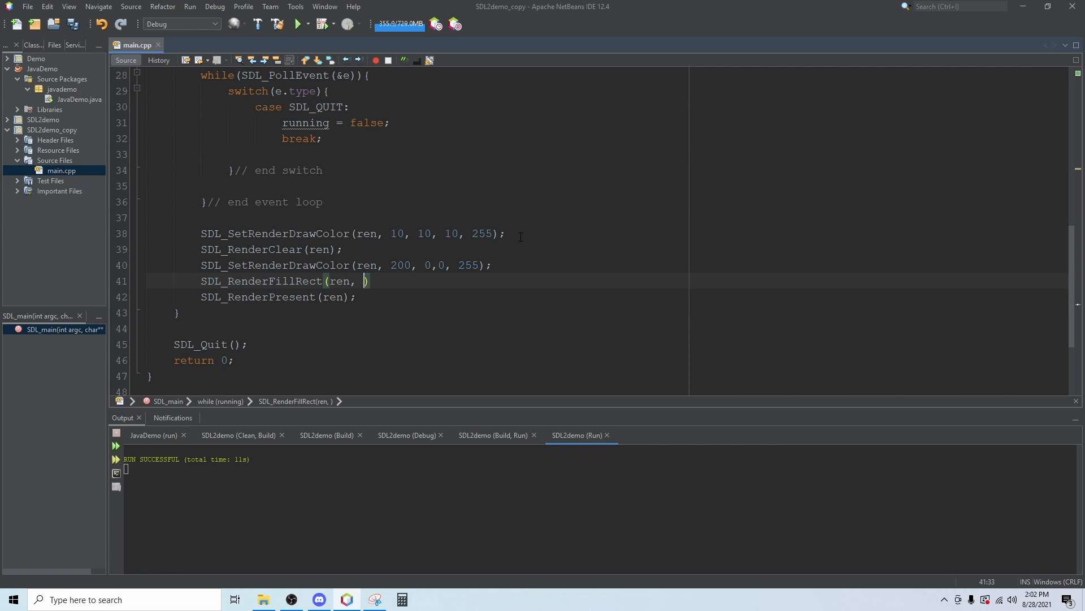
text(&rect)
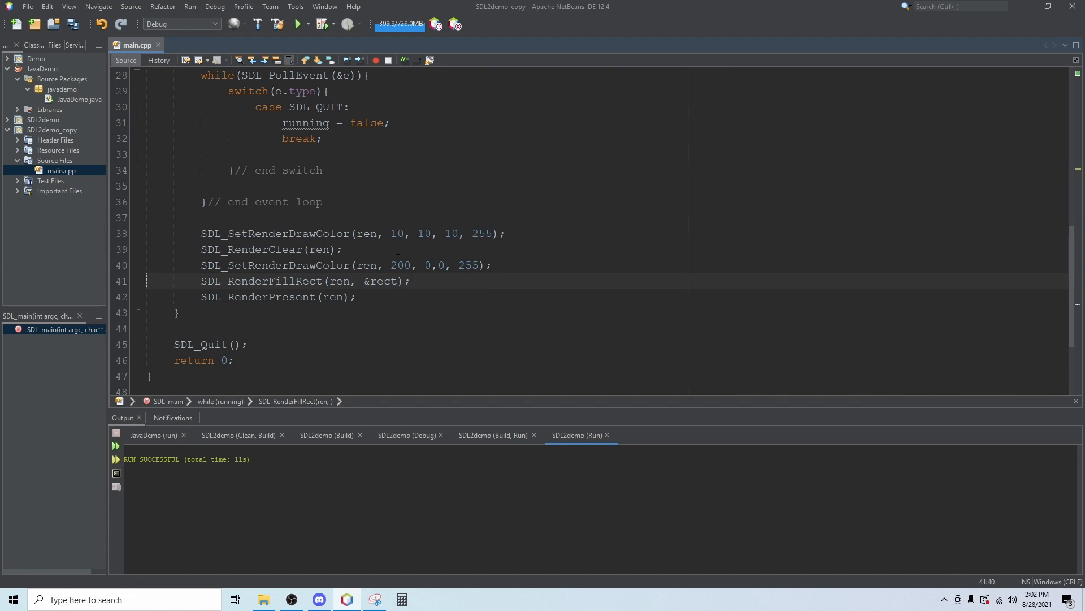
Step: Run the project so the Demo window shows the red filled rectangle
double_click(285, 265)
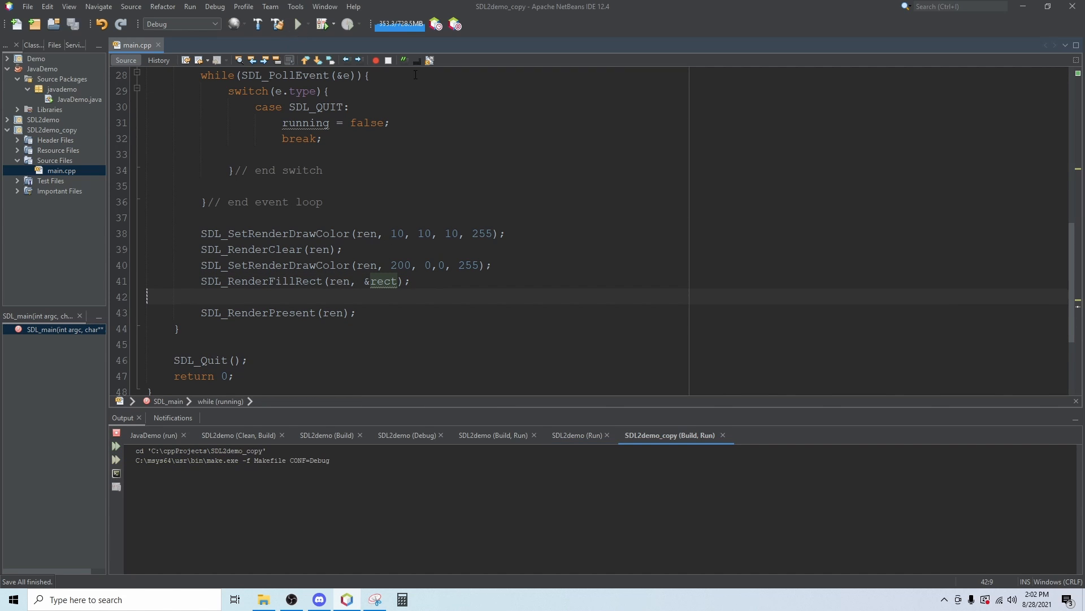
click(297, 24)
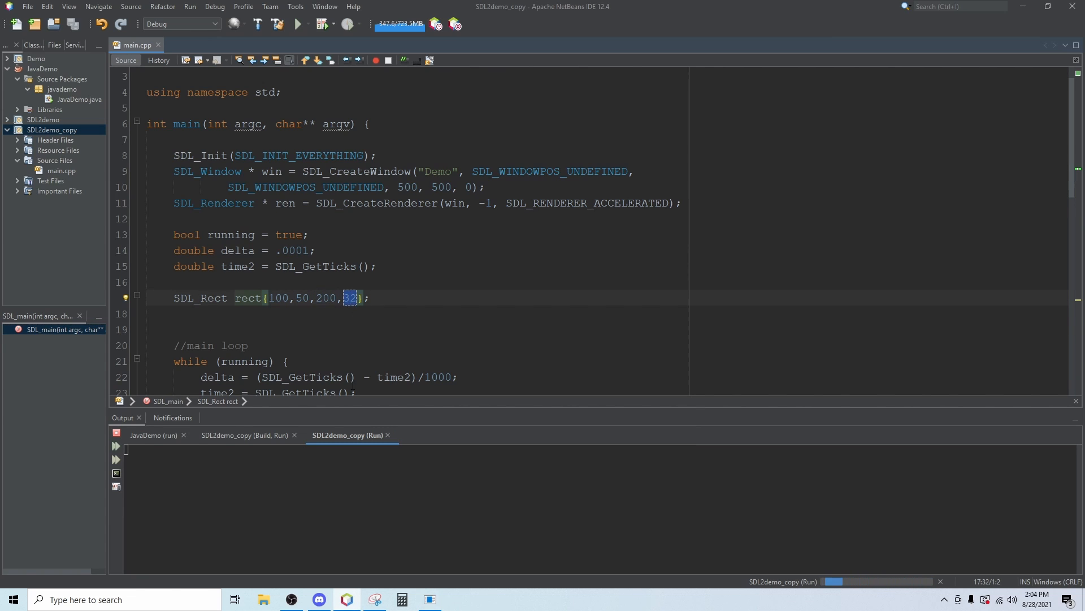
click(298, 23)
text(1)
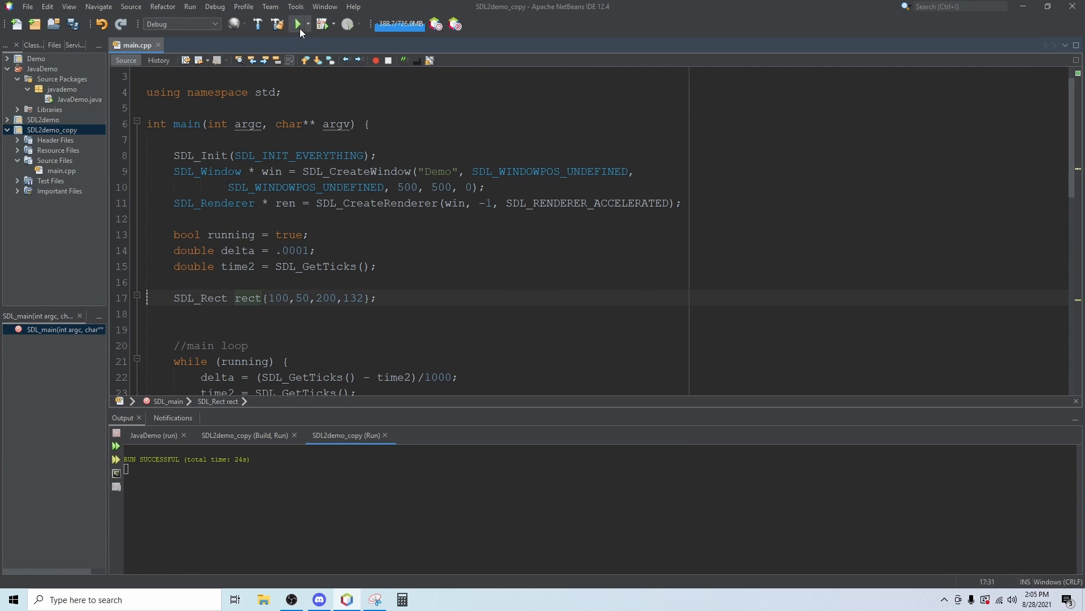
click(296, 24)
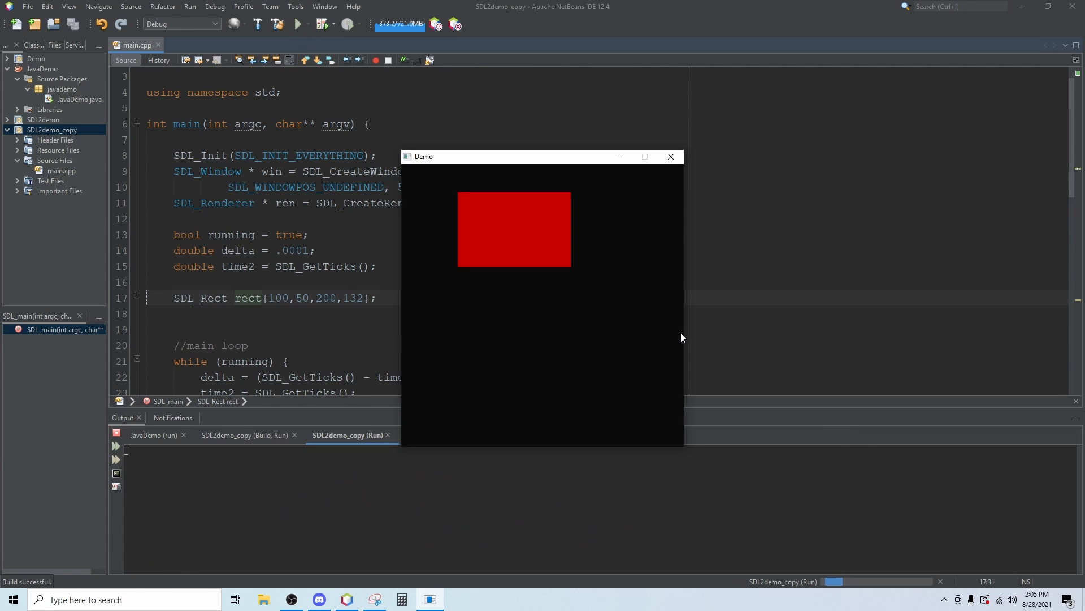
mouse_move(598, 289)
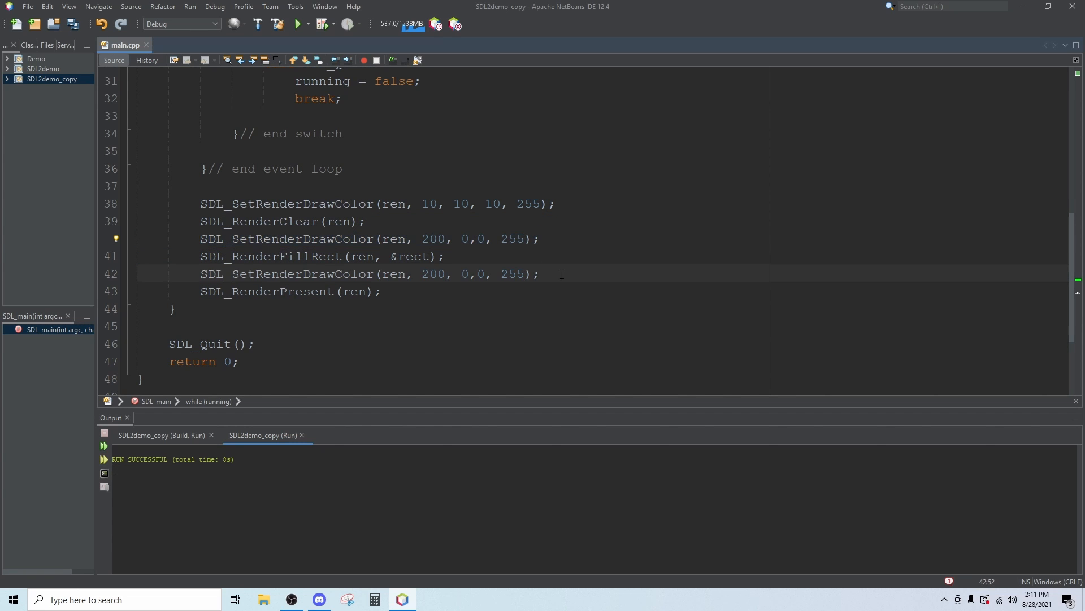
Step: Change the repeated colour line to blue: SDL_SetRenderDrawColor(ren, 0, 0, 200, 255);
double_click(437, 274)
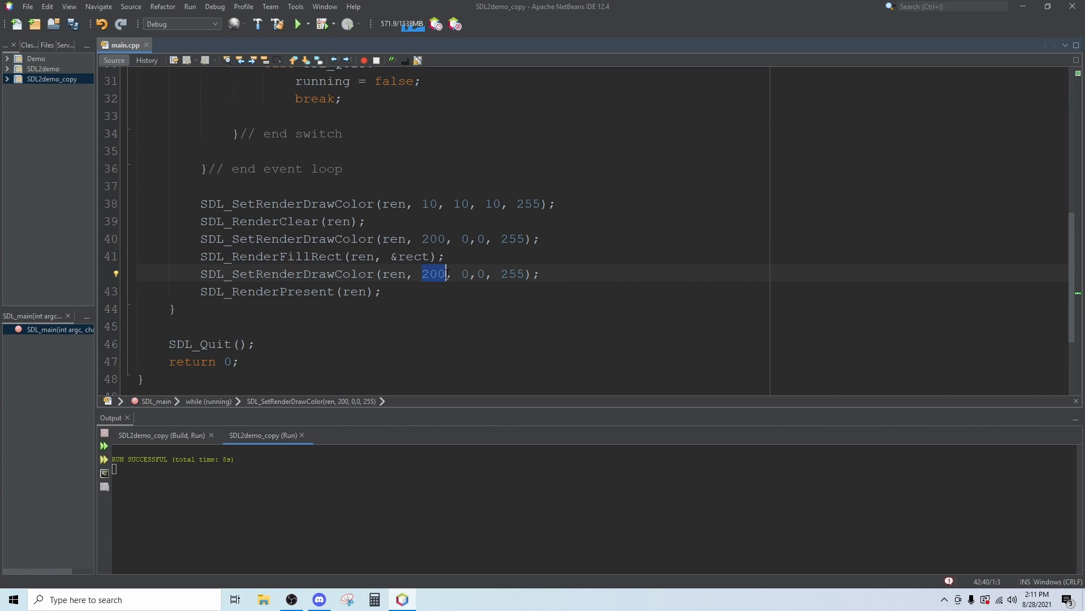
text(0)
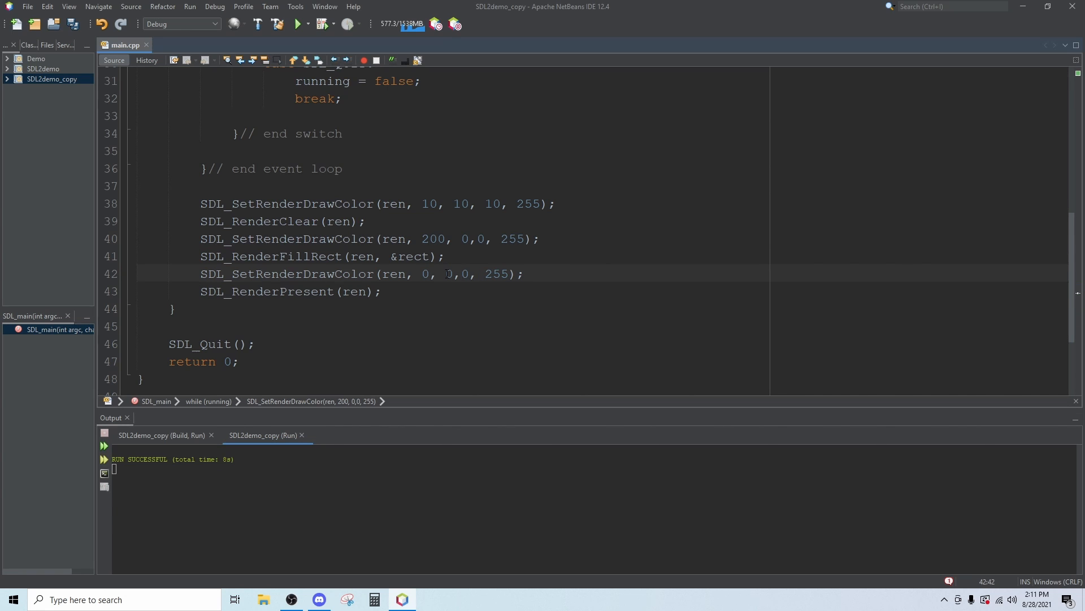
text(200)
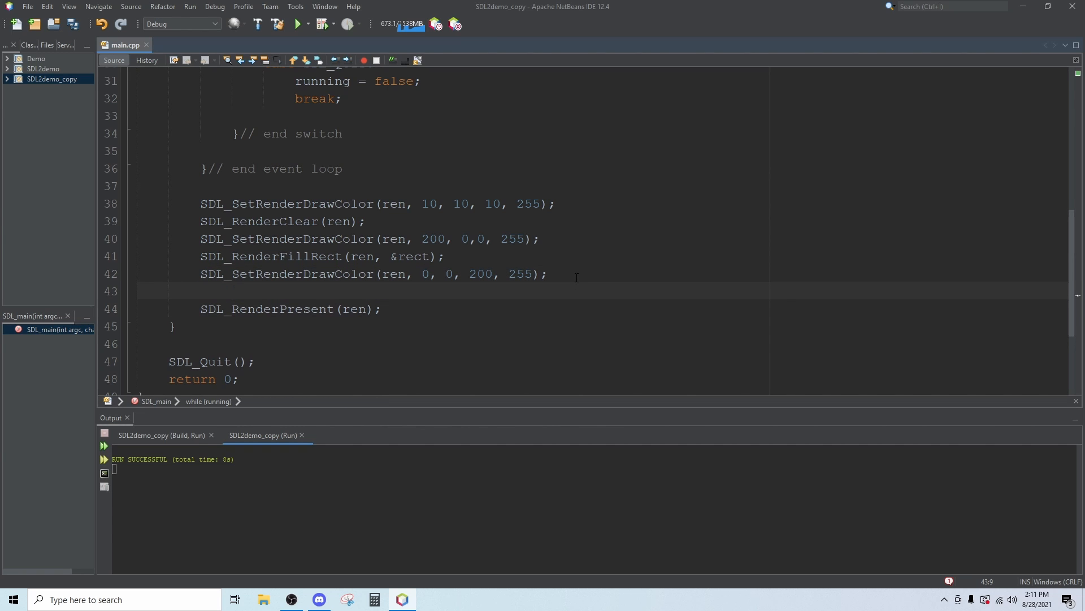
Step: Add SDL_RenderDrawRect(ren, &rect); to outline the rectangle in blue
text(SDL_Rende)
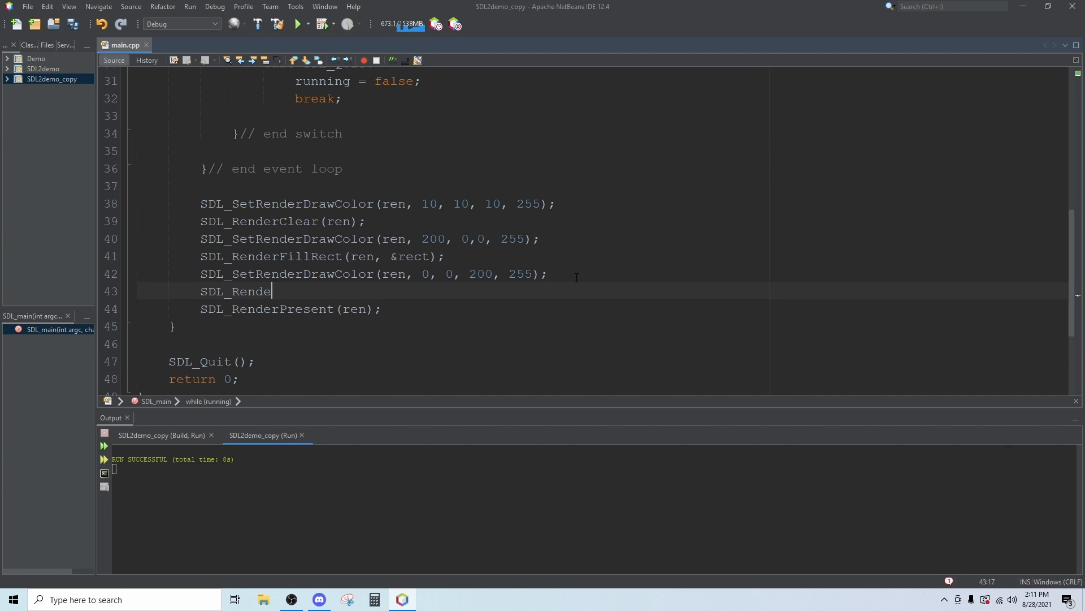
text(rDrawRect(r)
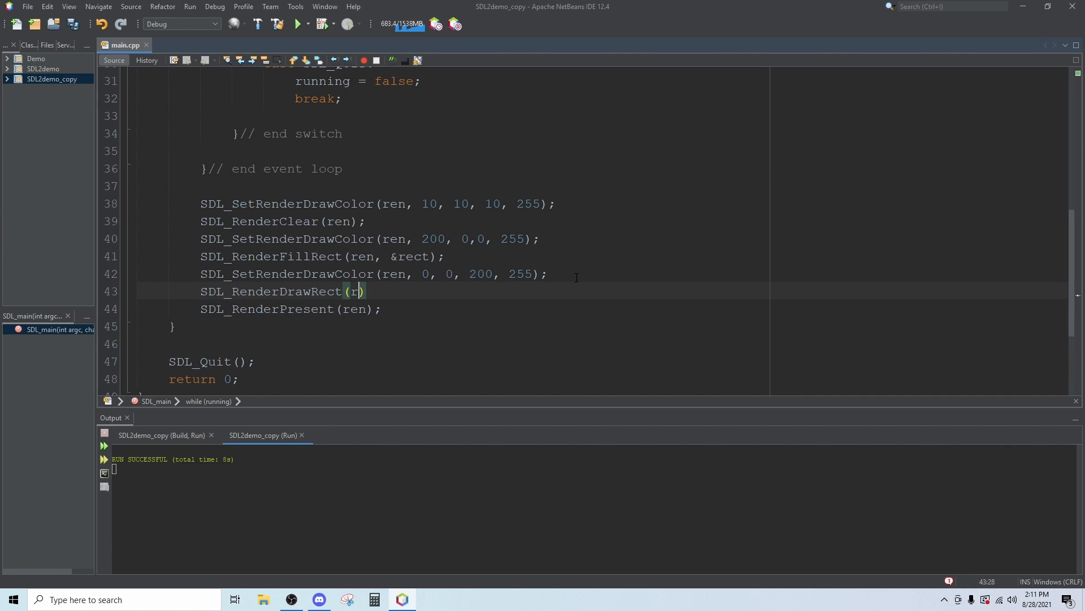
text(en, &)
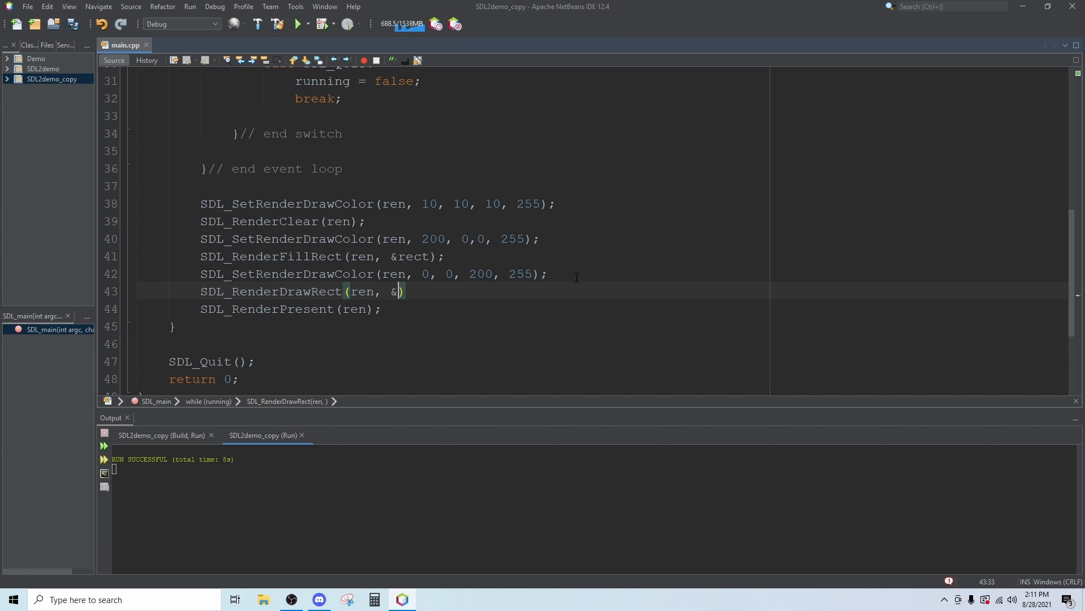
text(rect)
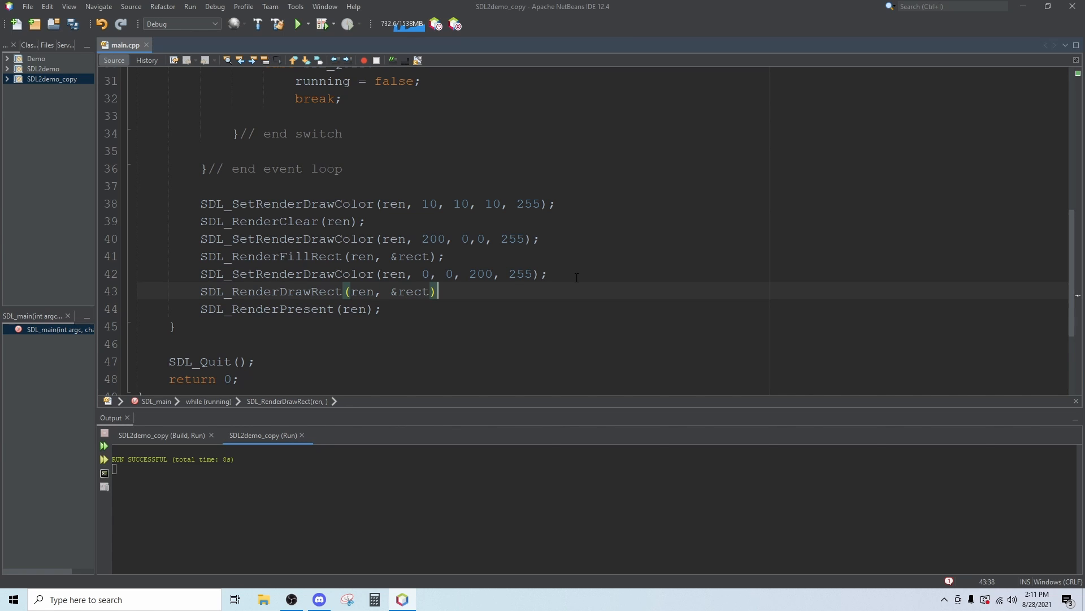
text(;)
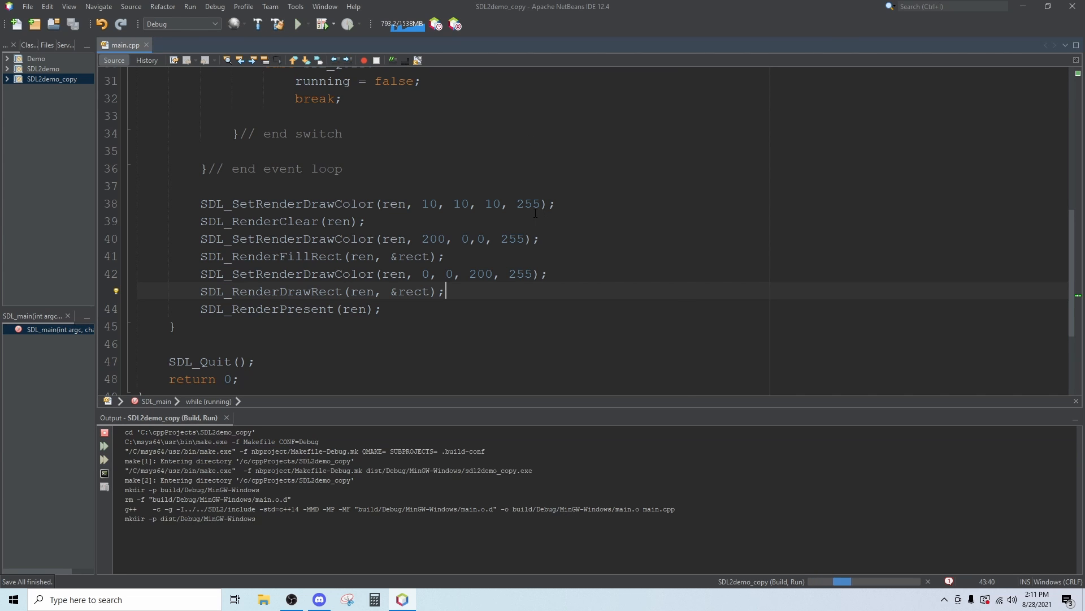
Step: Launch the rebuilt program to check the outline, then close the Demo window for a successful run
click(298, 23)
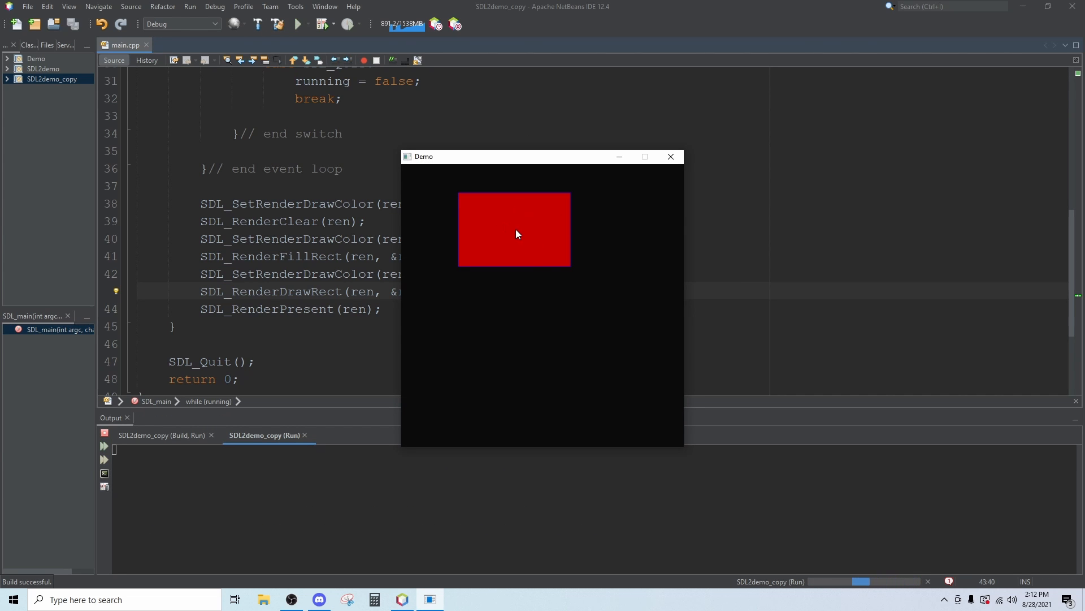
mouse_move(551, 194)
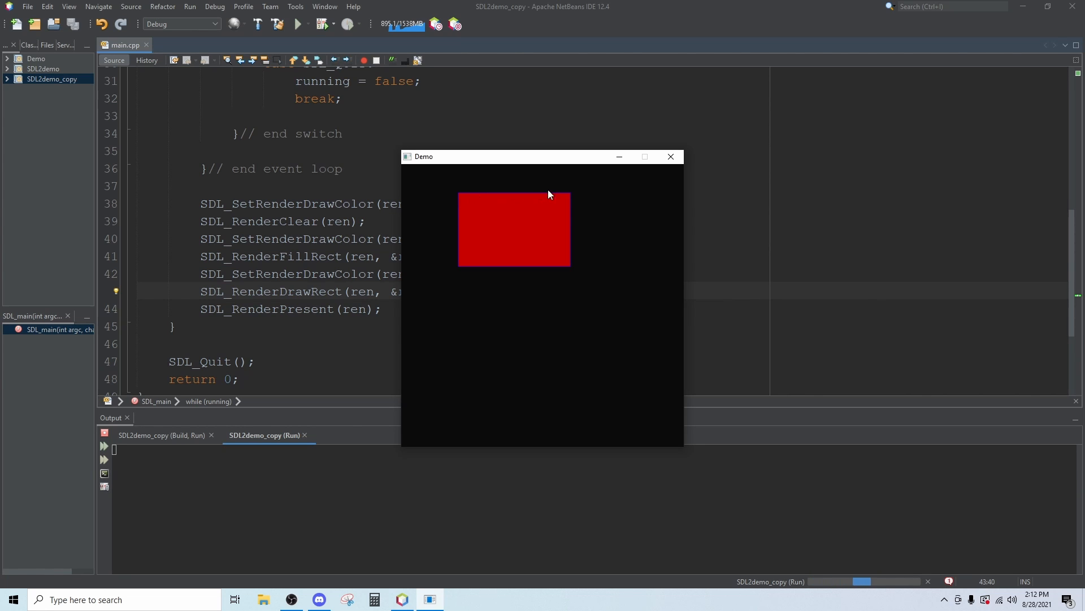
mouse_move(463, 191)
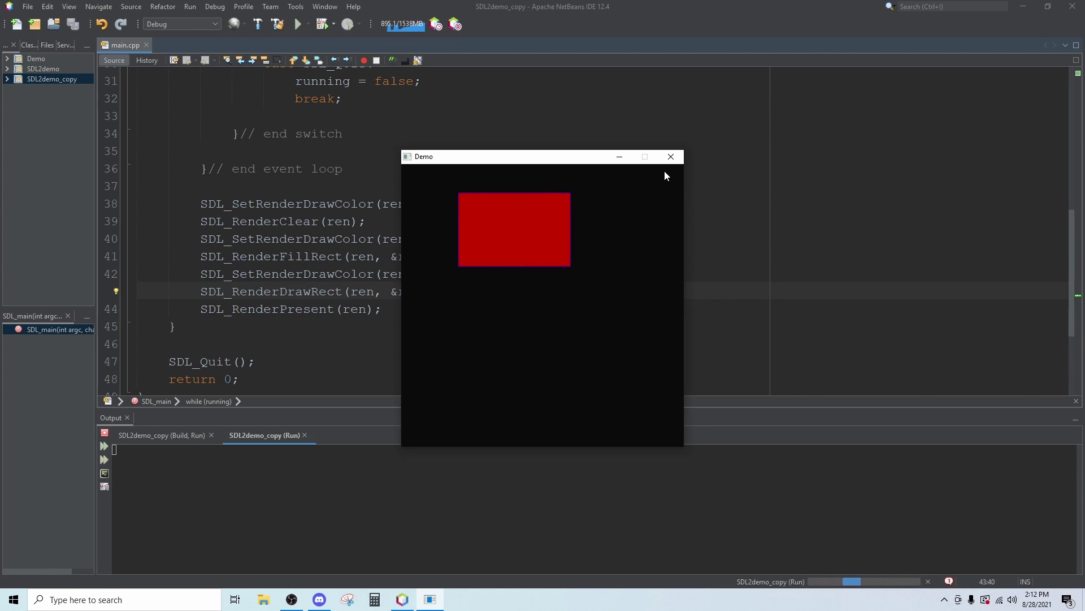
click(671, 156)
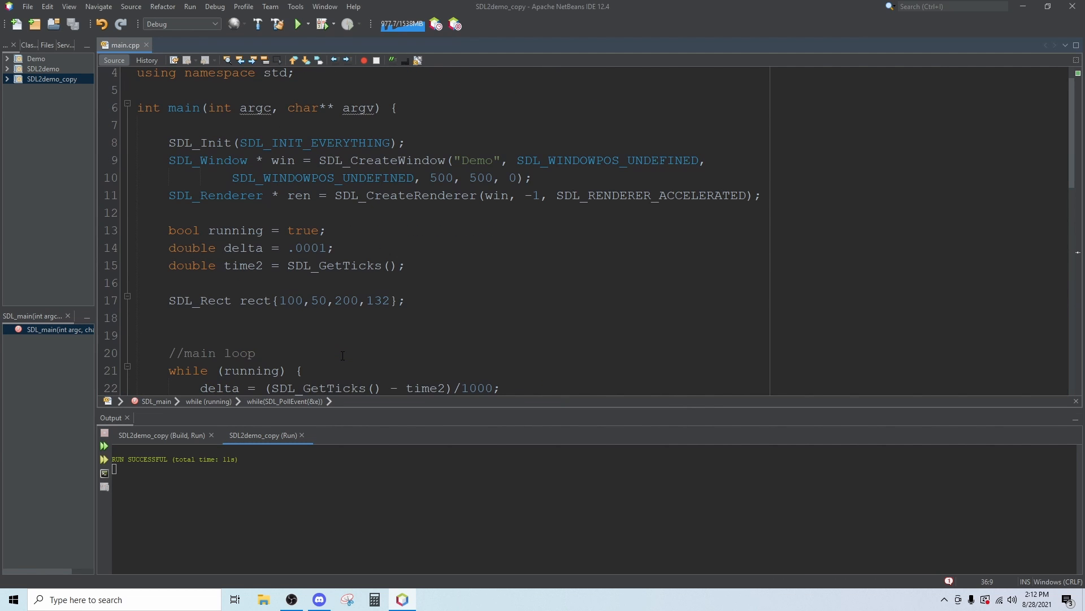
Step: Declare float x = rect.x; just below the SDL_Rect rect declaration
scroll(down, 3)
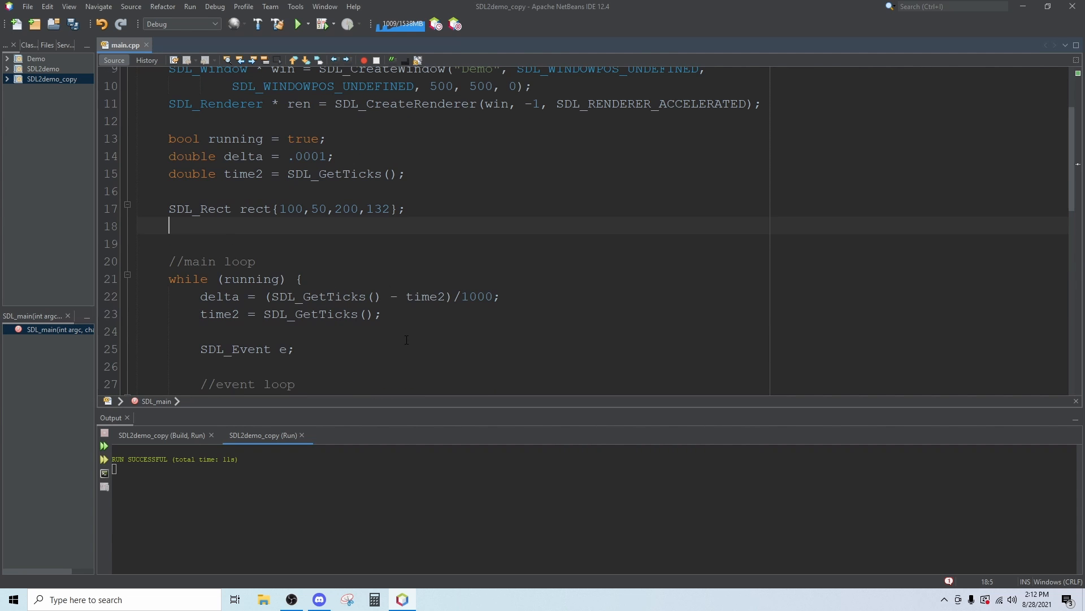
text(float x;)
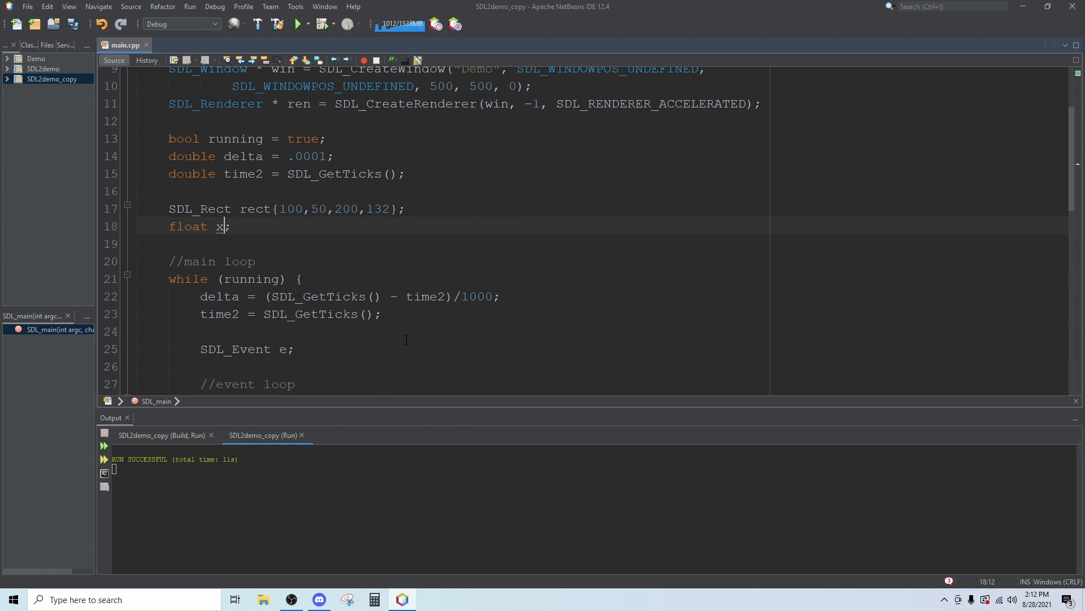
text(= rect)
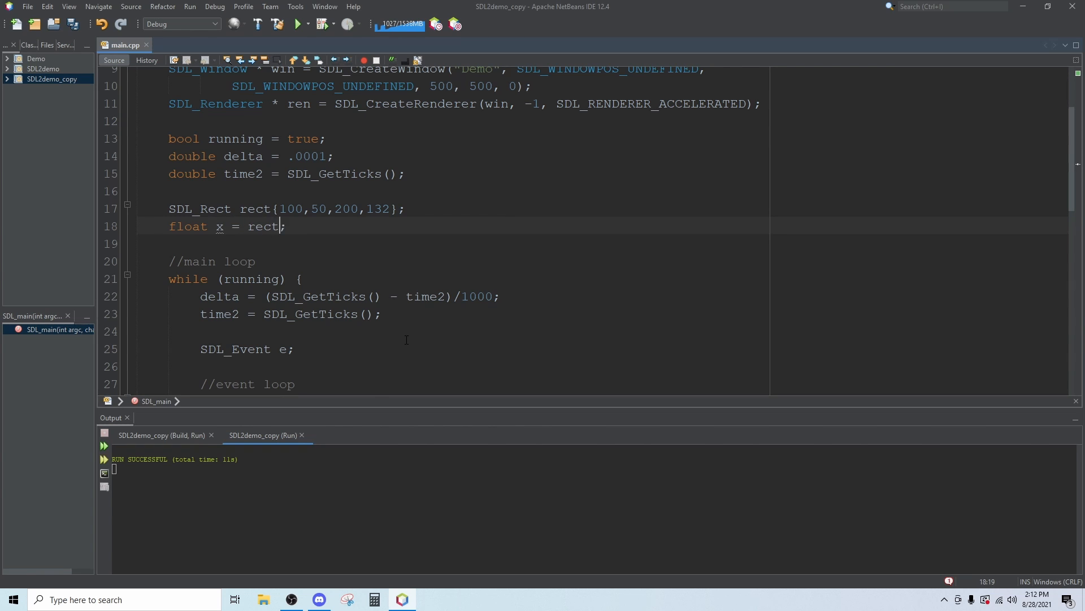
text(.x)
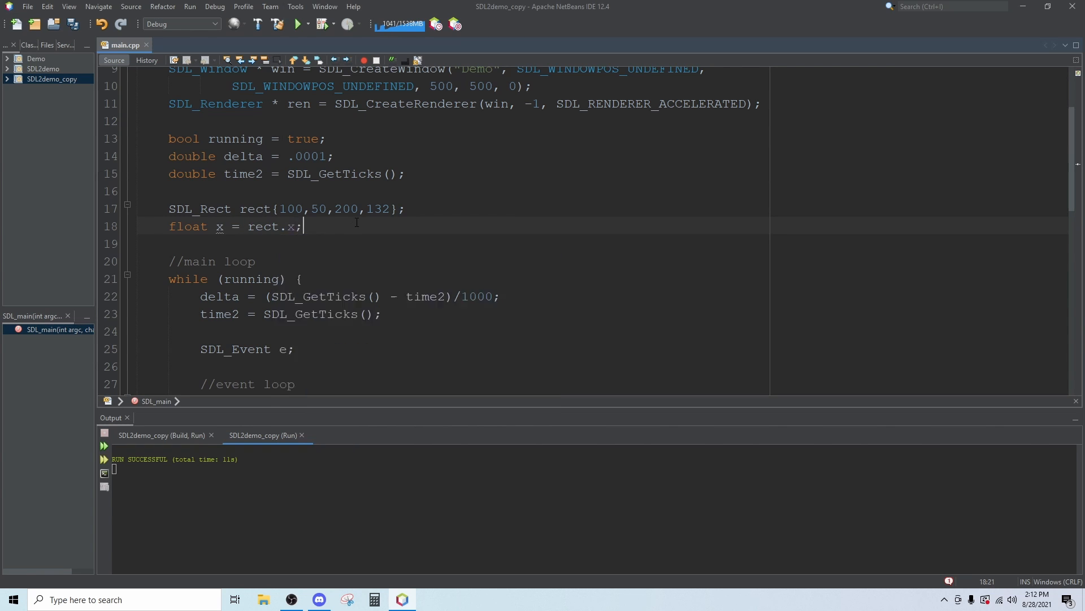
scroll(down, 3)
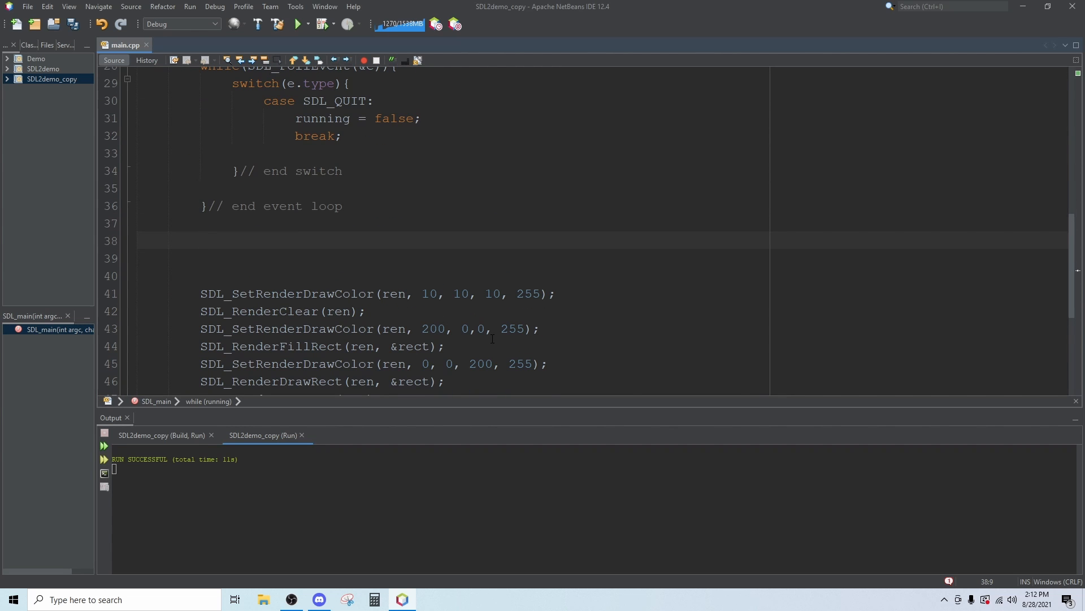
Step: Below the event loop, write auto key = SDL_GetKeyboardState(0); with the Keyboard typo corrected
text(auto)
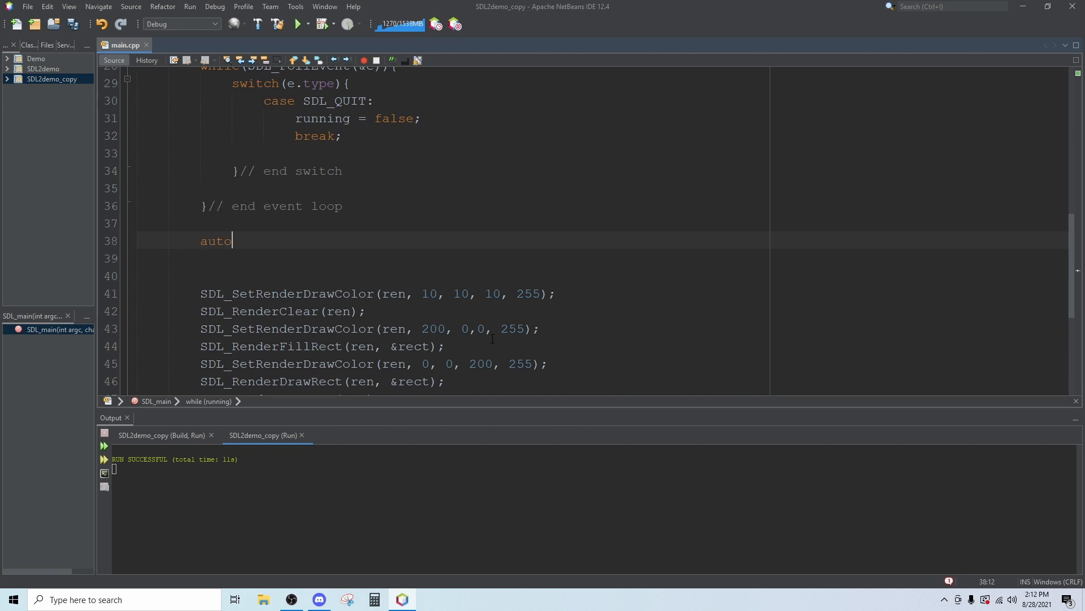
text(k)
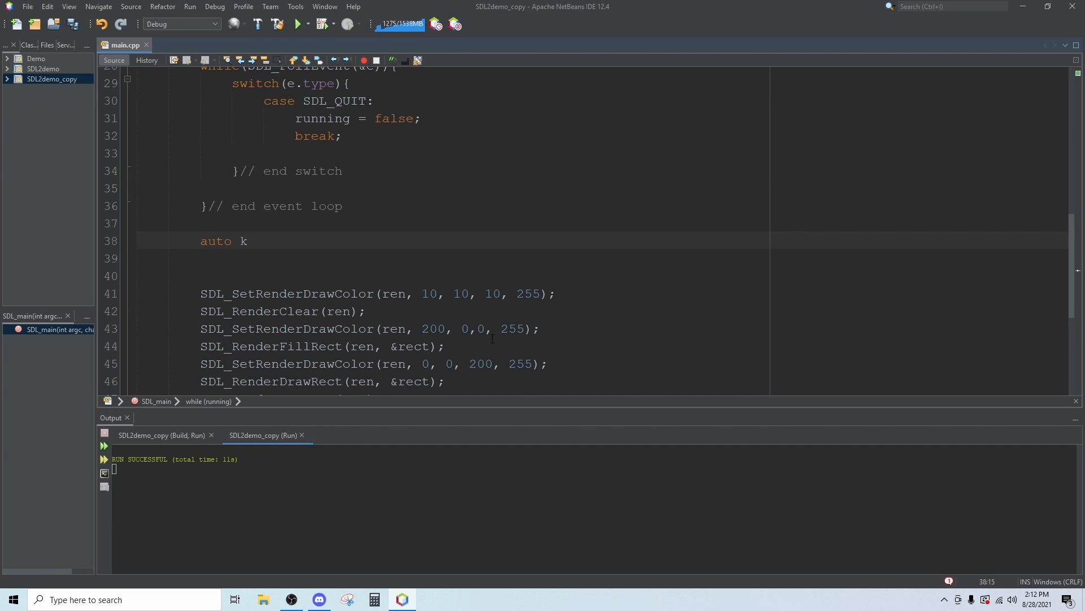
text(=)
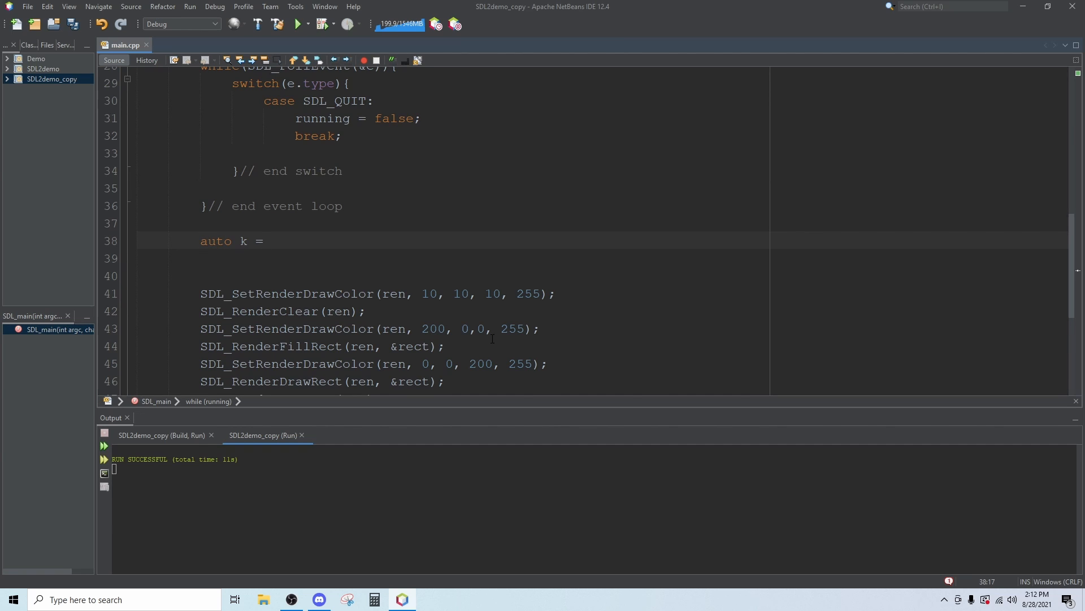
text(key)
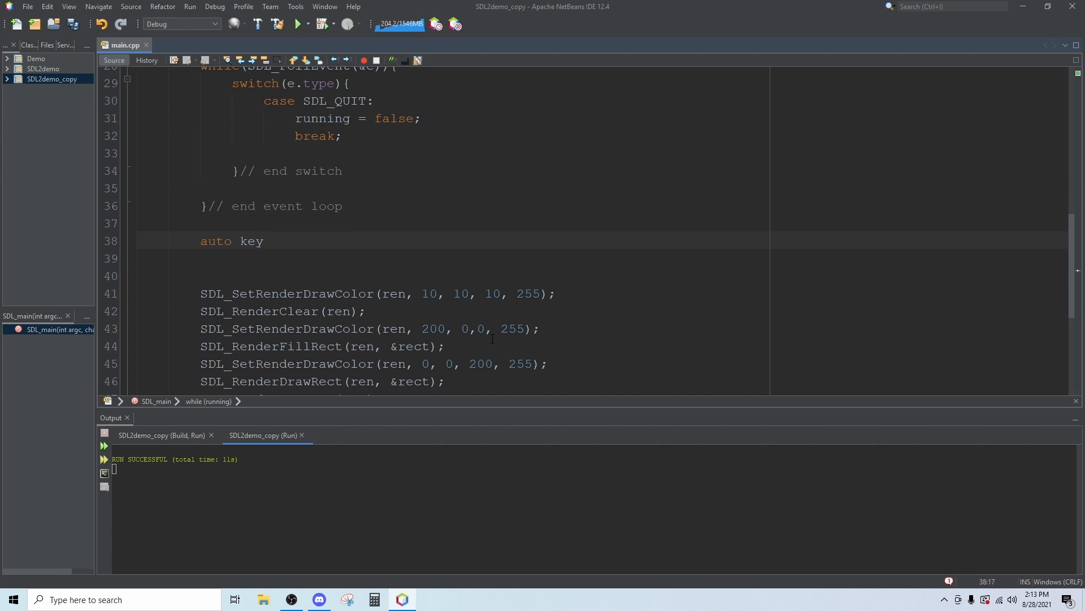
text(=)
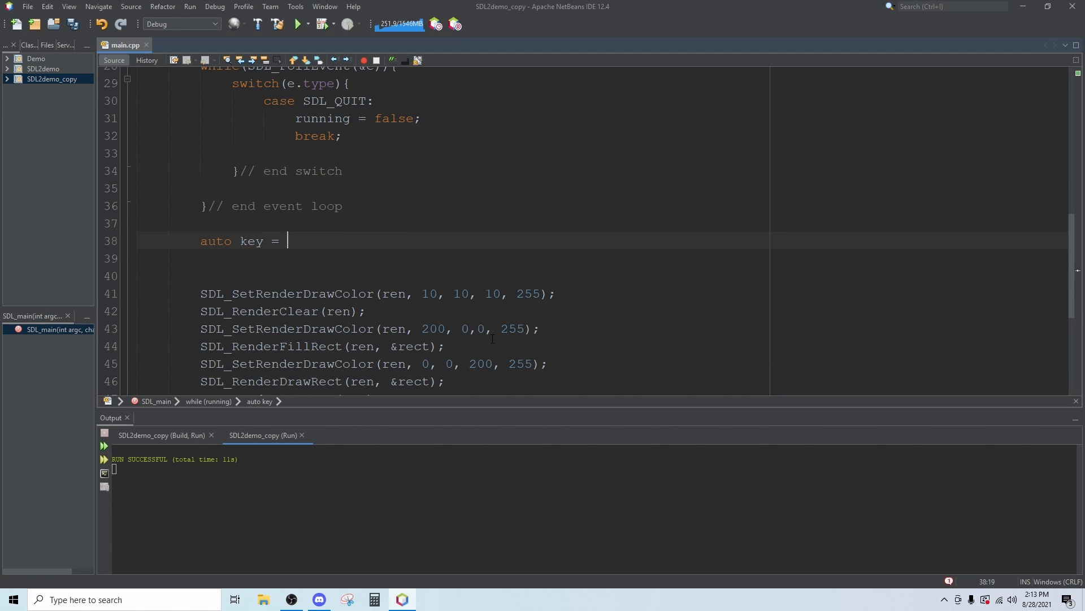
text(SDL_)
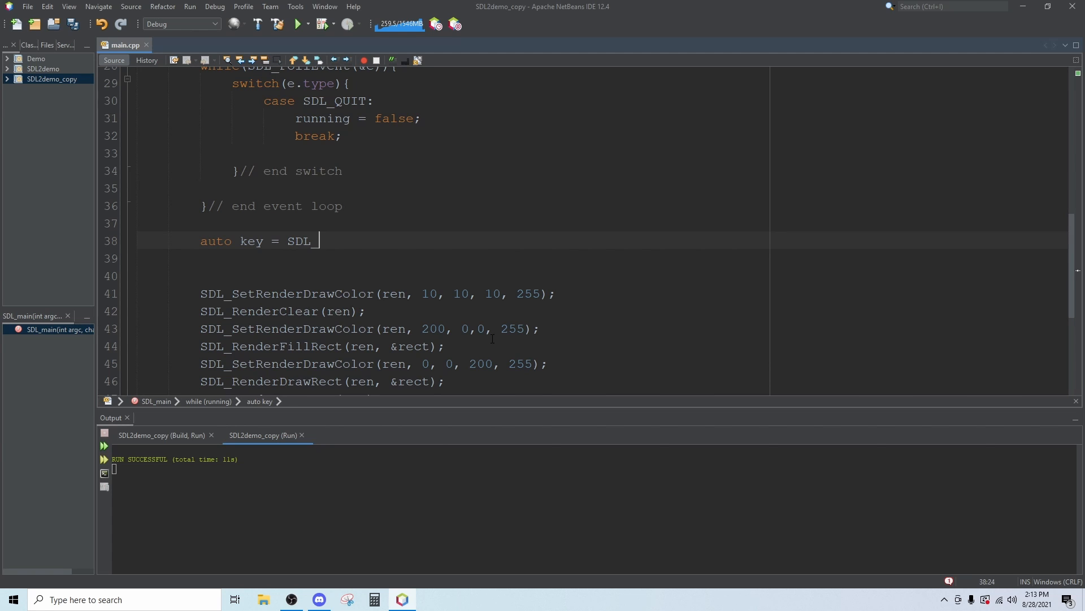
text(G)
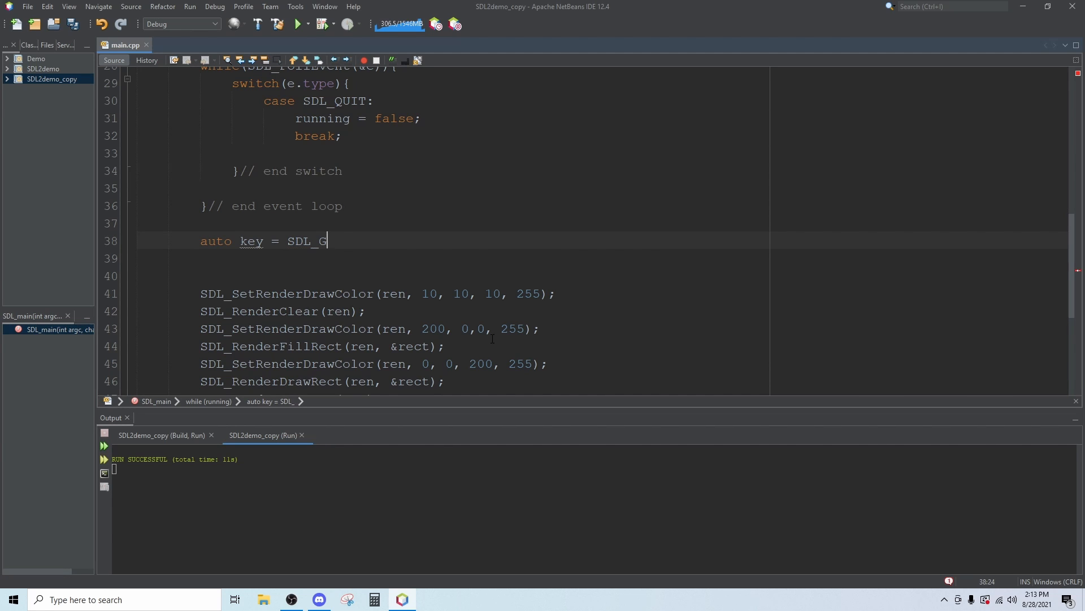
text(etKeboard)
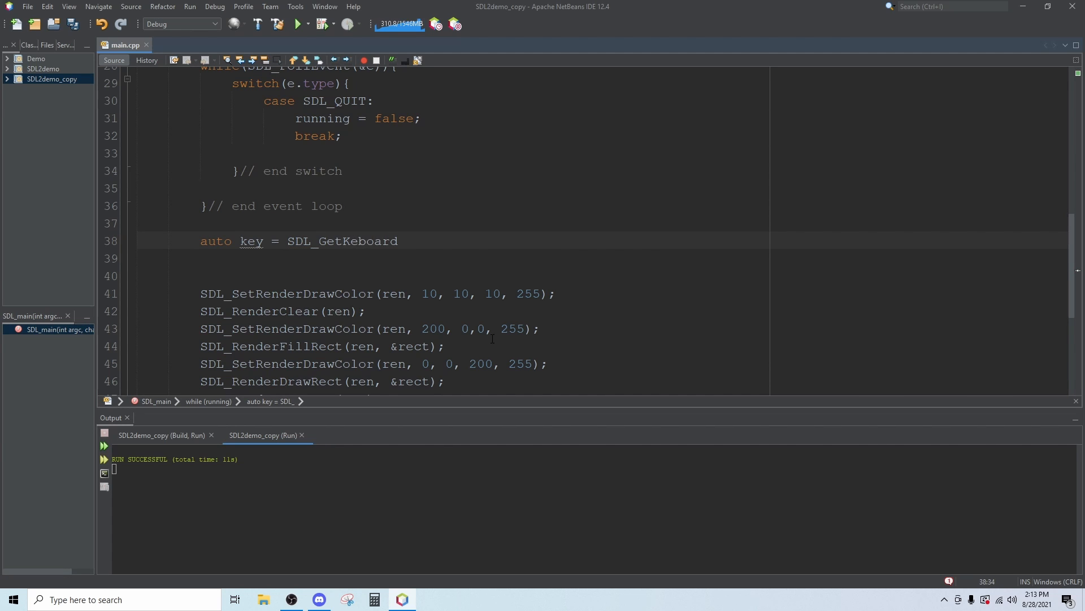
text(State())
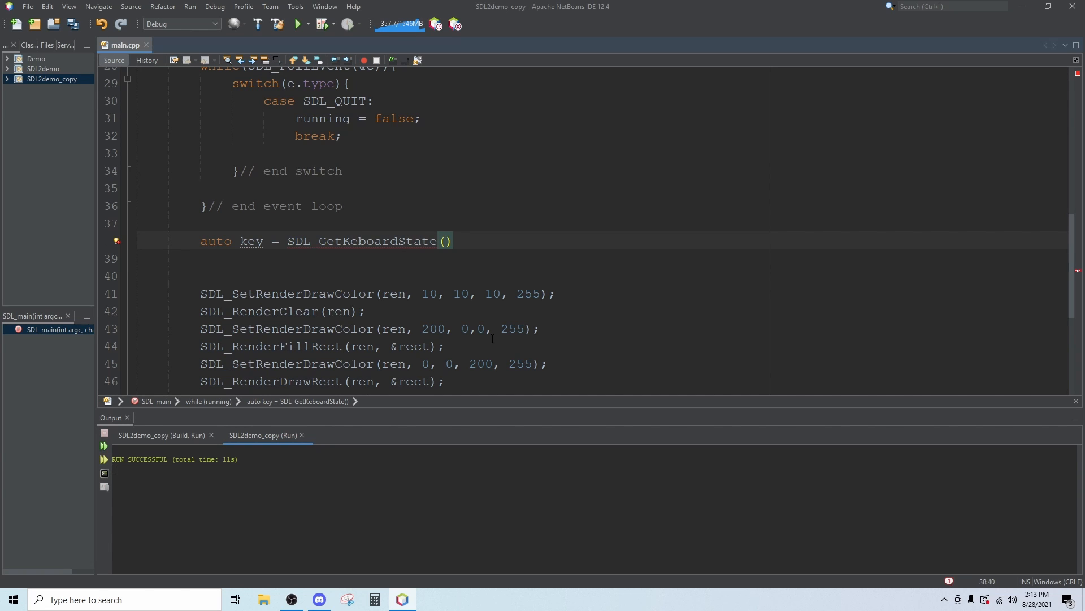
text(0;)
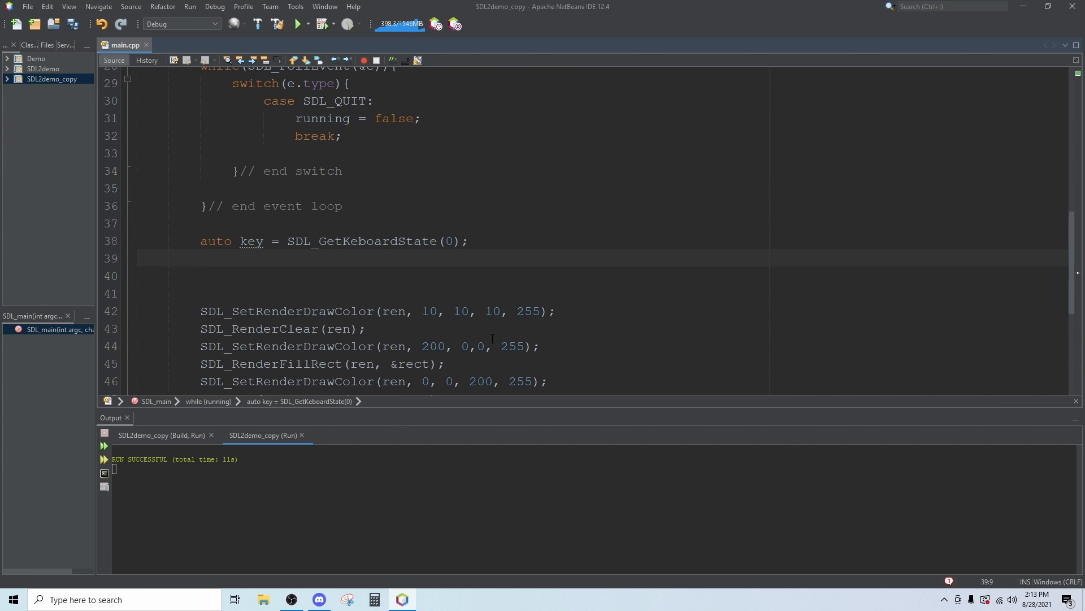
click(353, 241)
text(y)
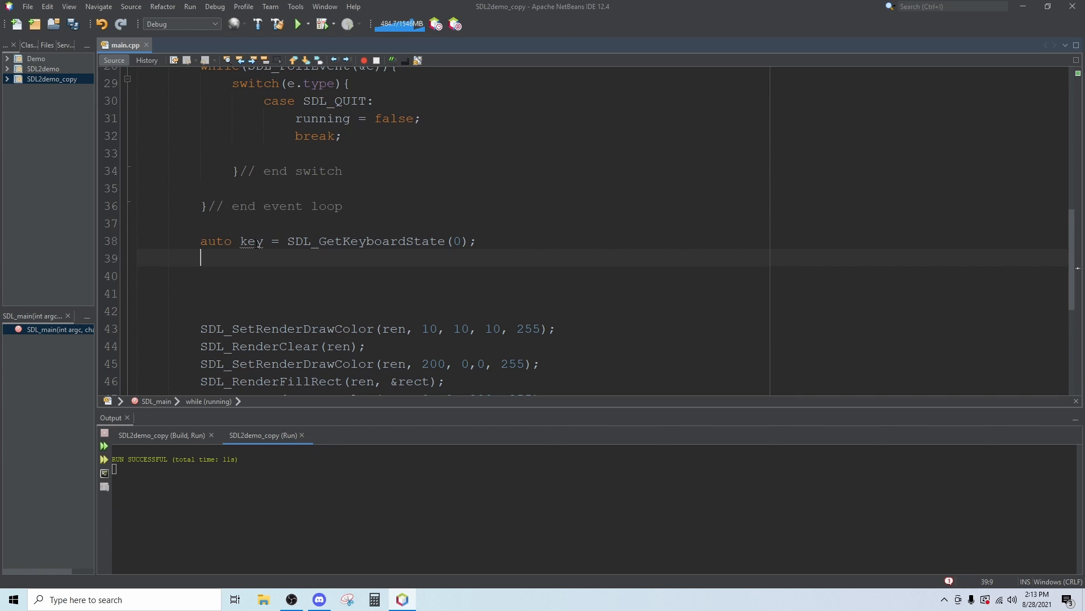
mouse_move(216, 283)
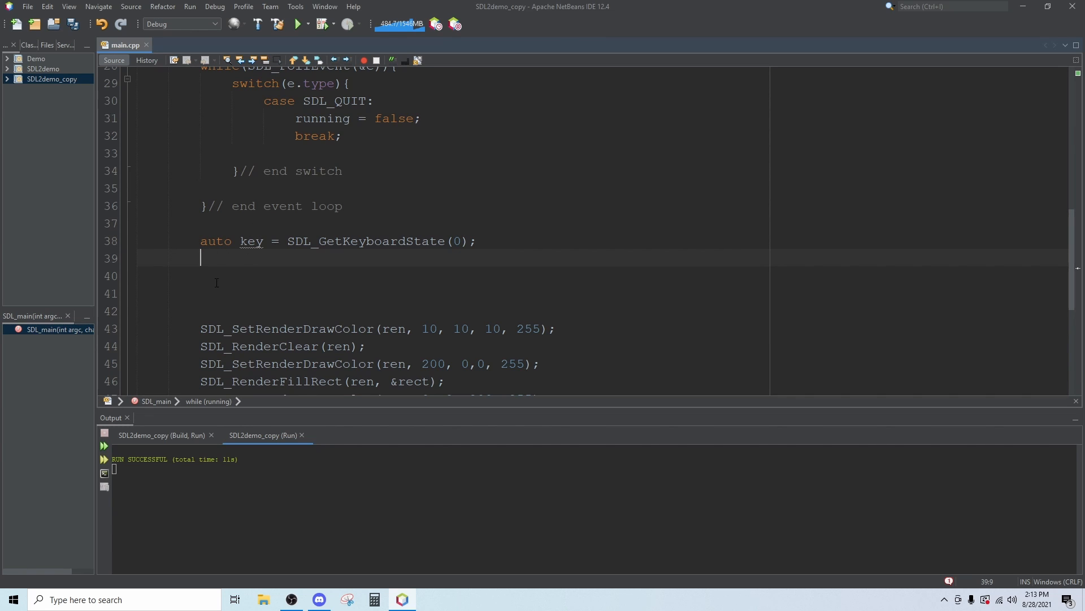
double_click(251, 241)
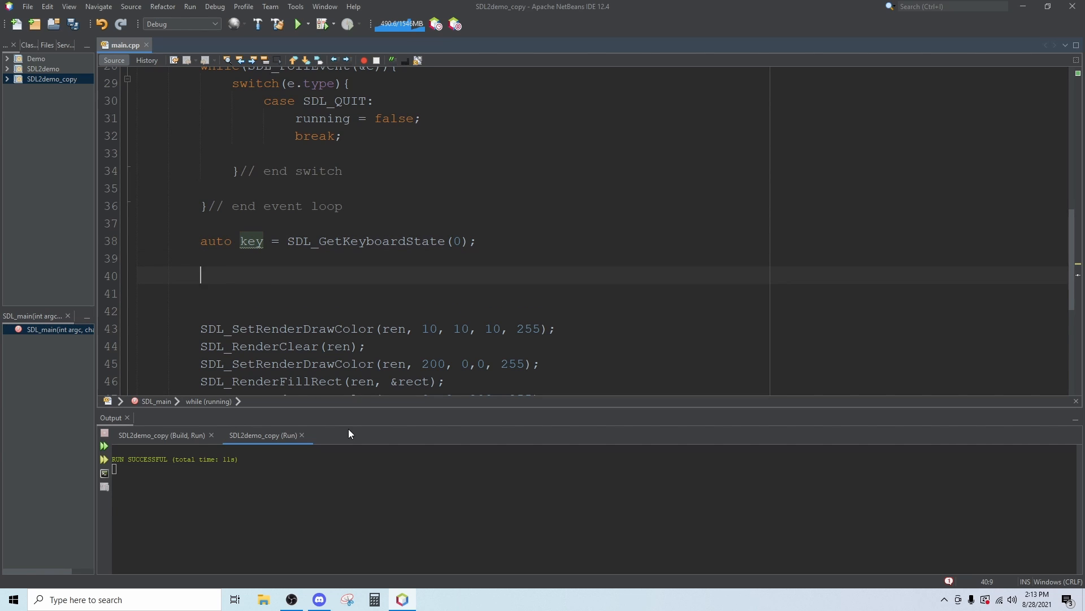
Step: Start an if(key[SDL_SCANCODE_A]) { block after the keyboard state line
text(if(ke)
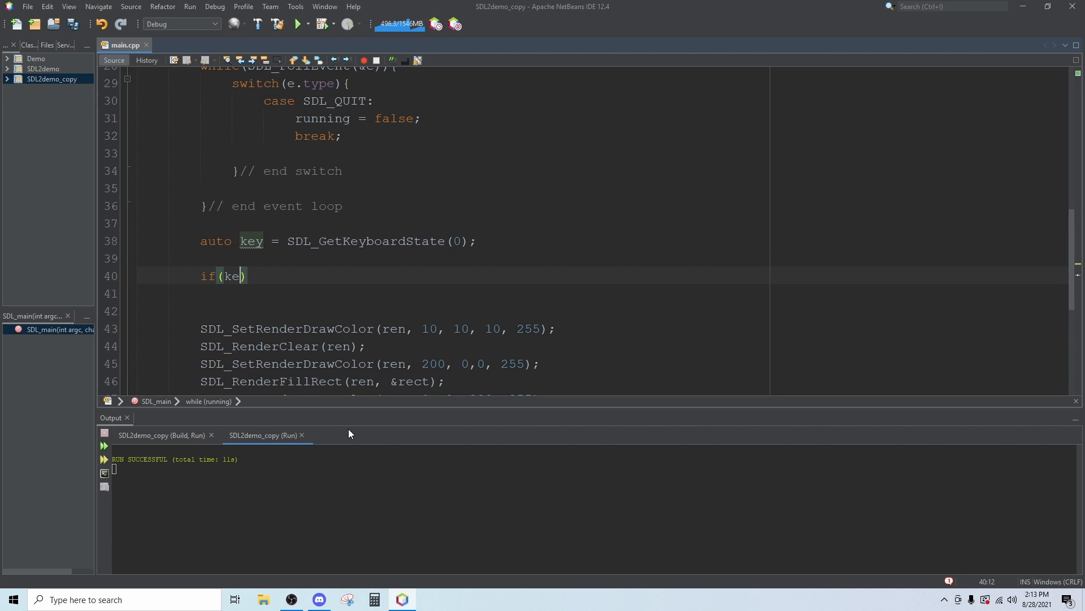
text([])
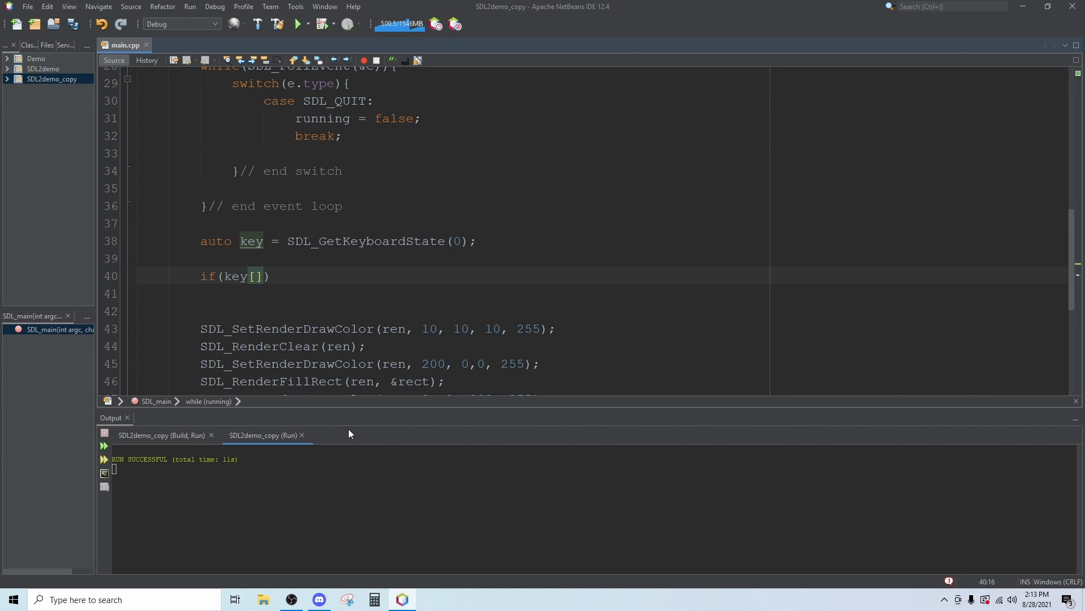
click(256, 276)
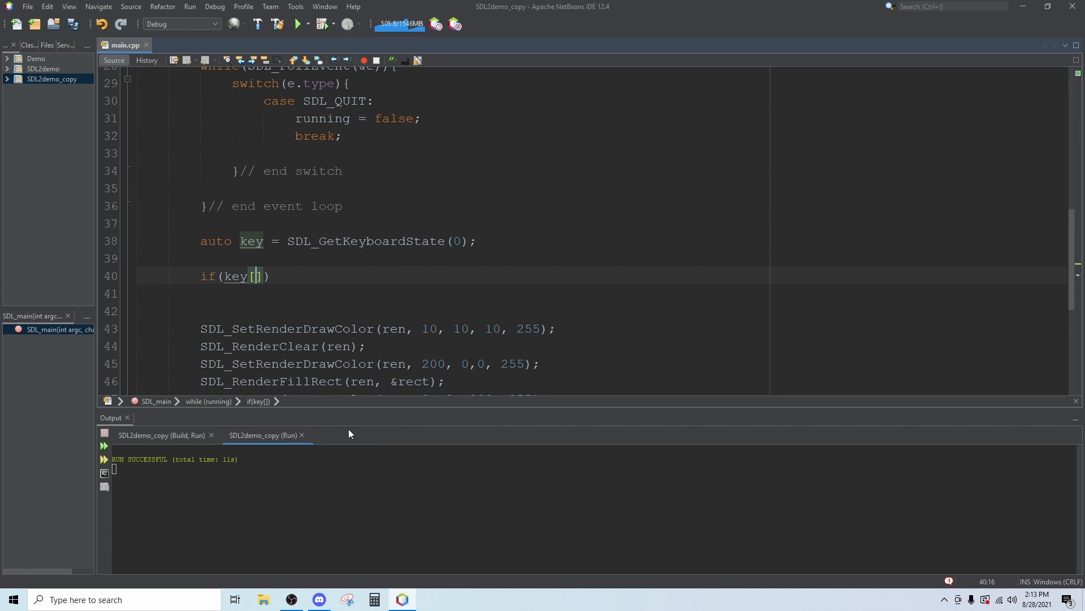
text(SDL)
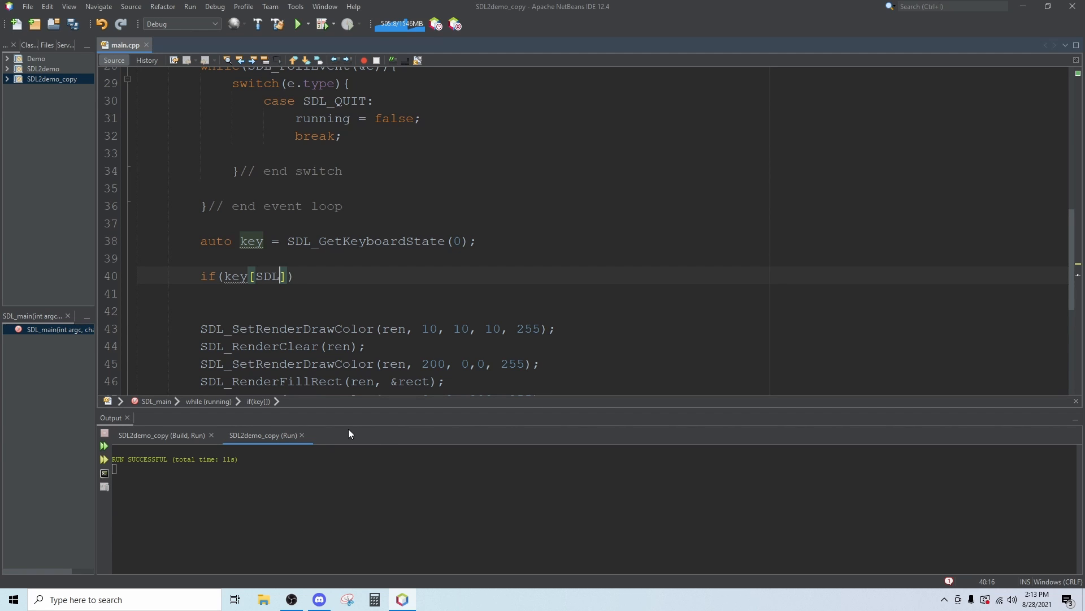
text(_SCANCODE_)
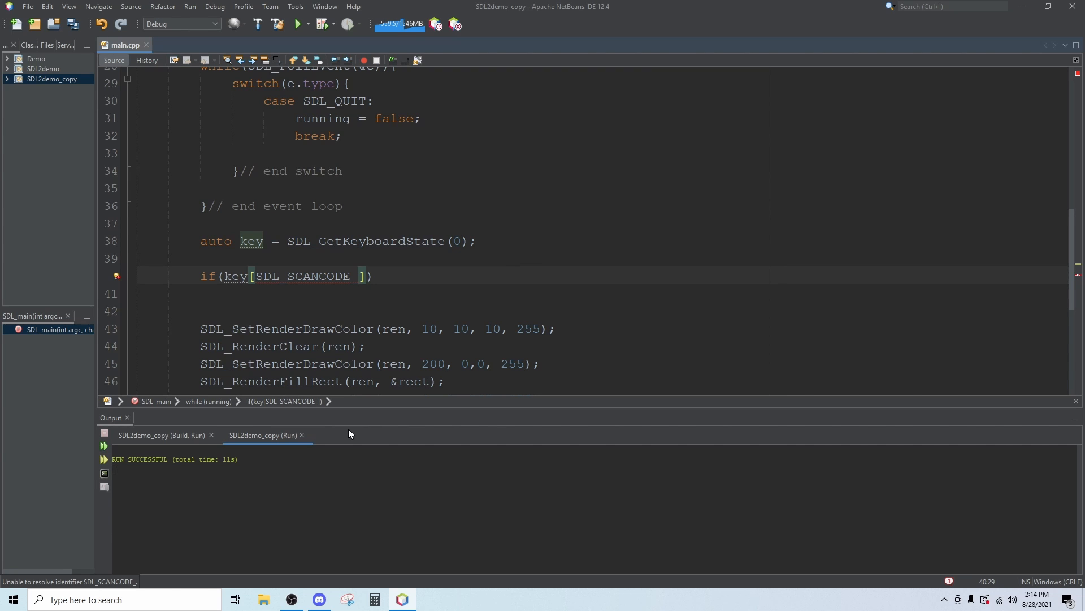
text(A)
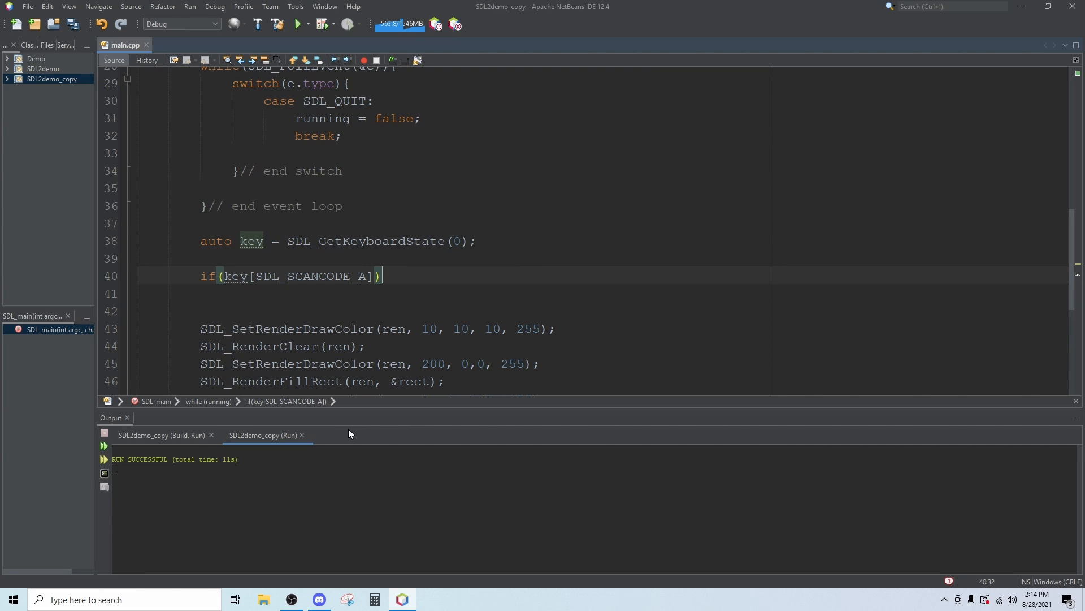
text({)
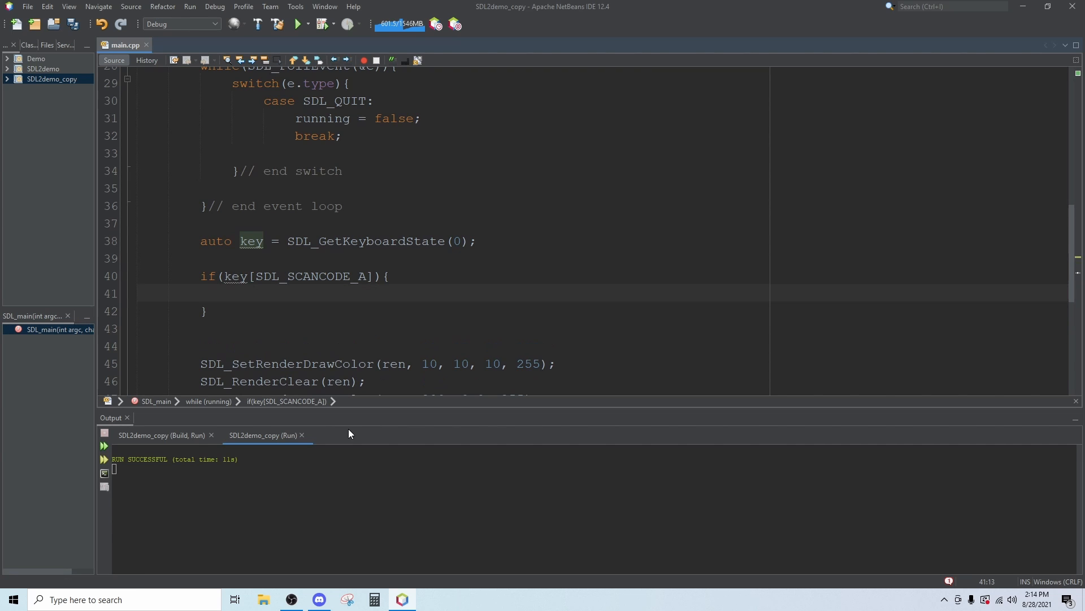
Step: Inside the A-key branch, write x += -100 * delta; and move below the block
click(231, 294)
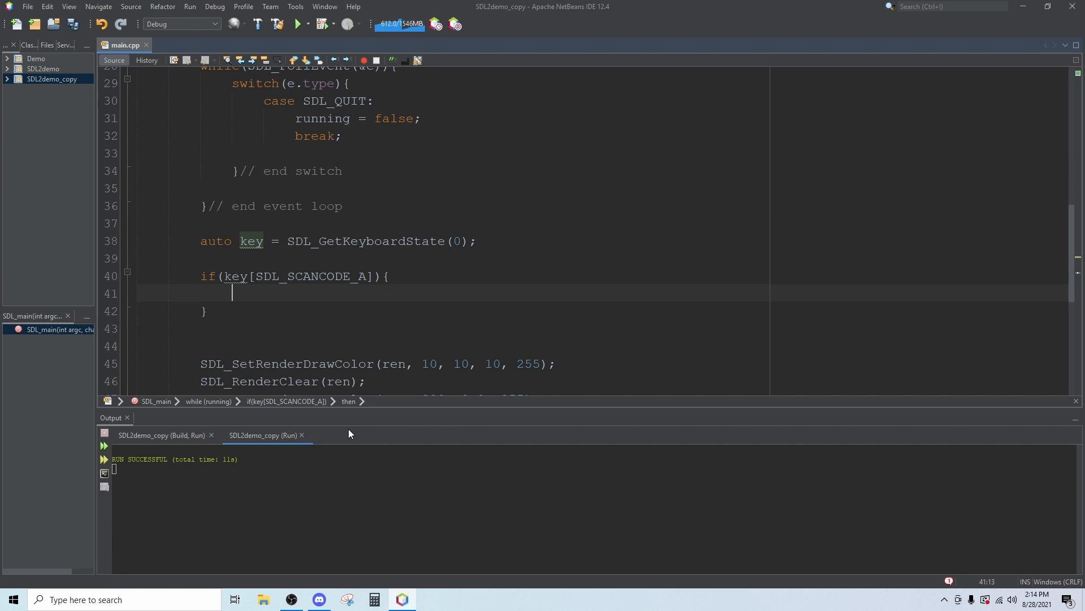
text(x)
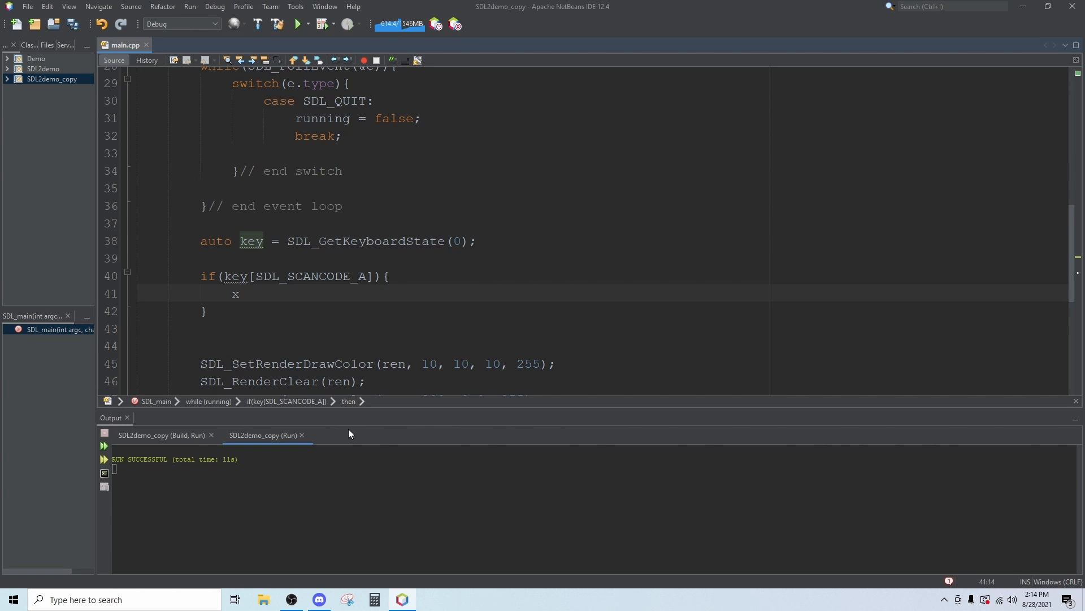
text(+)
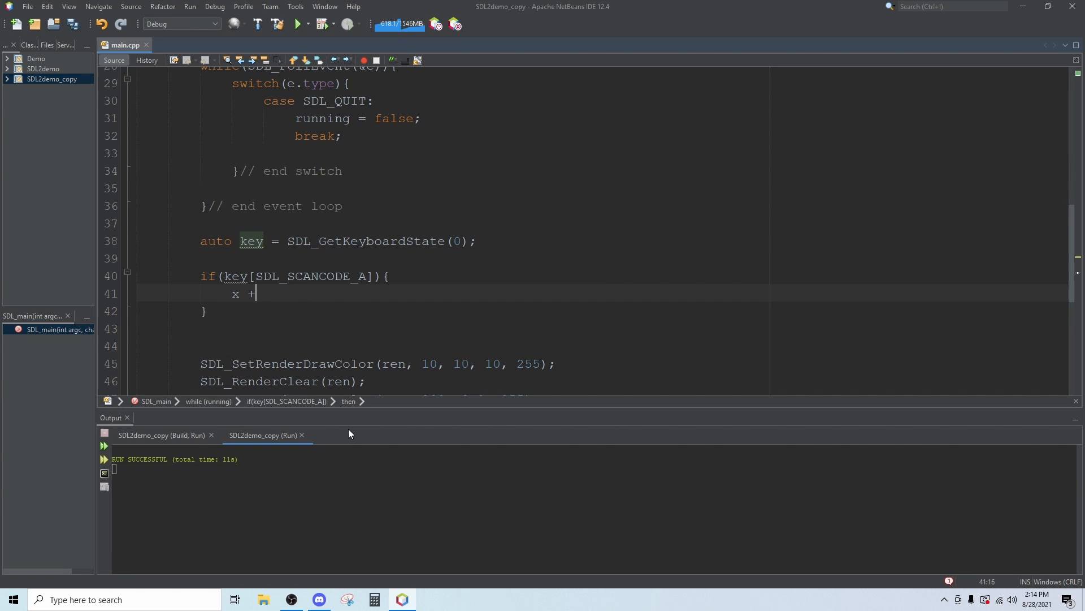
text(=)
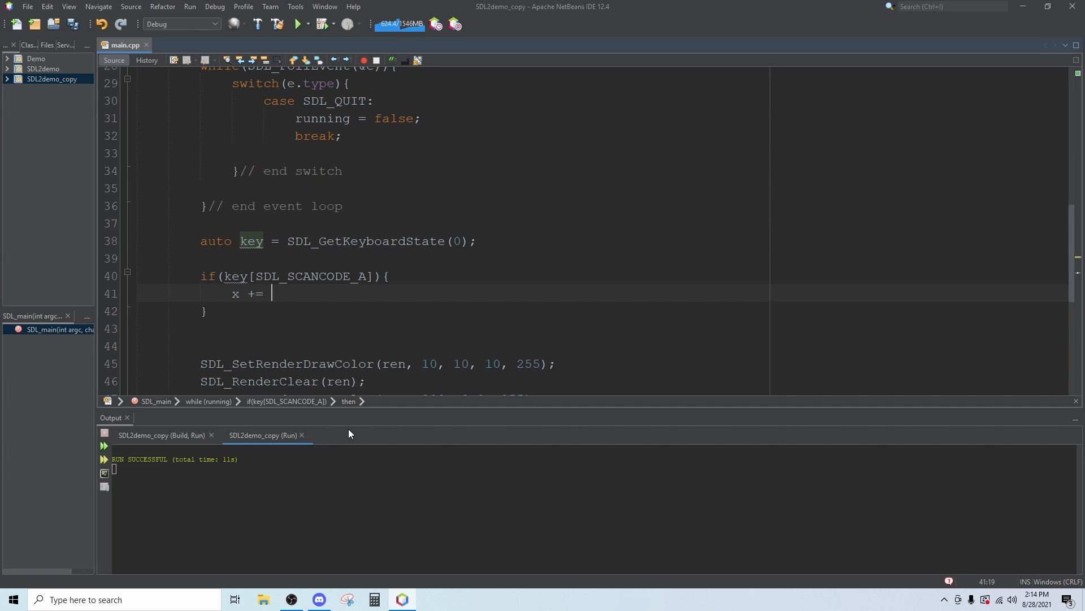
text(-100)
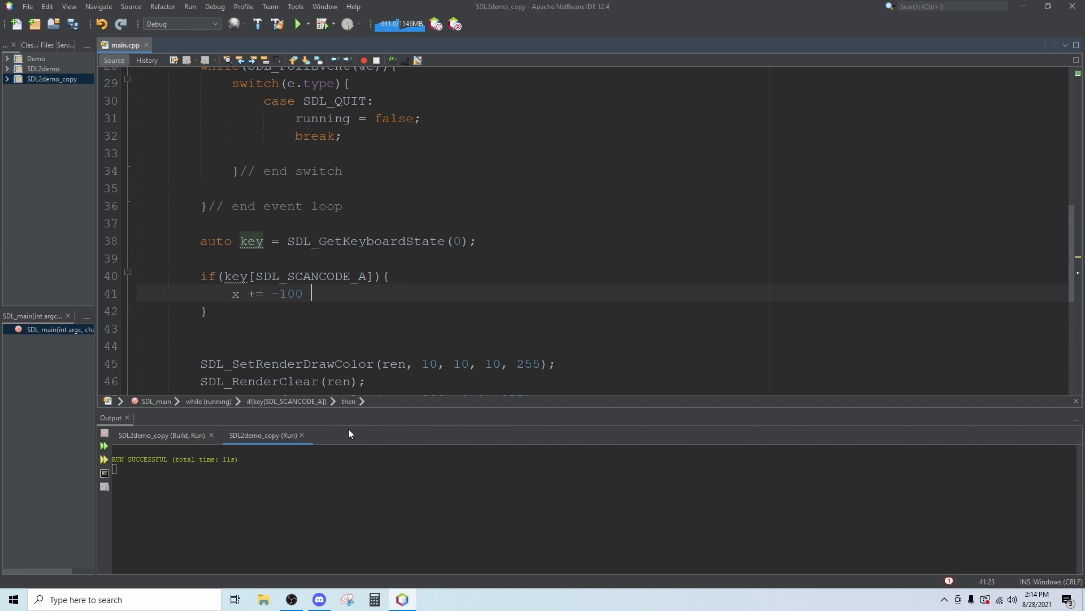
text(* delta;)
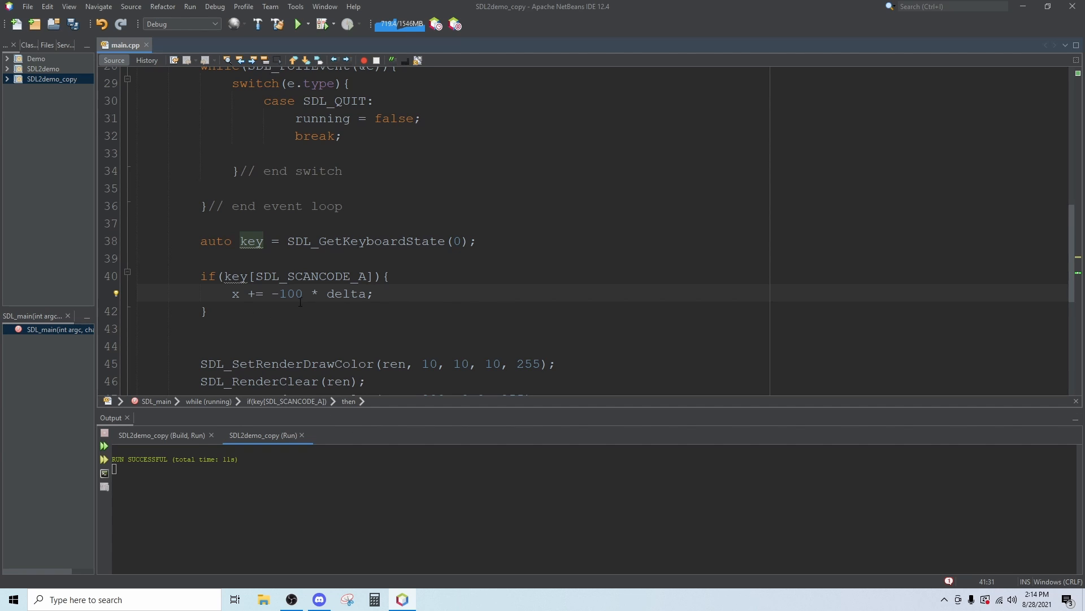
double_click(291, 294)
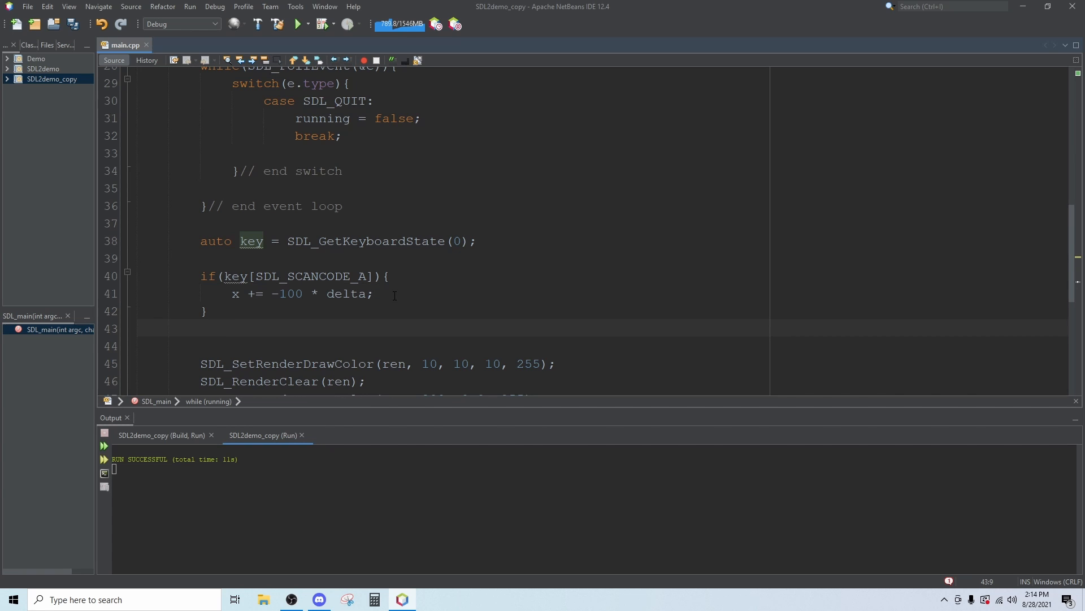
Step: Start an if(key[SDL_SCANCODE_D]) { block below the A-key branch
text(i)
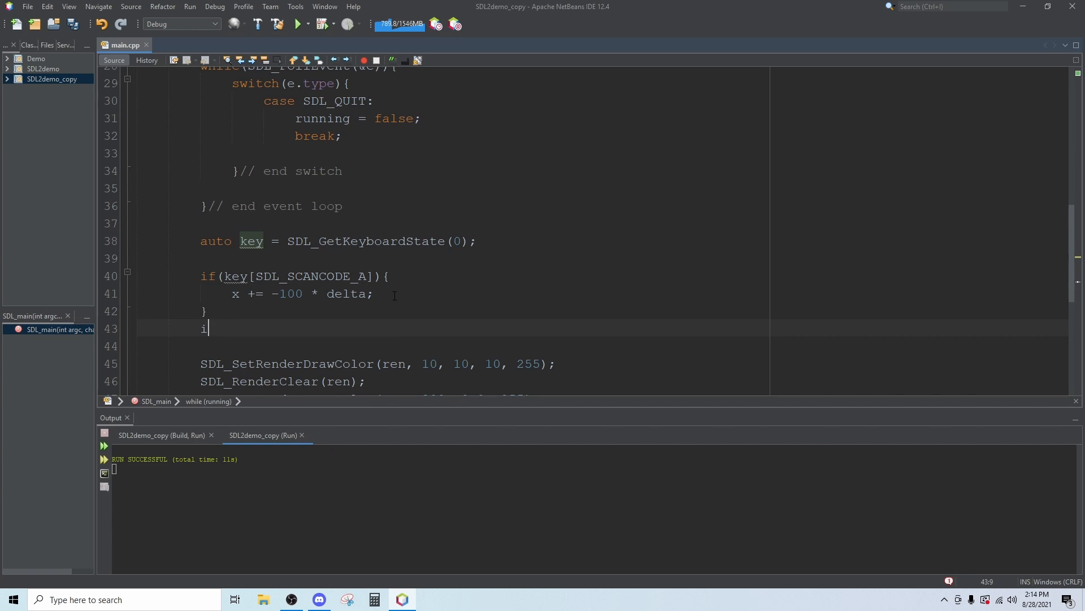
text(if()
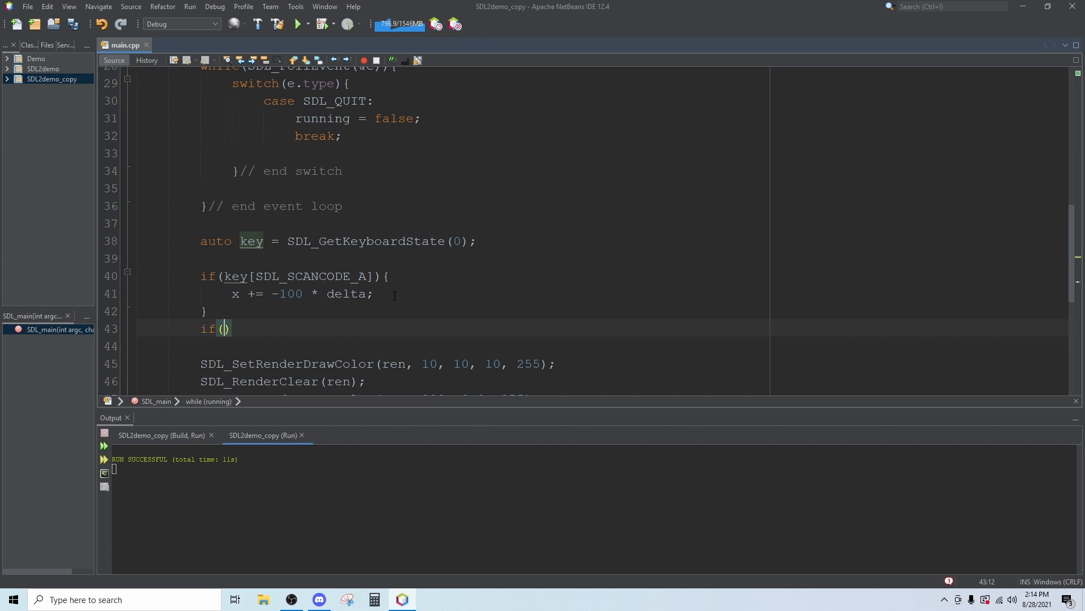
text(key)
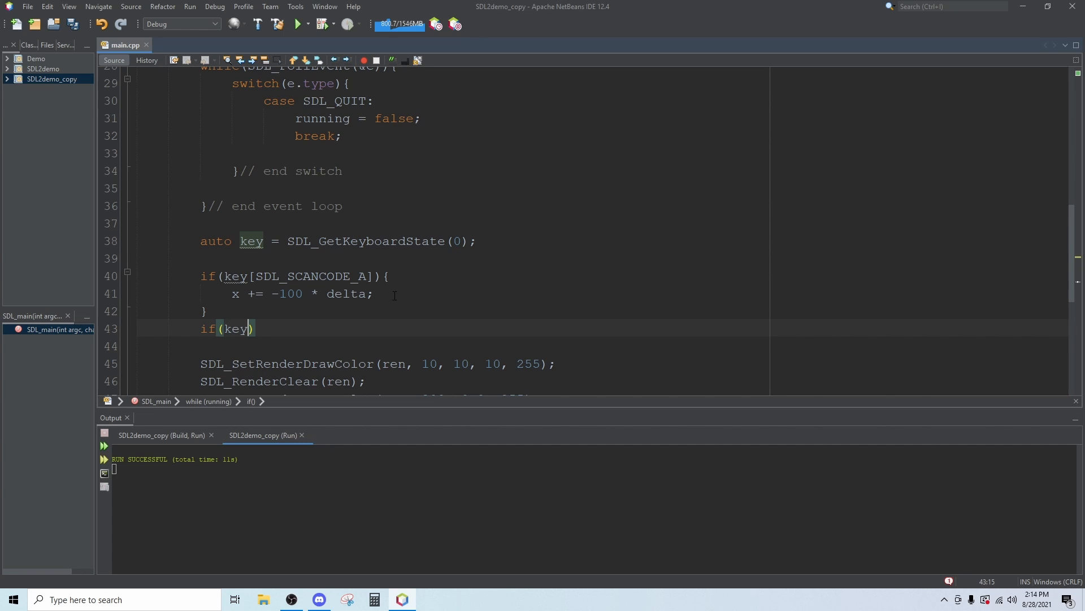
text([)
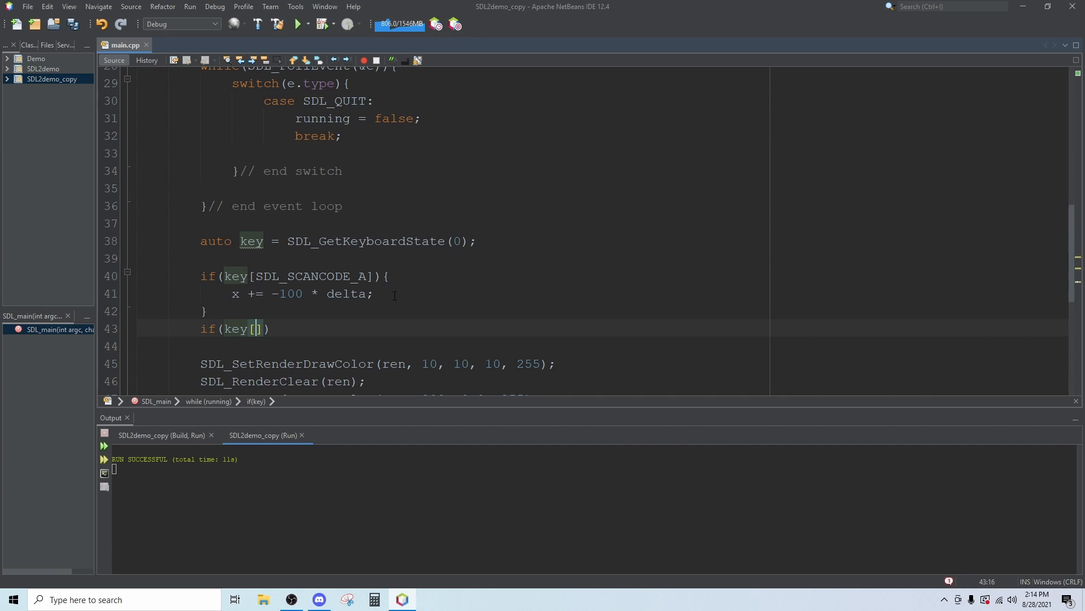
text(sdl)
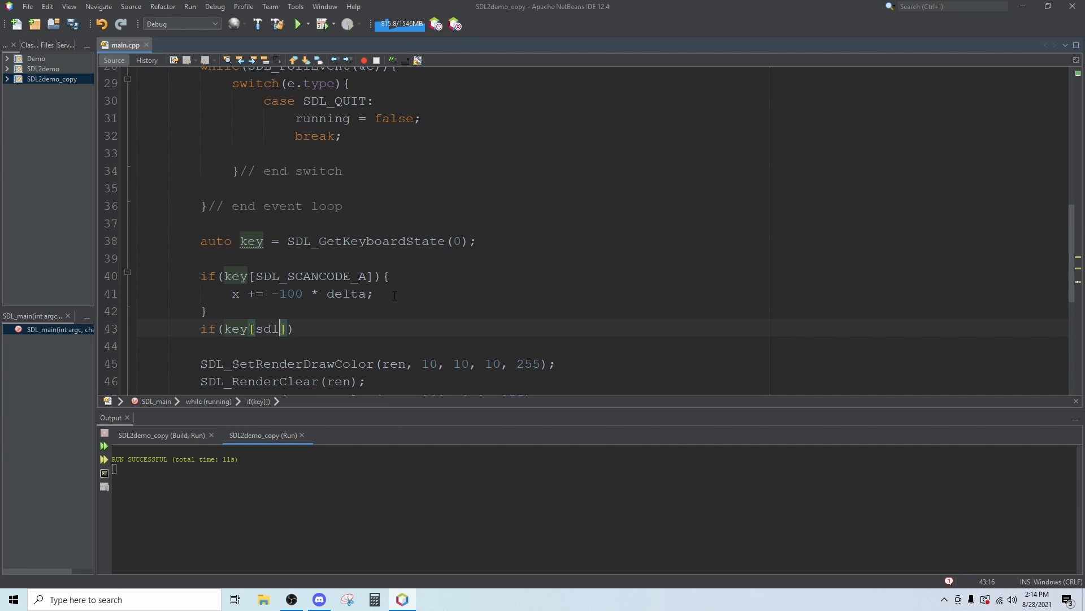
text(SDL_)
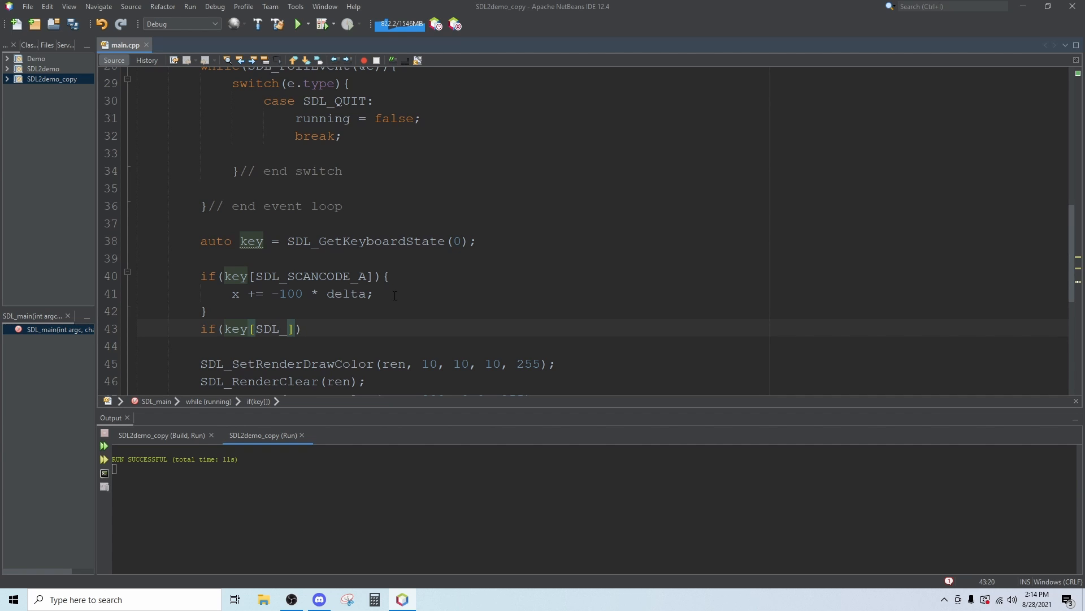
text(CANCODE_D)
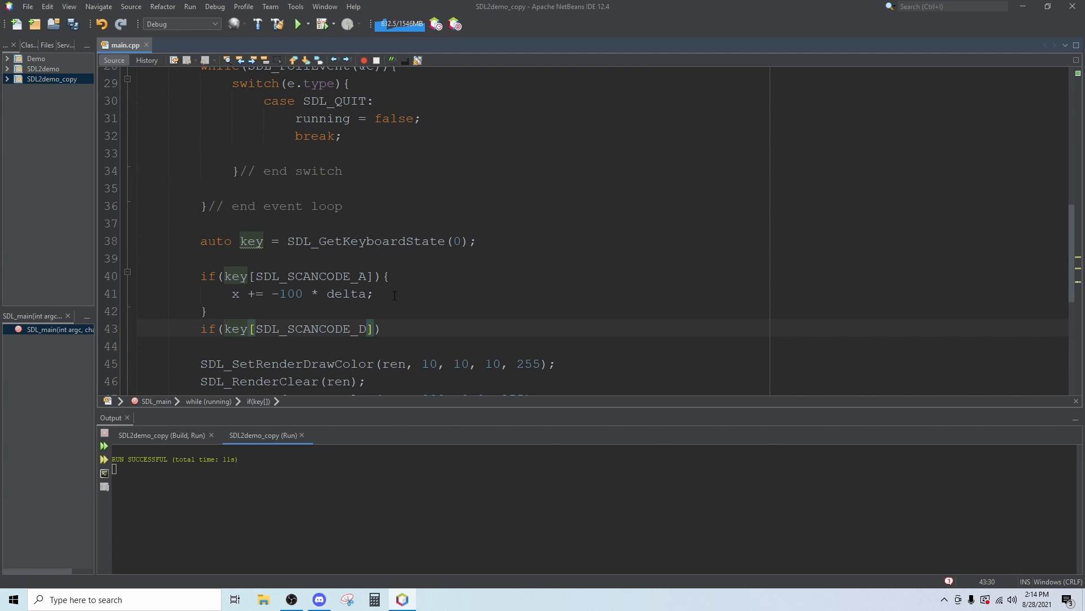
text({)
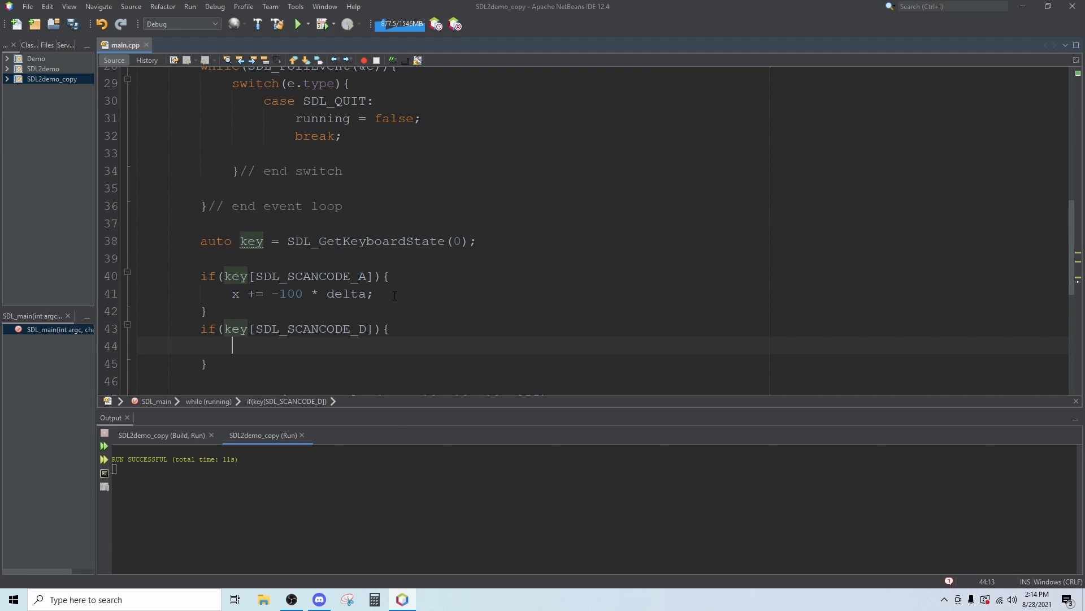
Step: Inside the D-key branch, write x += 100 * delta;
text(x)
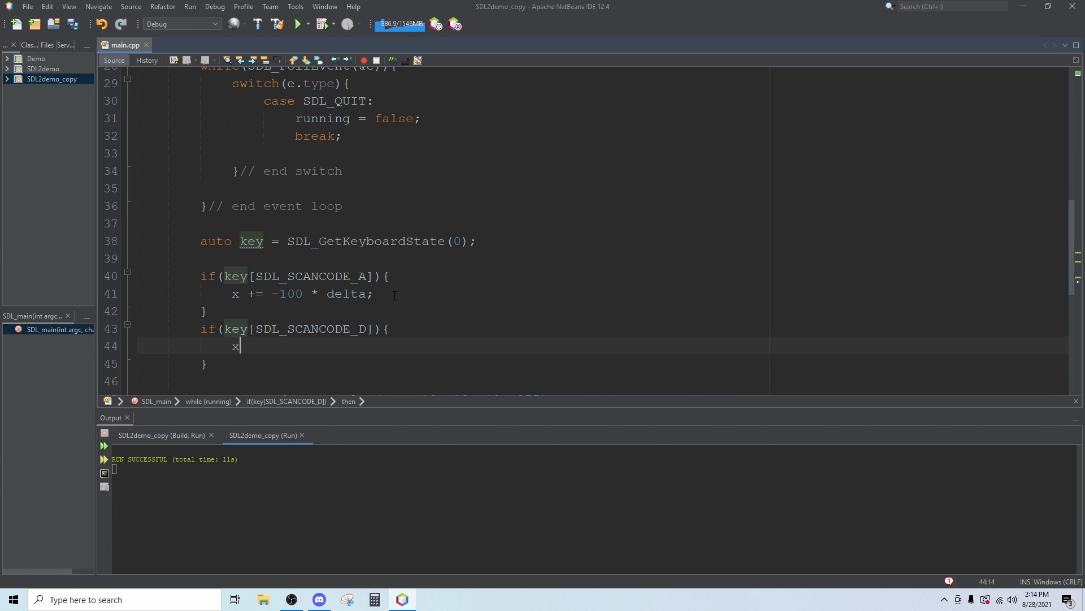
text(+=)
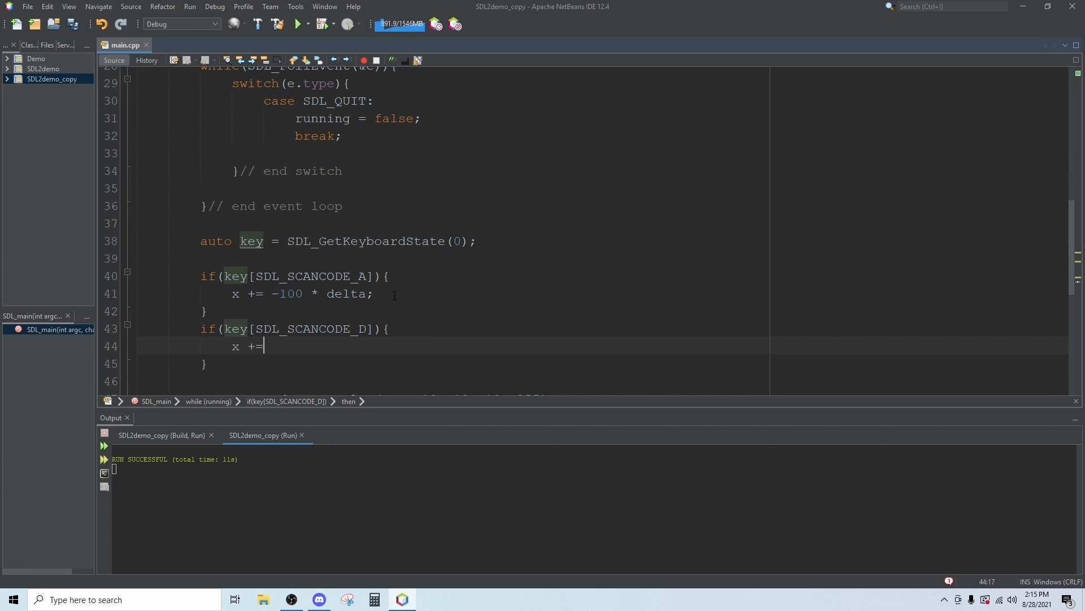
text(100 8)
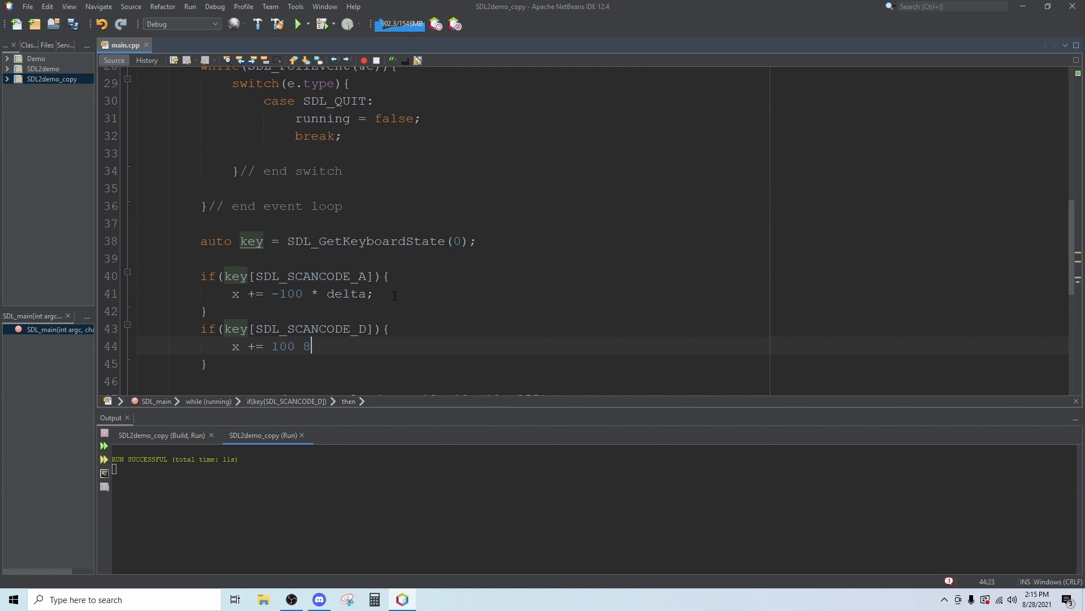
text(*)
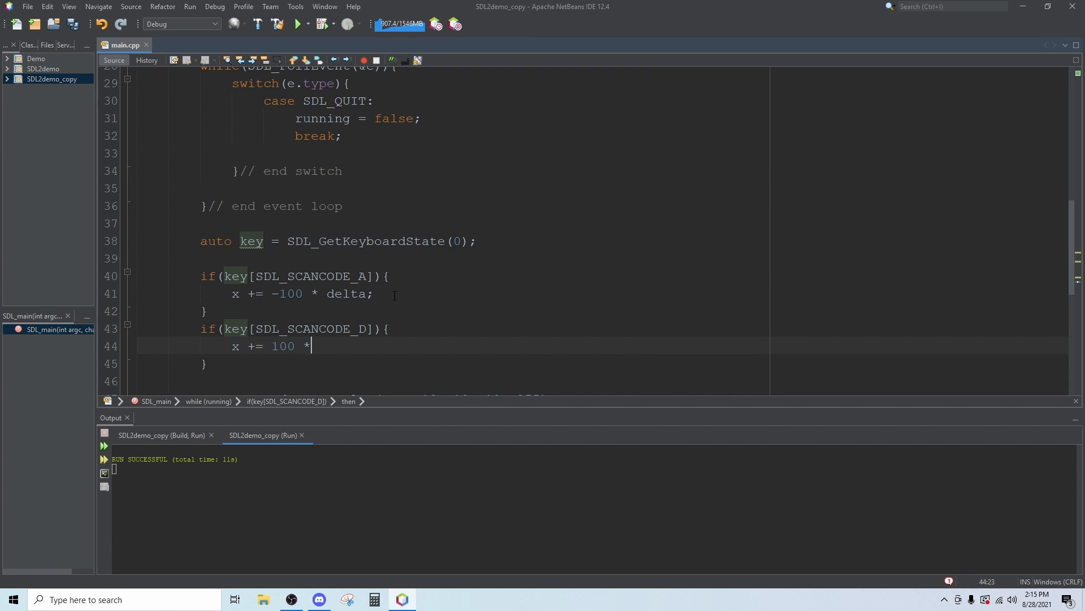
text(delta)
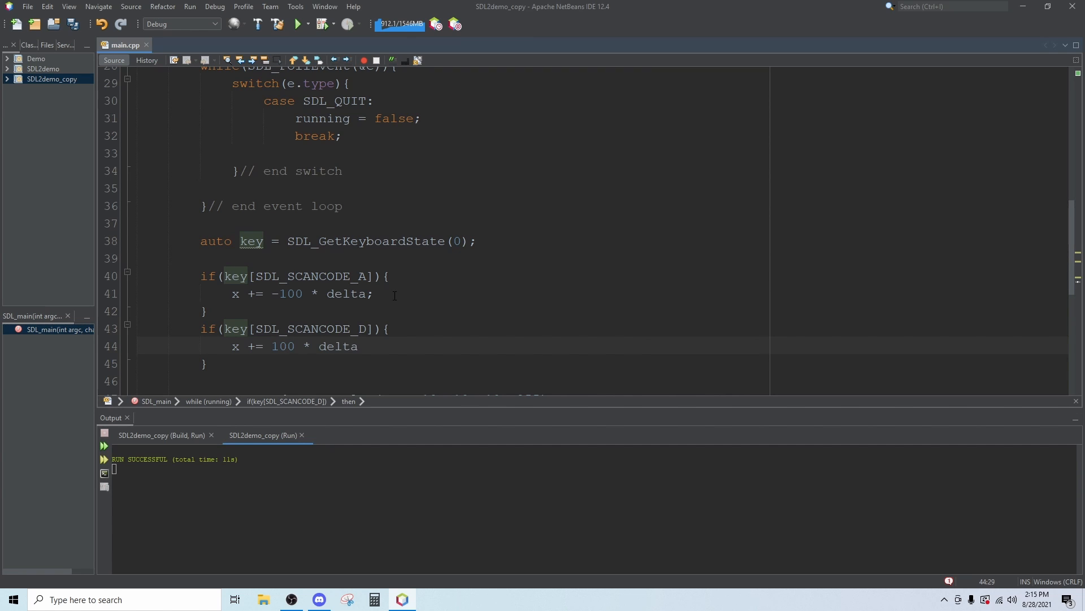
text(;)
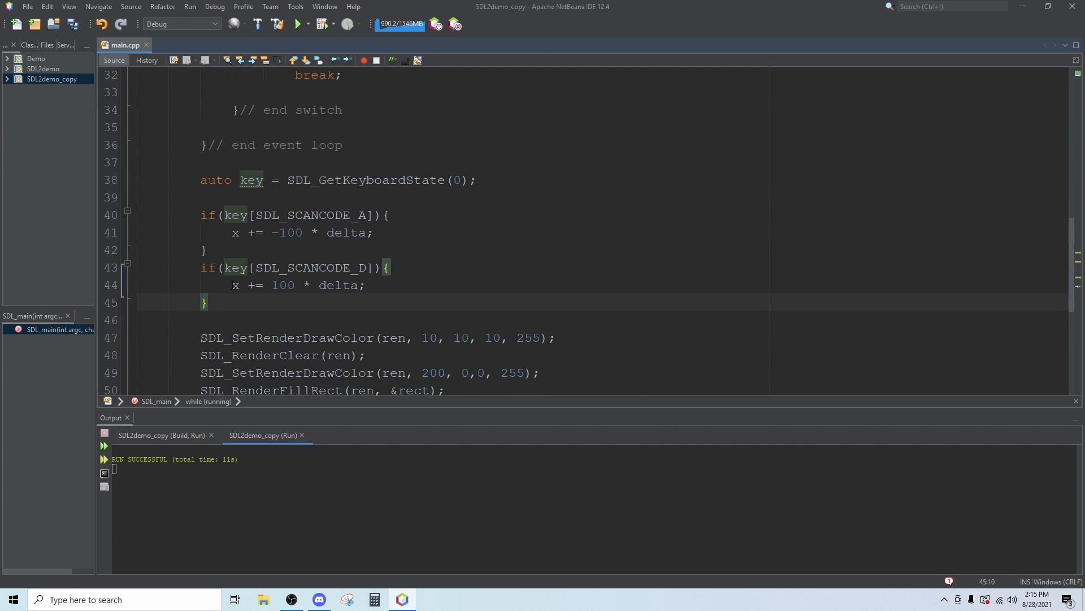
mouse_move(314, 304)
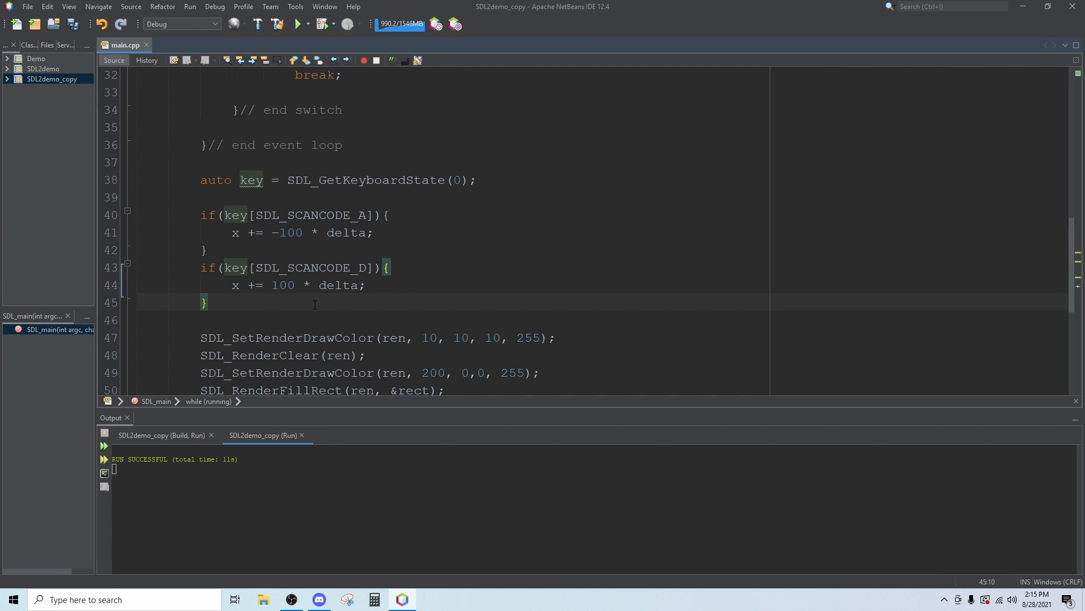
Step: On a new line after the D-key block, assign rect.x = x;
key(Enter)
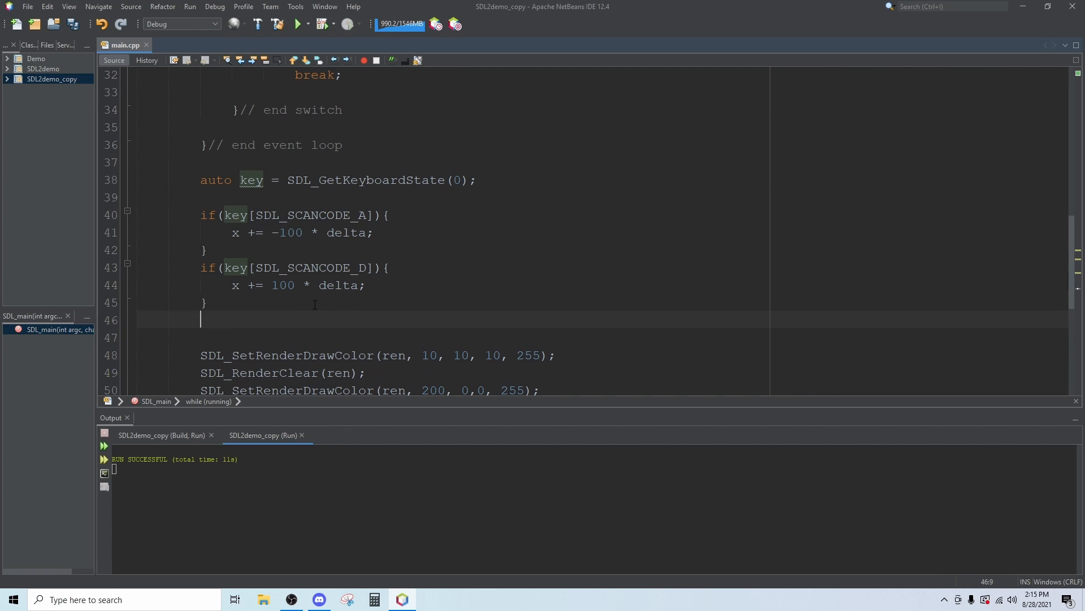
text(re)
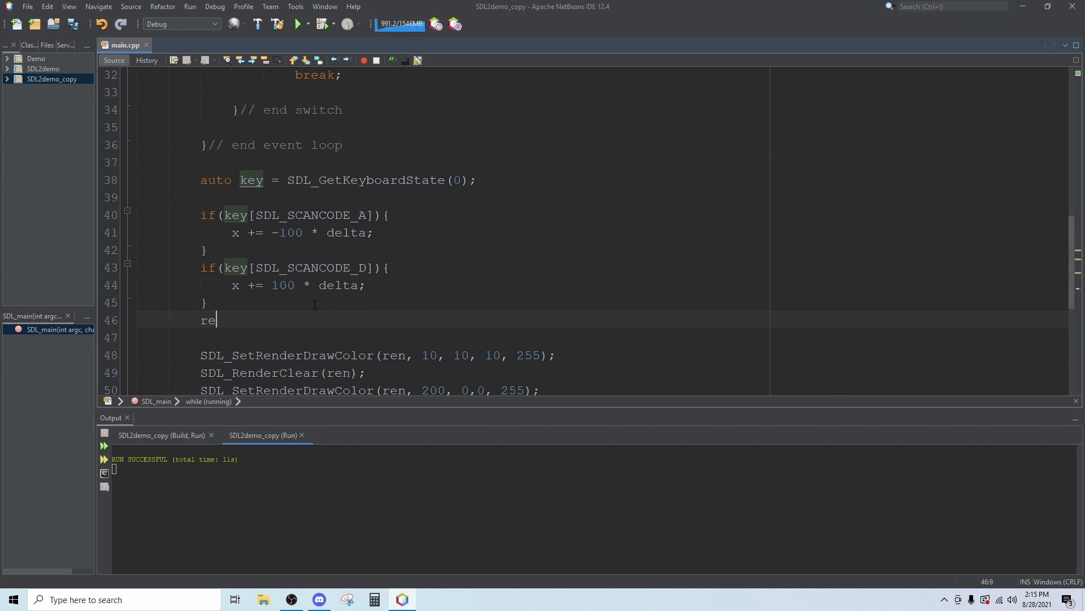
text(ct.x =)
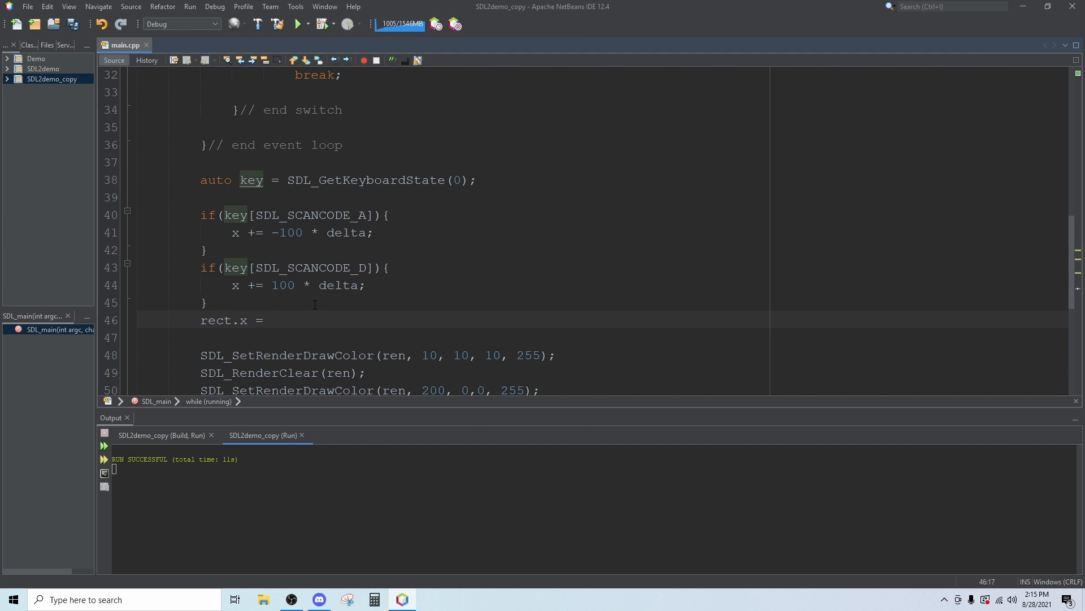
text(x;)
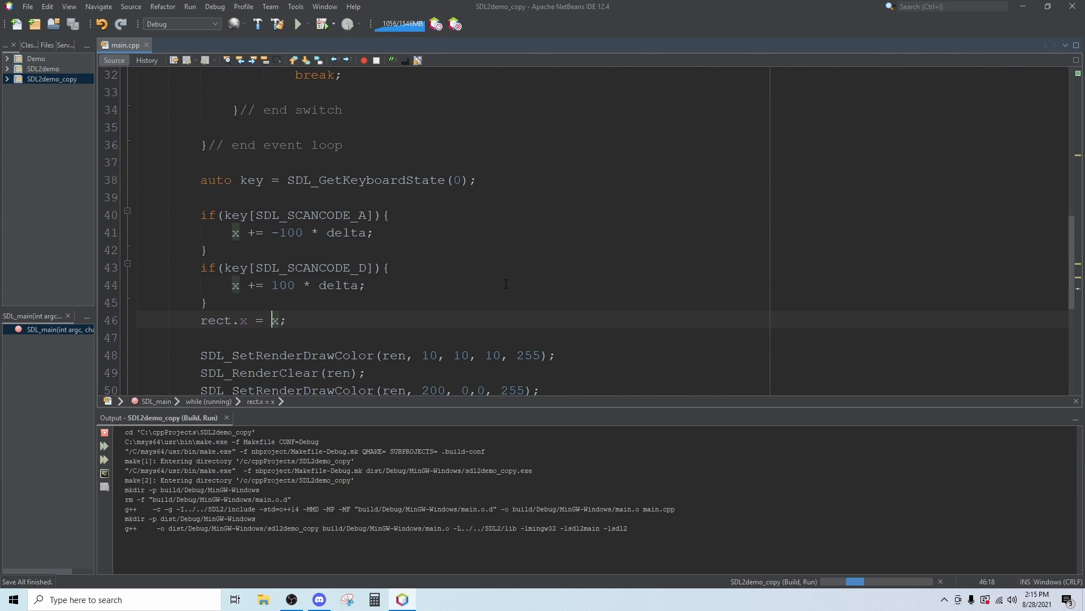
Step: Run the program and move the red rectangle right with D, then back left with A
click(297, 22)
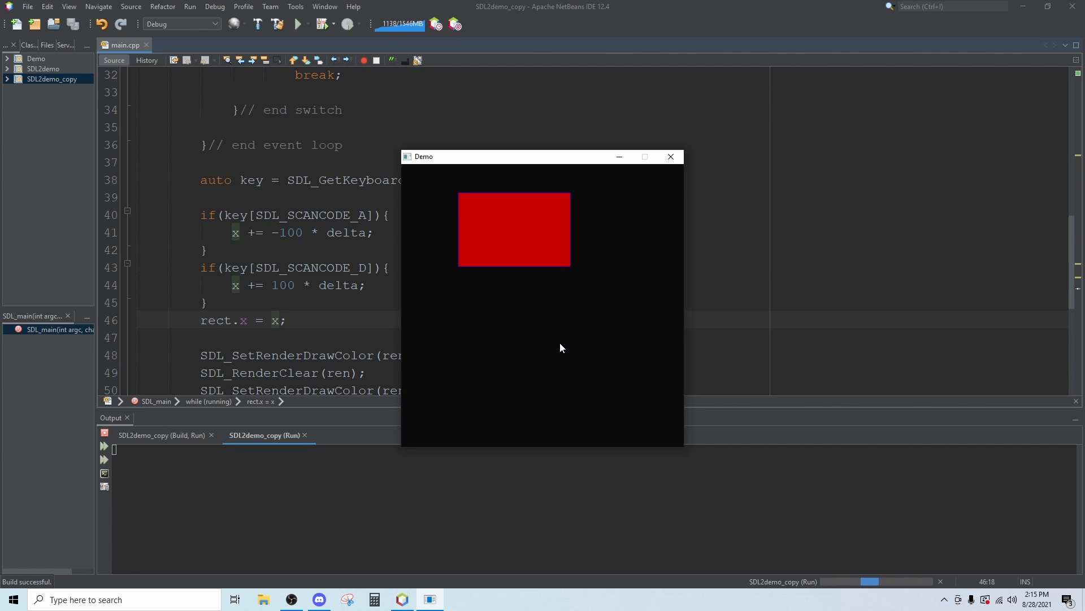
key(d)
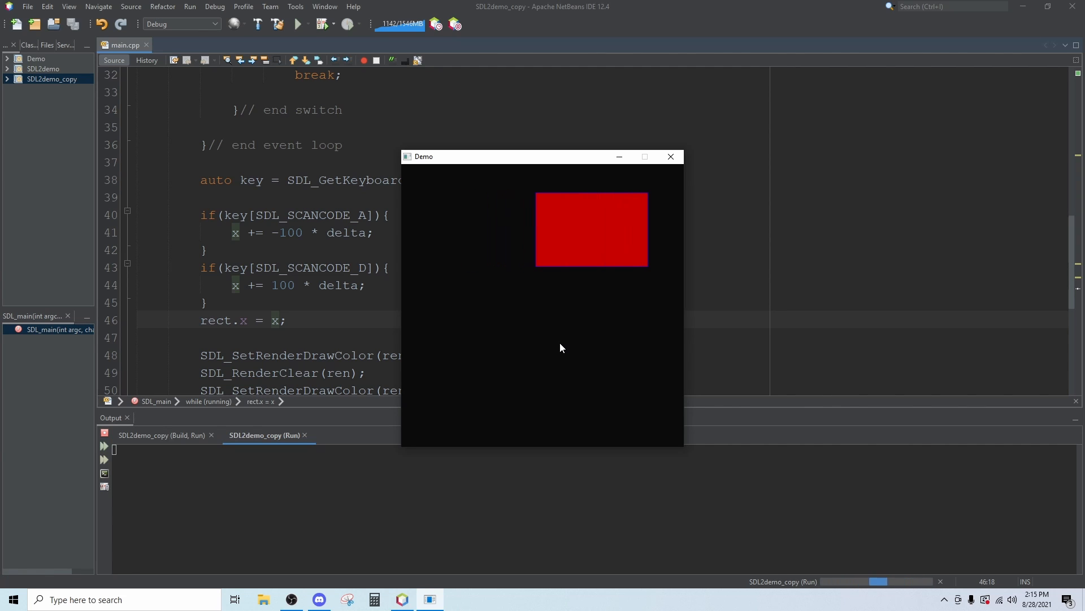
key(a)
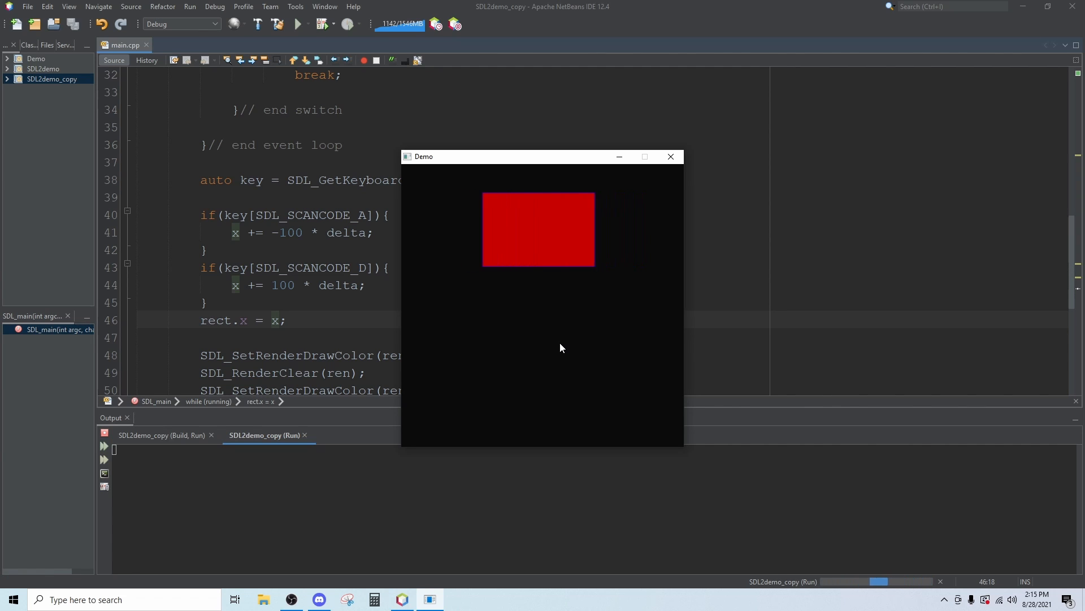